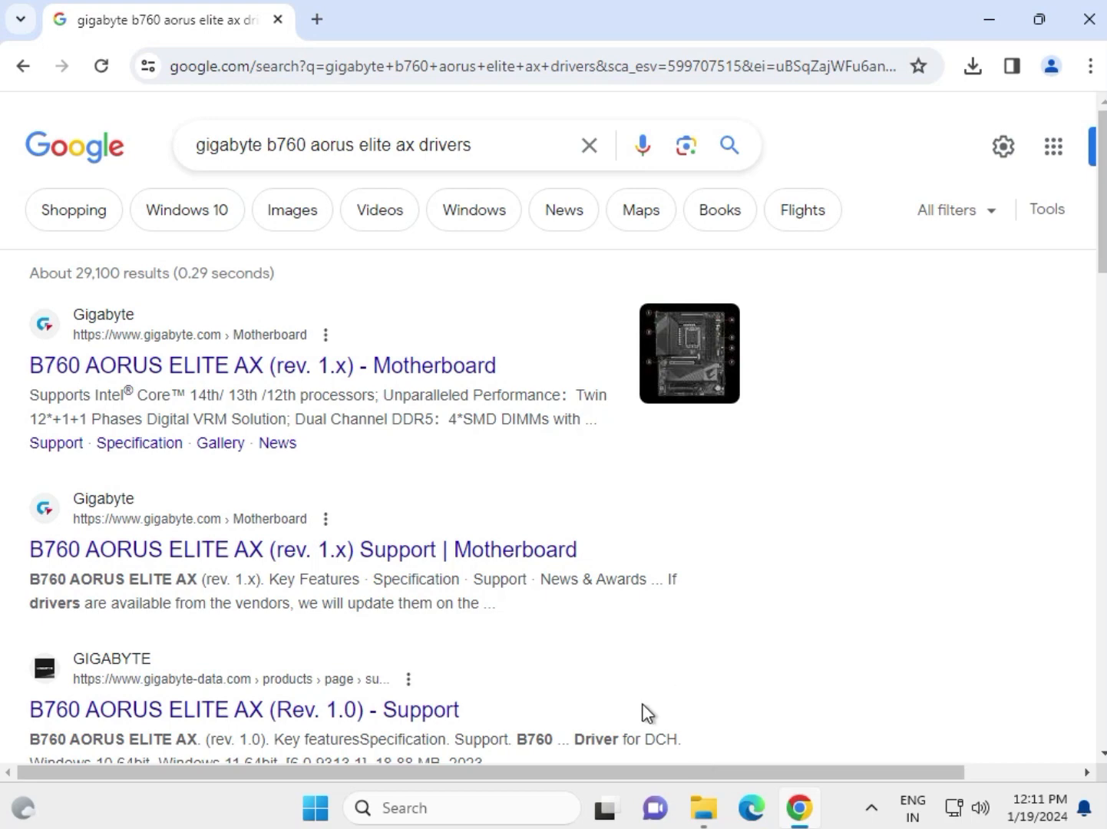
Open the 'B760 AORUS ELITE AX (rev. 1.x) - Motherboard' result on Gigabyte's site
{"action": "left_click", "coordinate": [203, 145]}
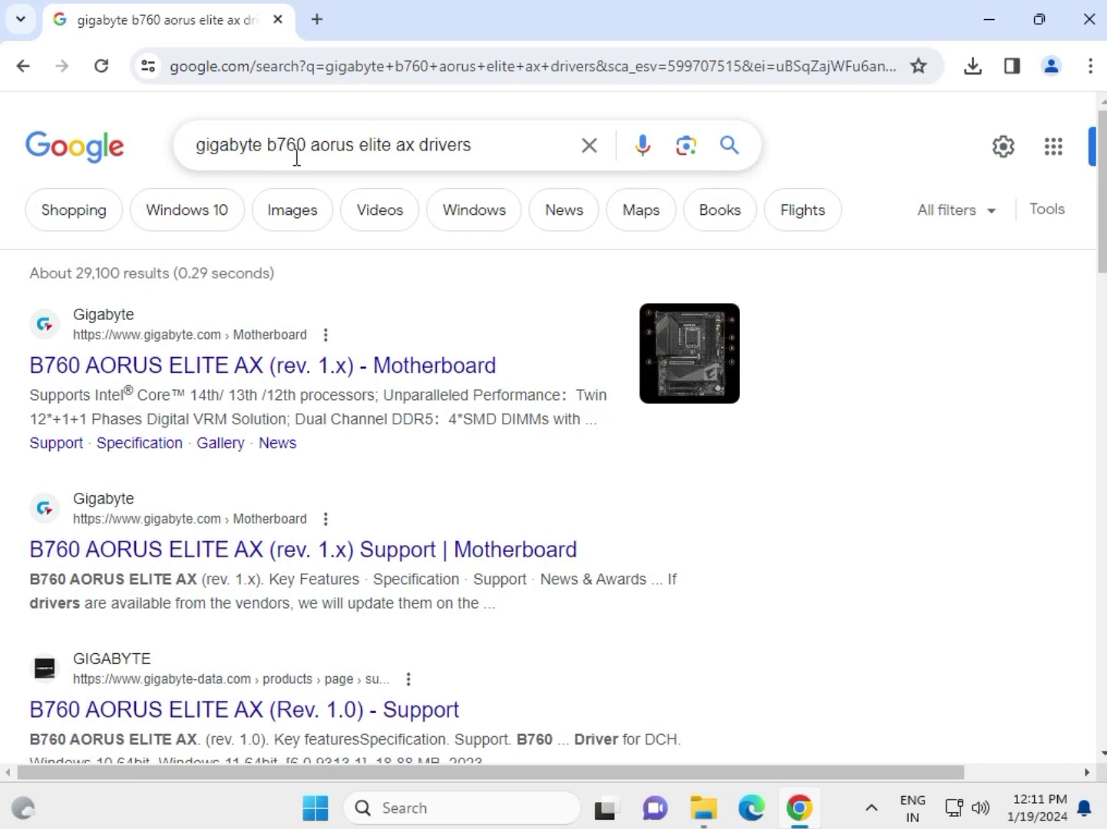
{"action": "mouse_move", "coordinate": [463, 182]}
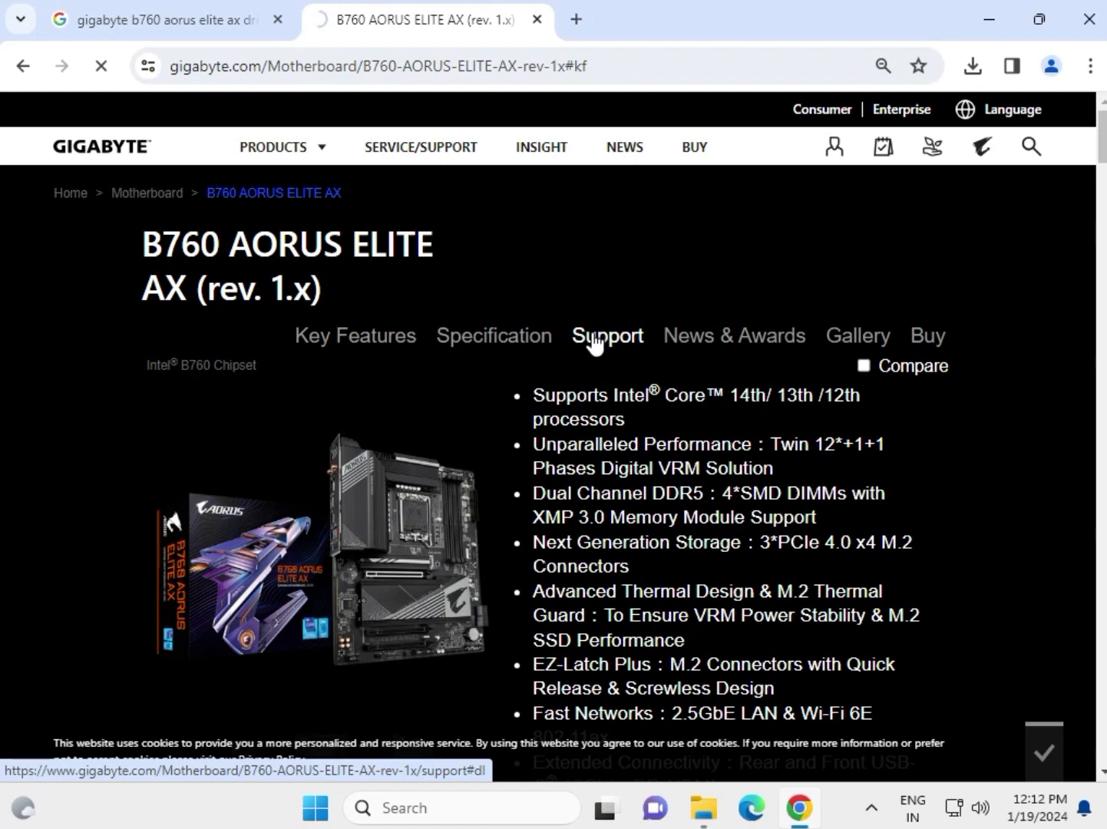
Show the board's Support downloads filtered to Windows 11 64bit and scroll to Audio
{"action": "left_click", "coordinate": [606, 335]}
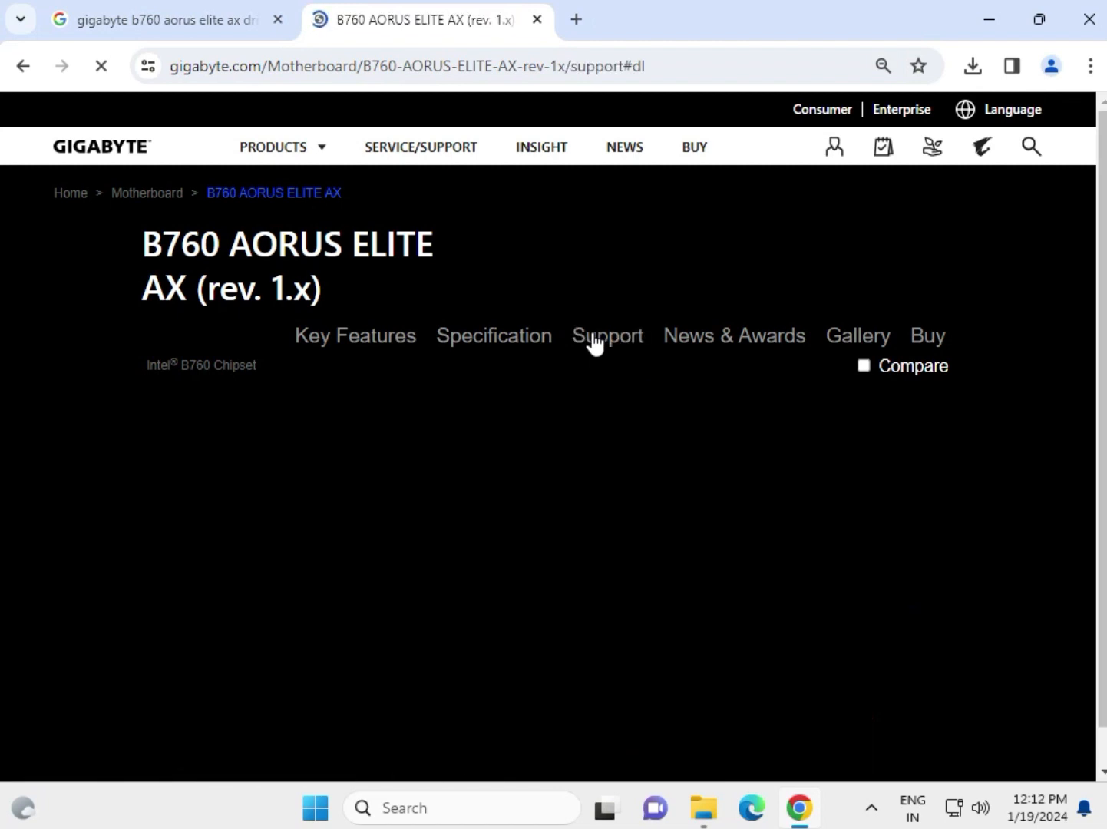
{"action": "left_click", "coordinate": [606, 336]}
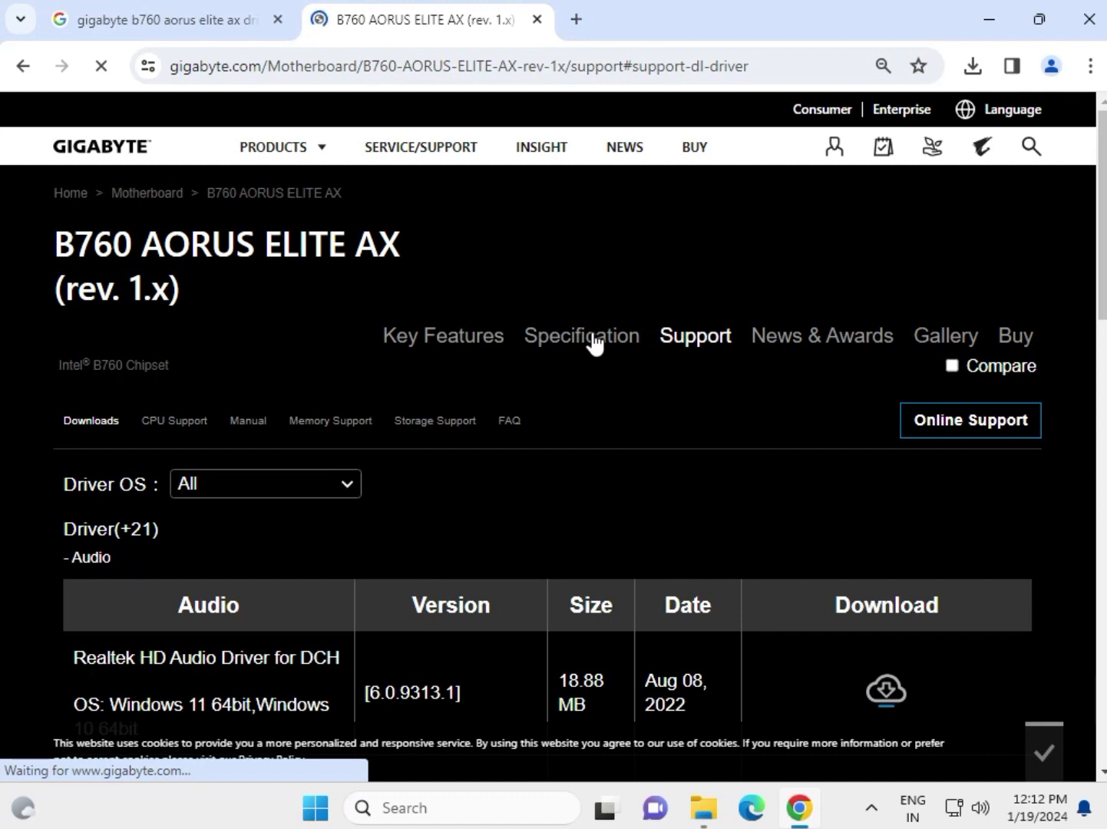
{"action": "left_click", "coordinate": [265, 483]}
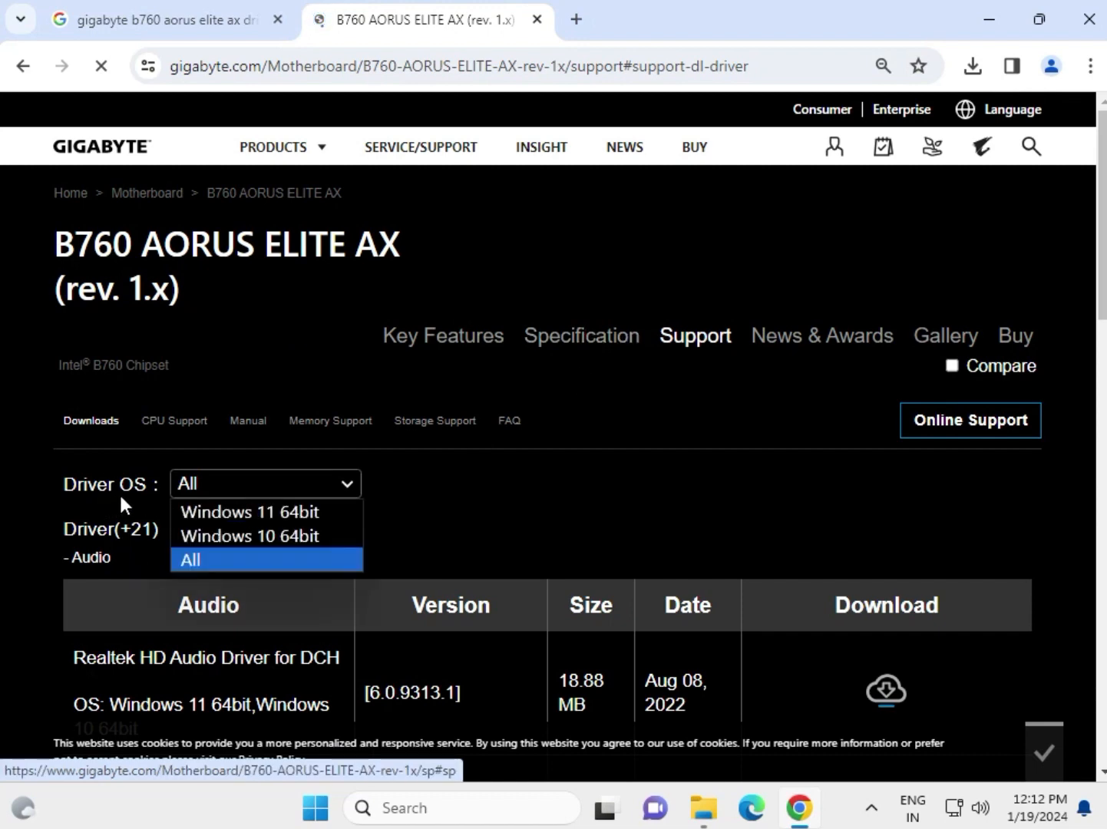
{"action": "left_click", "coordinate": [247, 512]}
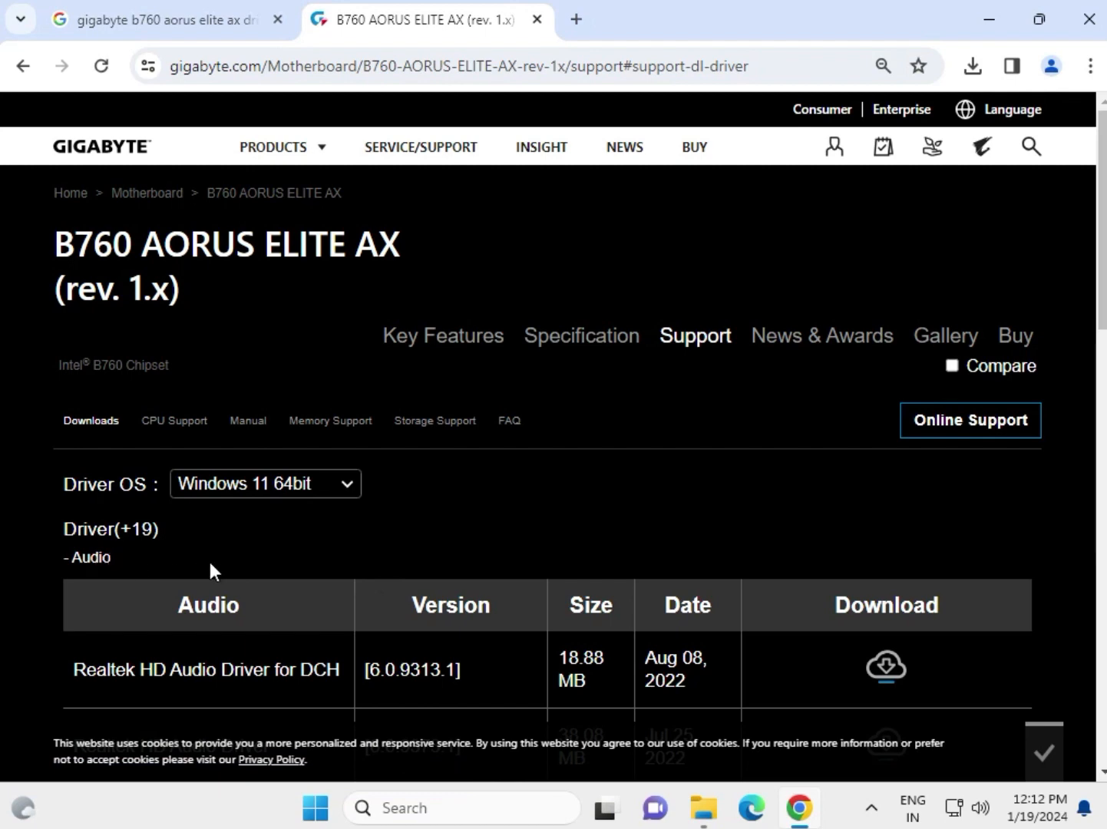
{"action": "scroll", "scroll_direction": "down", "scroll_amount": 3}
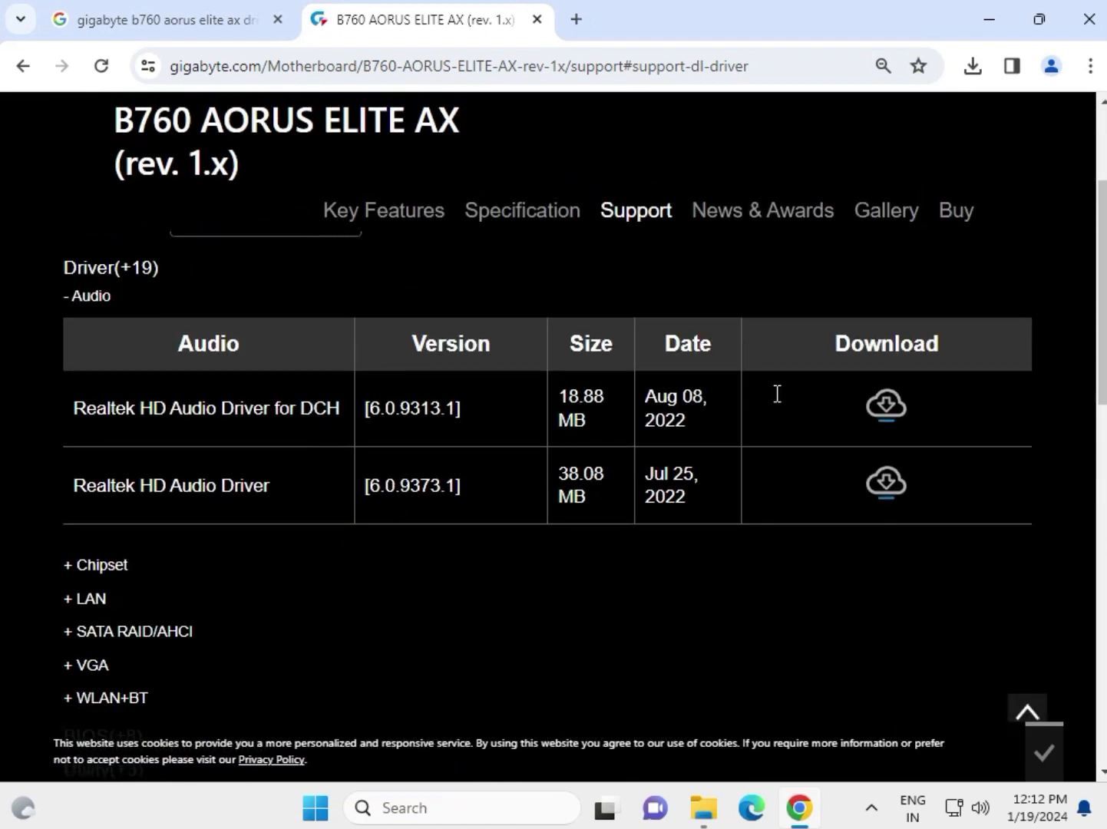
Download the Realtek HD Audio Driver for DCH and run its installer, approving UAC
{"action": "left_click", "coordinate": [885, 404]}
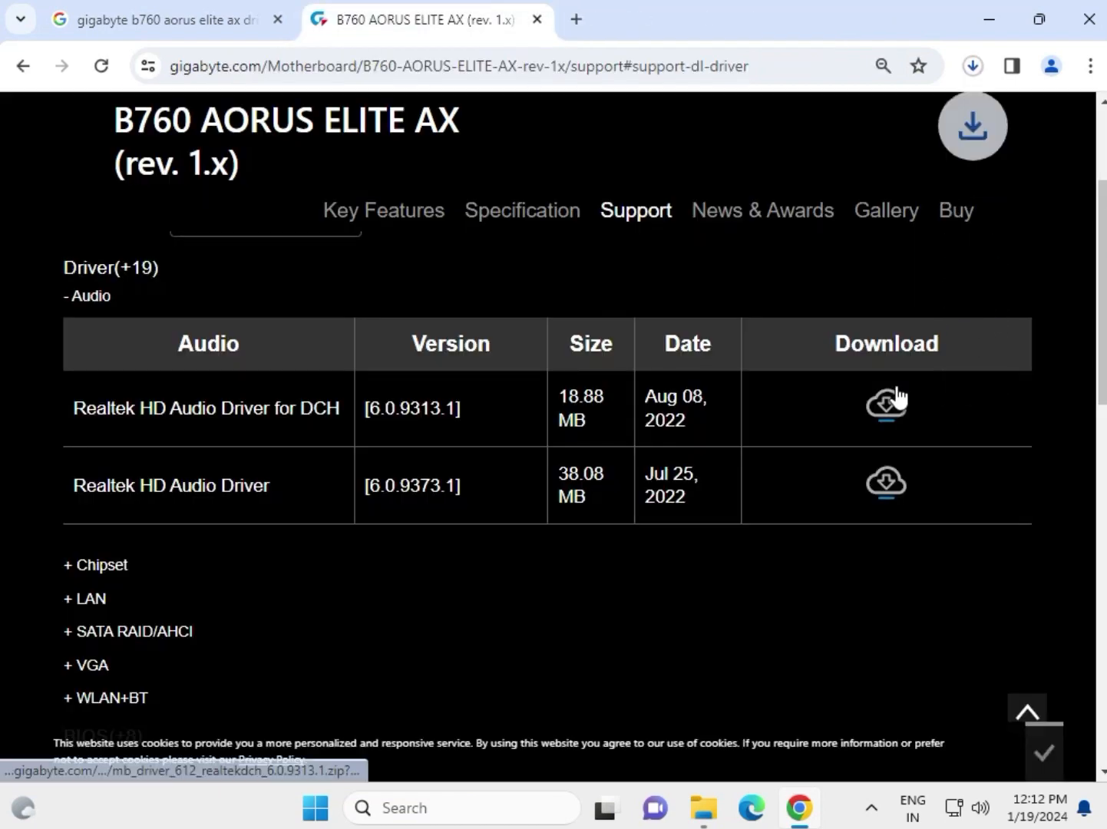
{"action": "mouse_move", "coordinate": [885, 402]}
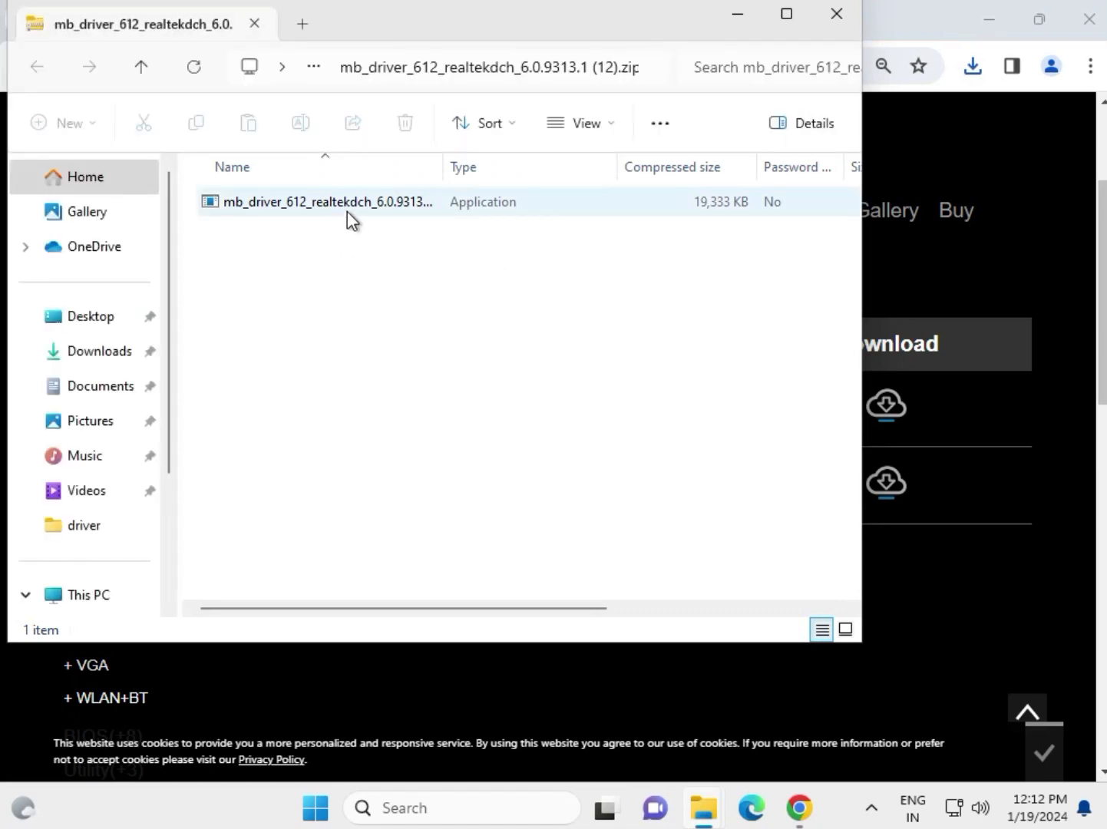
{"action": "left_click", "coordinate": [327, 201]}
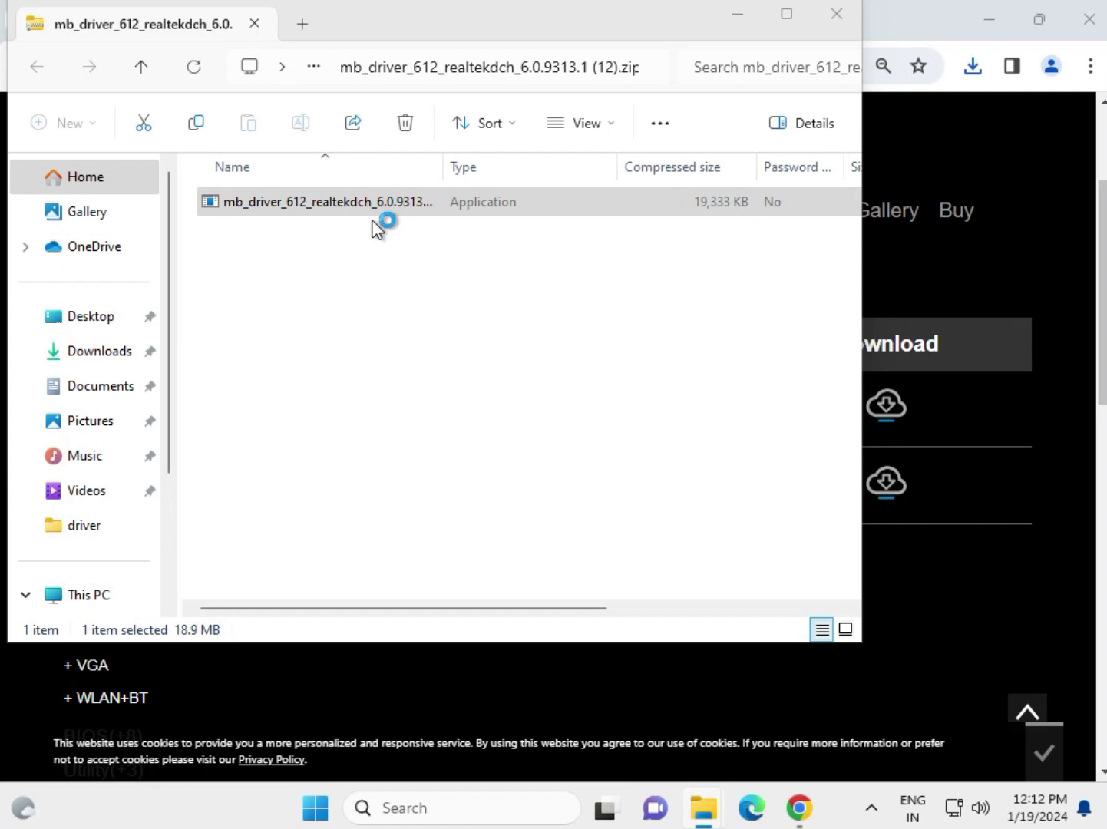
{"action": "left_click", "coordinate": [322, 201]}
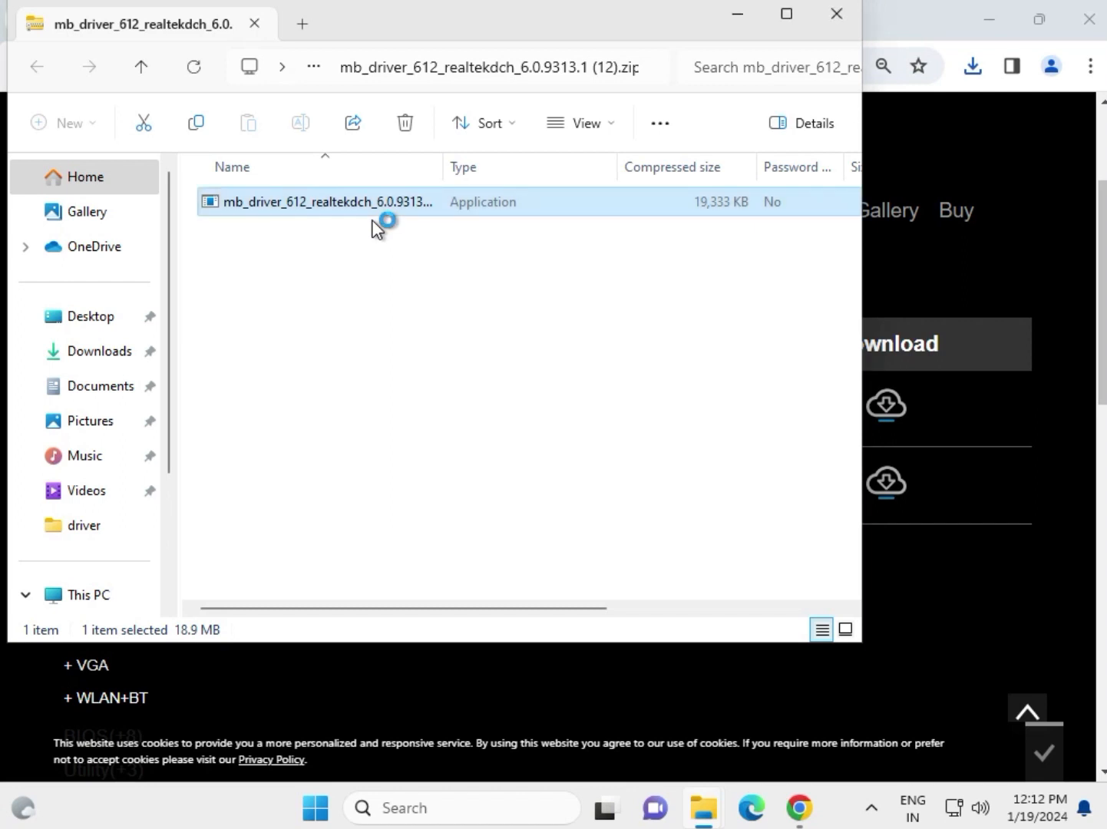
{"action": "double_click", "coordinate": [322, 201]}
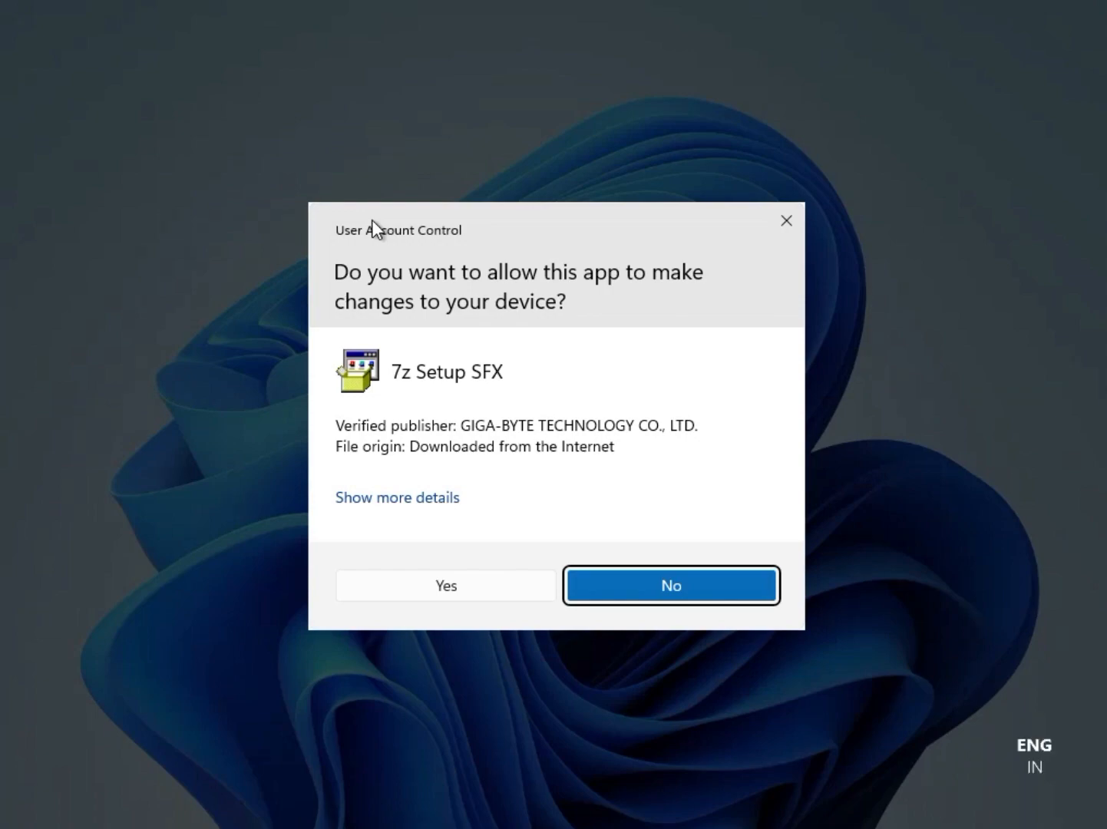
{"action": "left_click", "coordinate": [445, 585]}
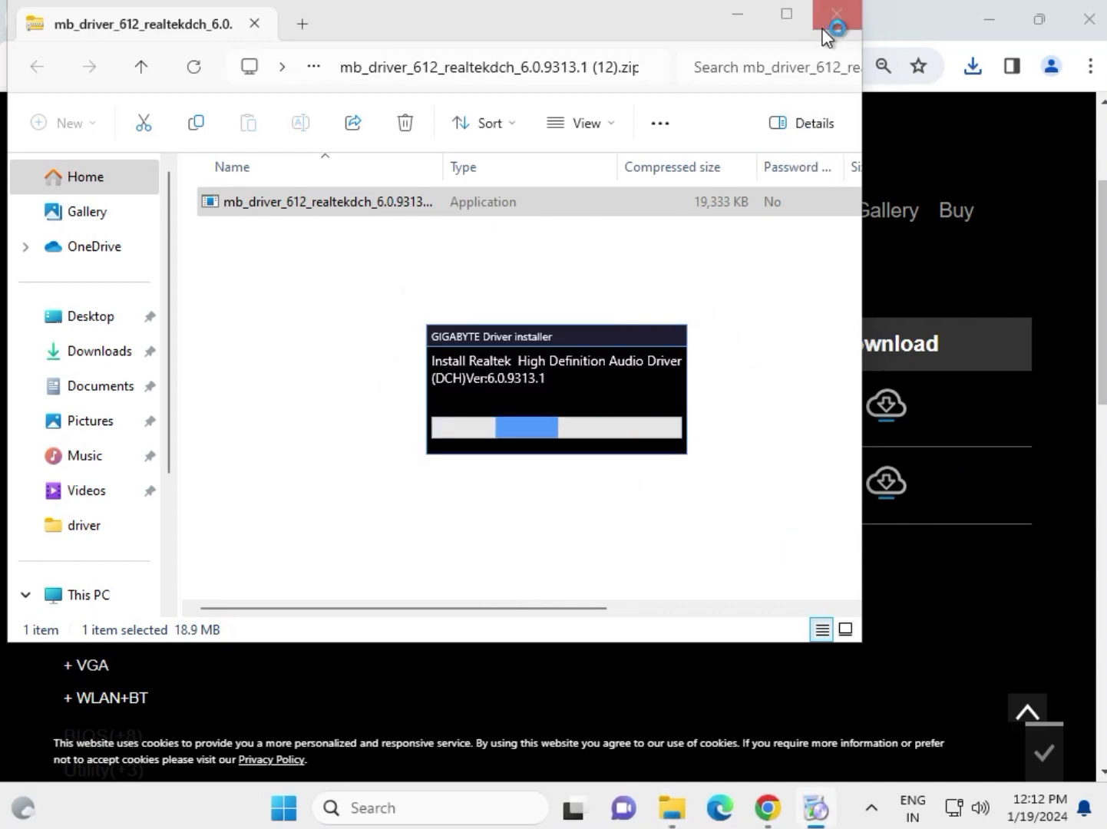
{"action": "left_click", "coordinate": [835, 14]}
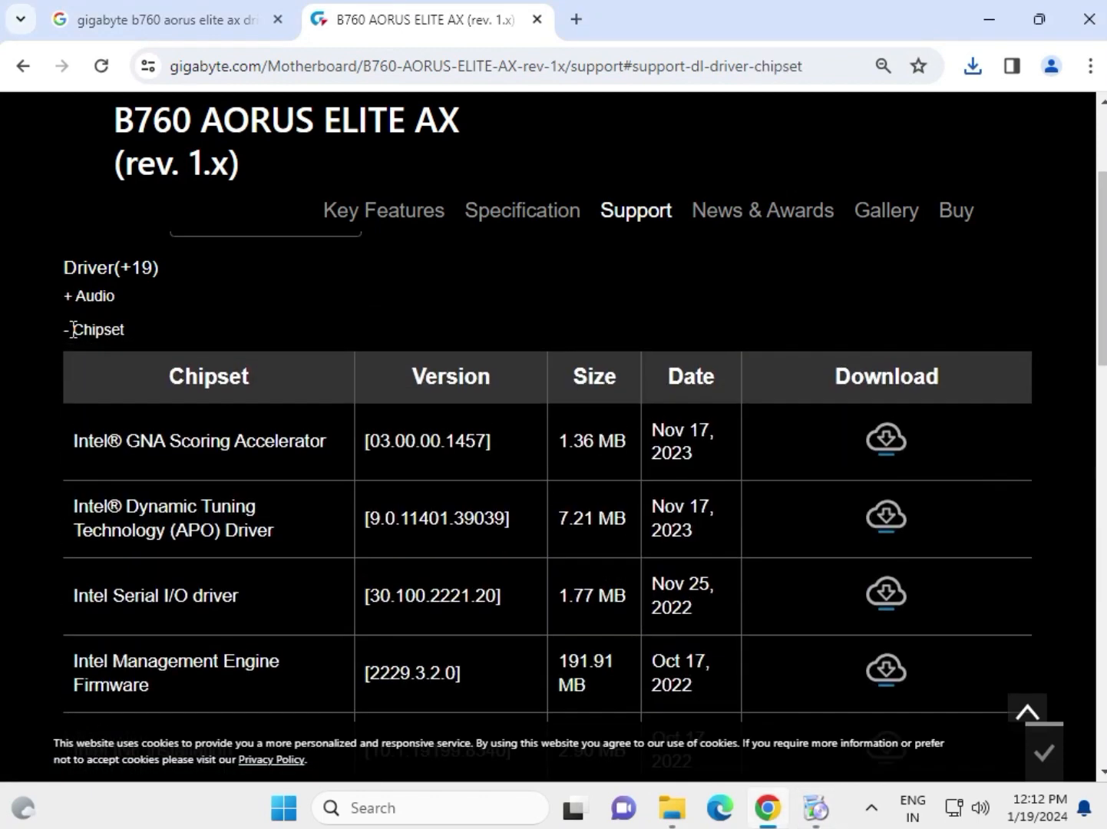
{"action": "mouse_move", "coordinate": [312, 624]}
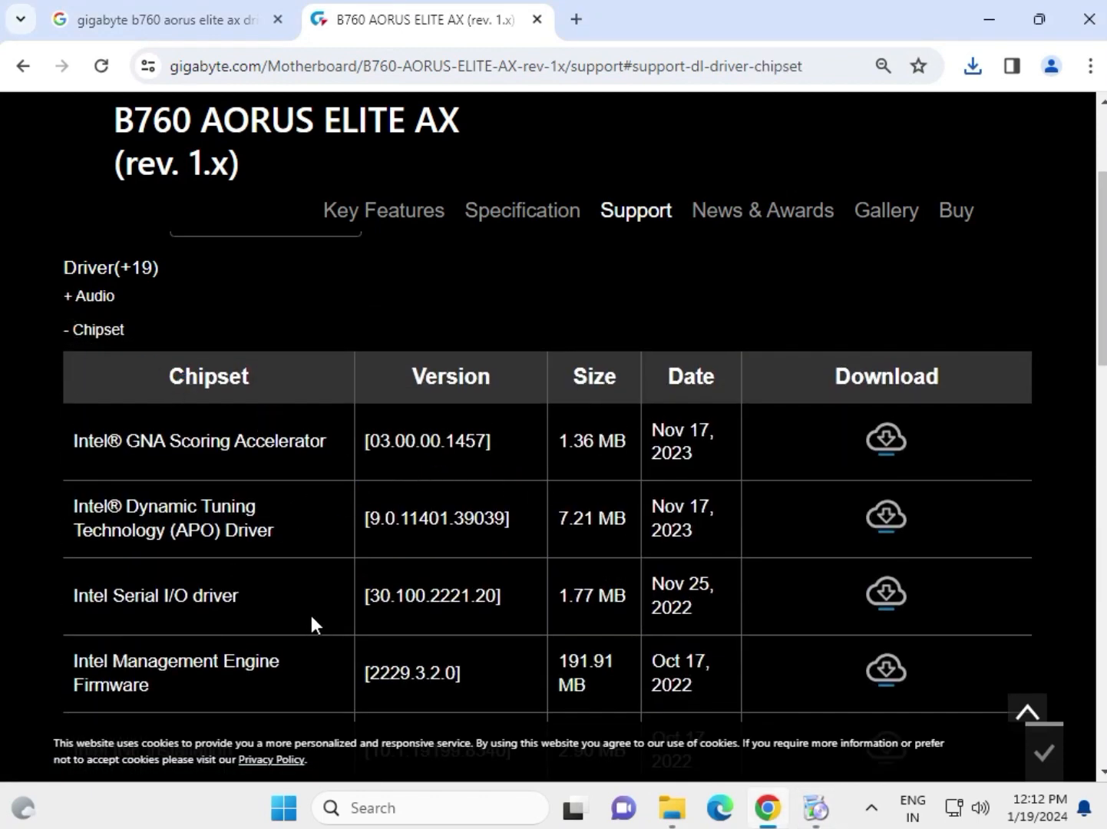
Download the Intel Dynamic Tuning Technology (APO) driver and run the DTT_Package installer
{"action": "scroll", "scroll_direction": "down", "scroll_amount": 3}
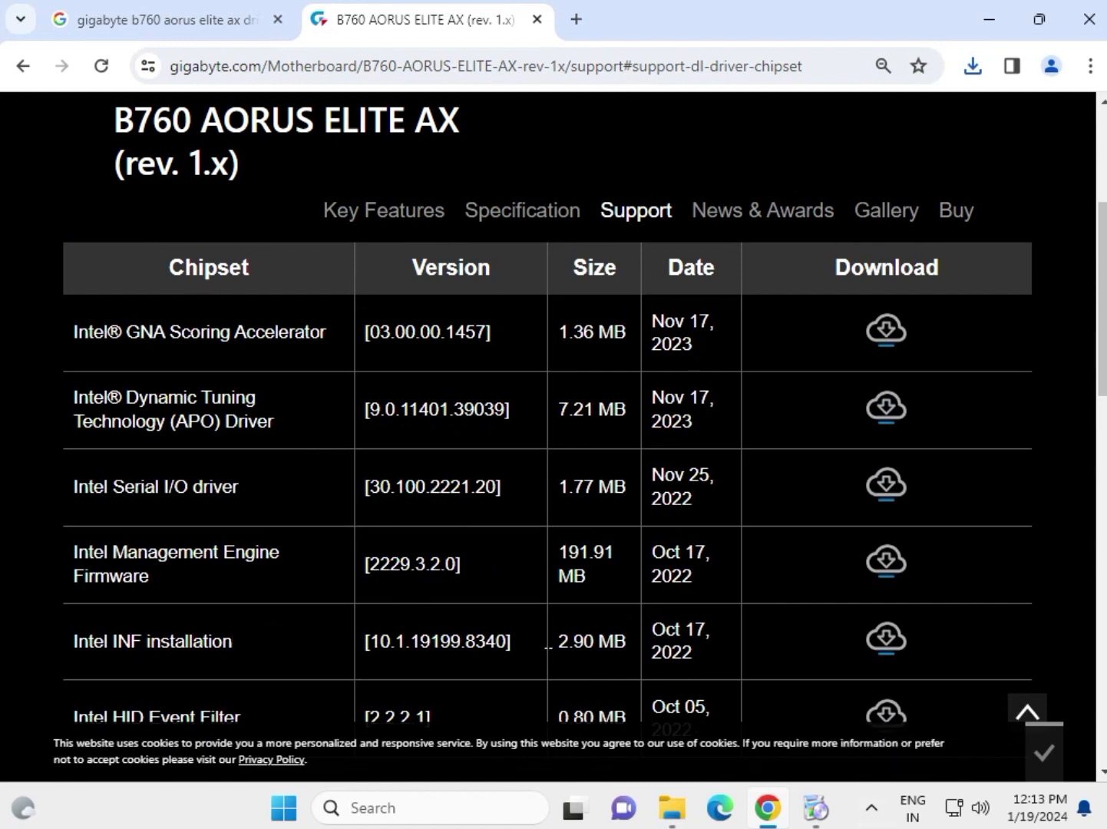
{"action": "mouse_move", "coordinate": [186, 637]}
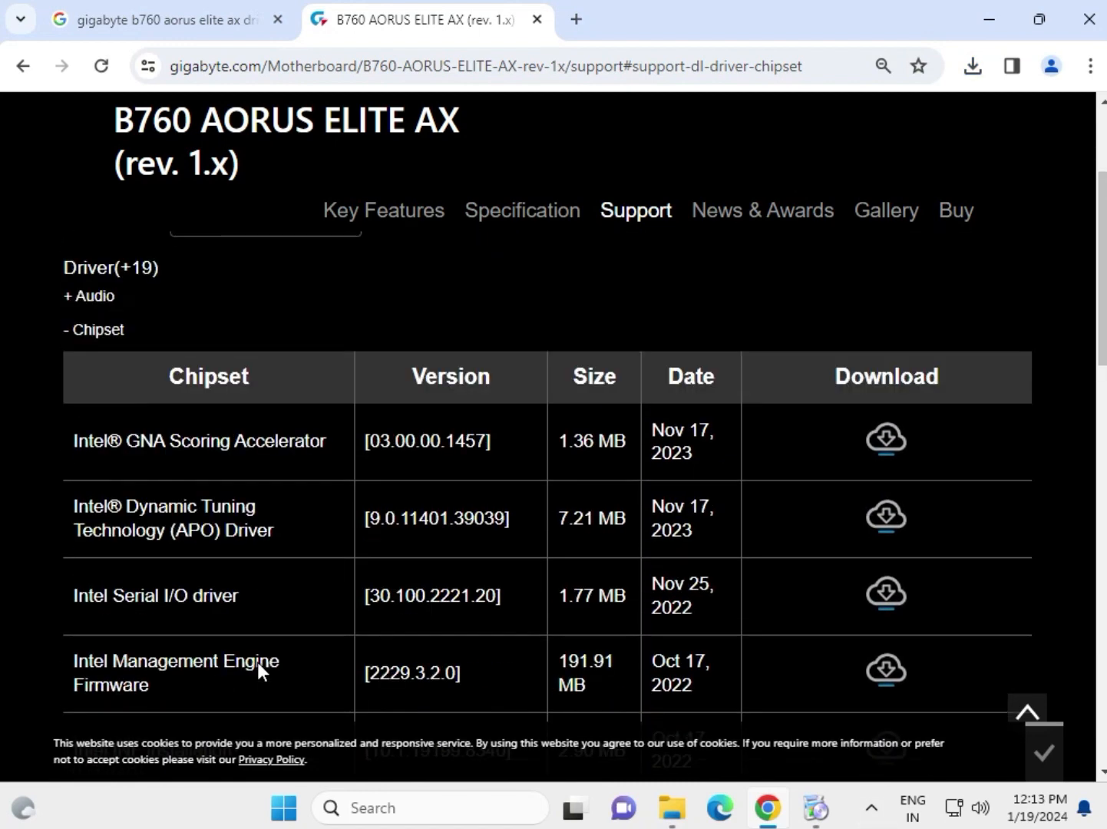
{"action": "mouse_move", "coordinate": [259, 478]}
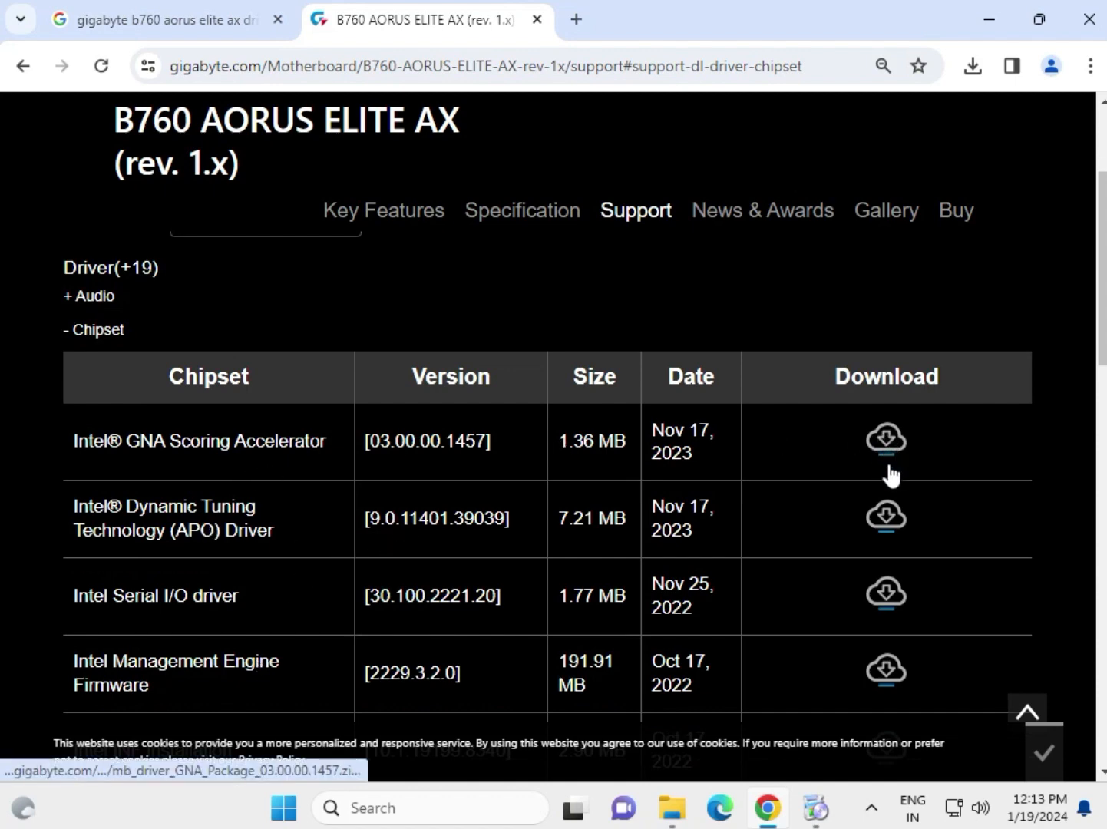
{"action": "left_click", "coordinate": [884, 439]}
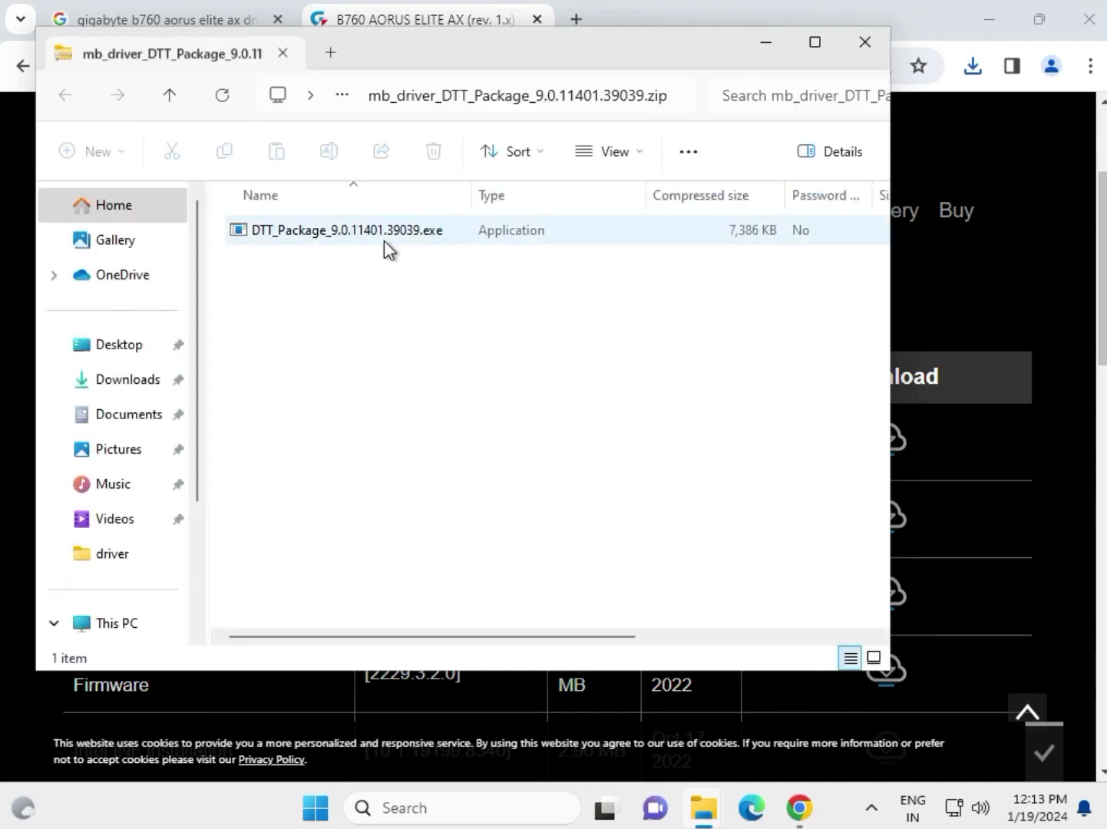
{"action": "left_click", "coordinate": [345, 229]}
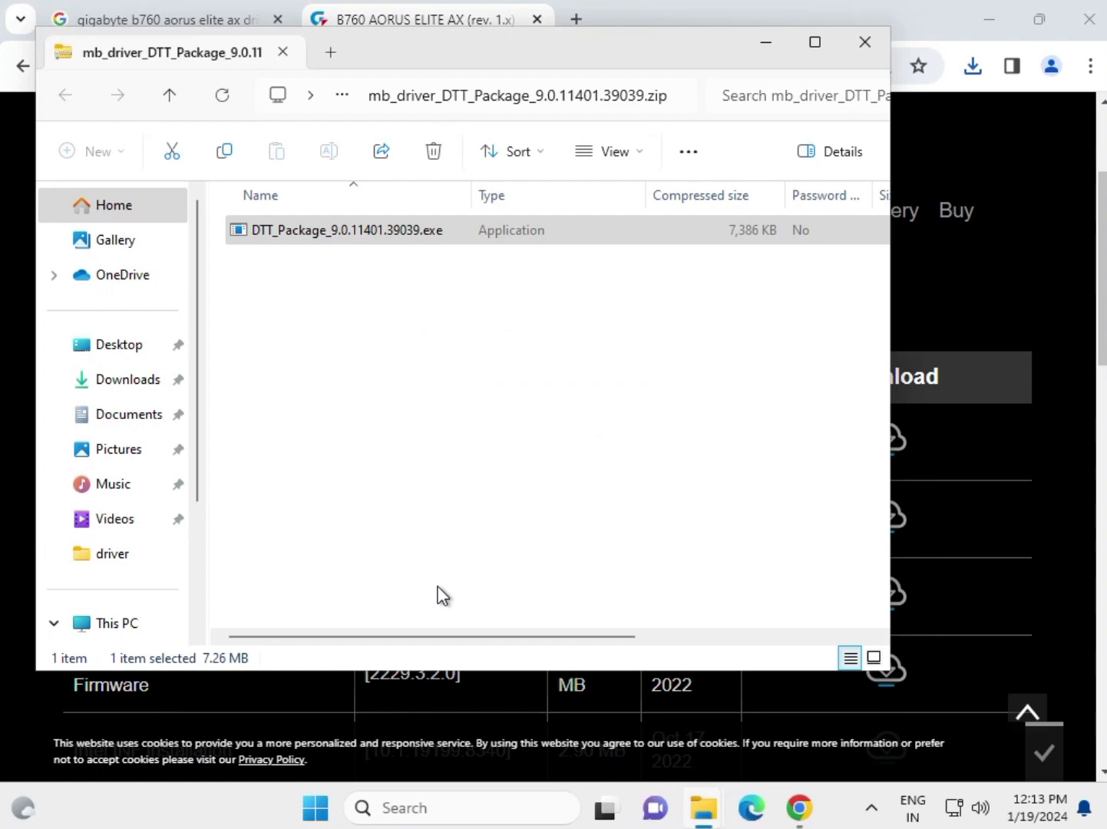
{"action": "double_click", "coordinate": [345, 230]}
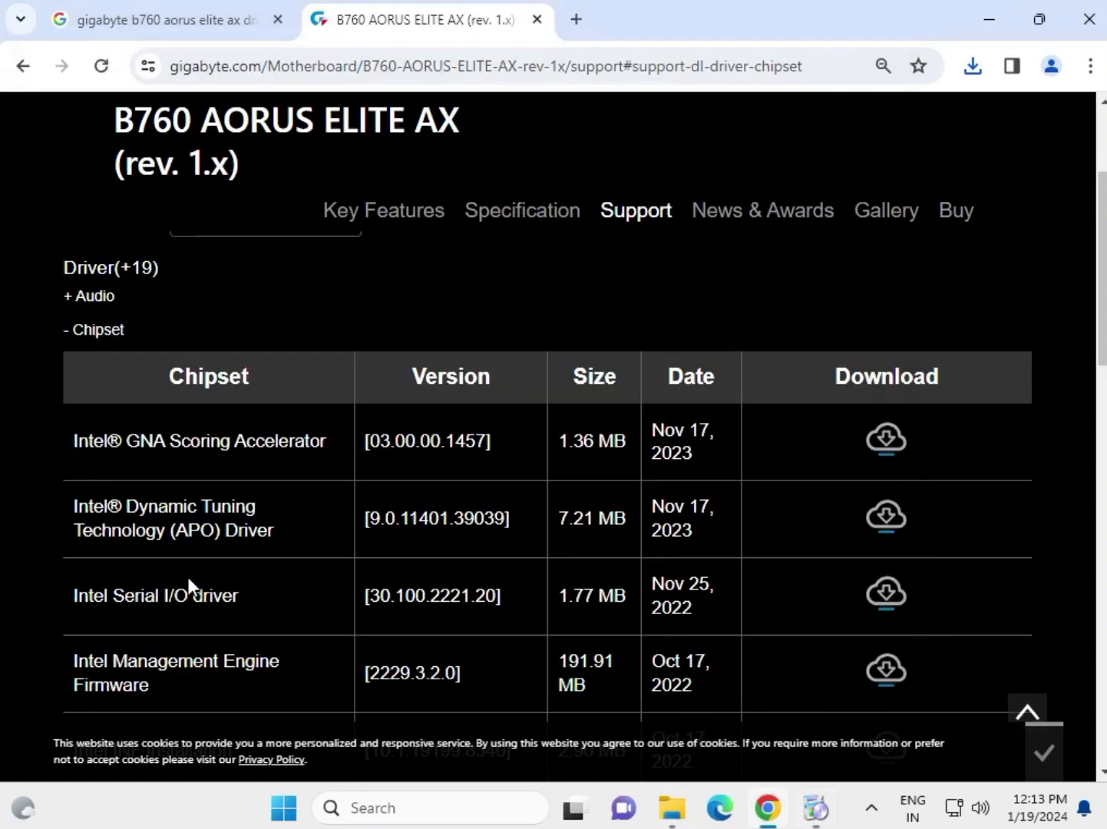
Expand the LAN driver list and dismiss the BIOS feature warning
{"action": "scroll", "scroll_direction": "down", "scroll_amount": 3}
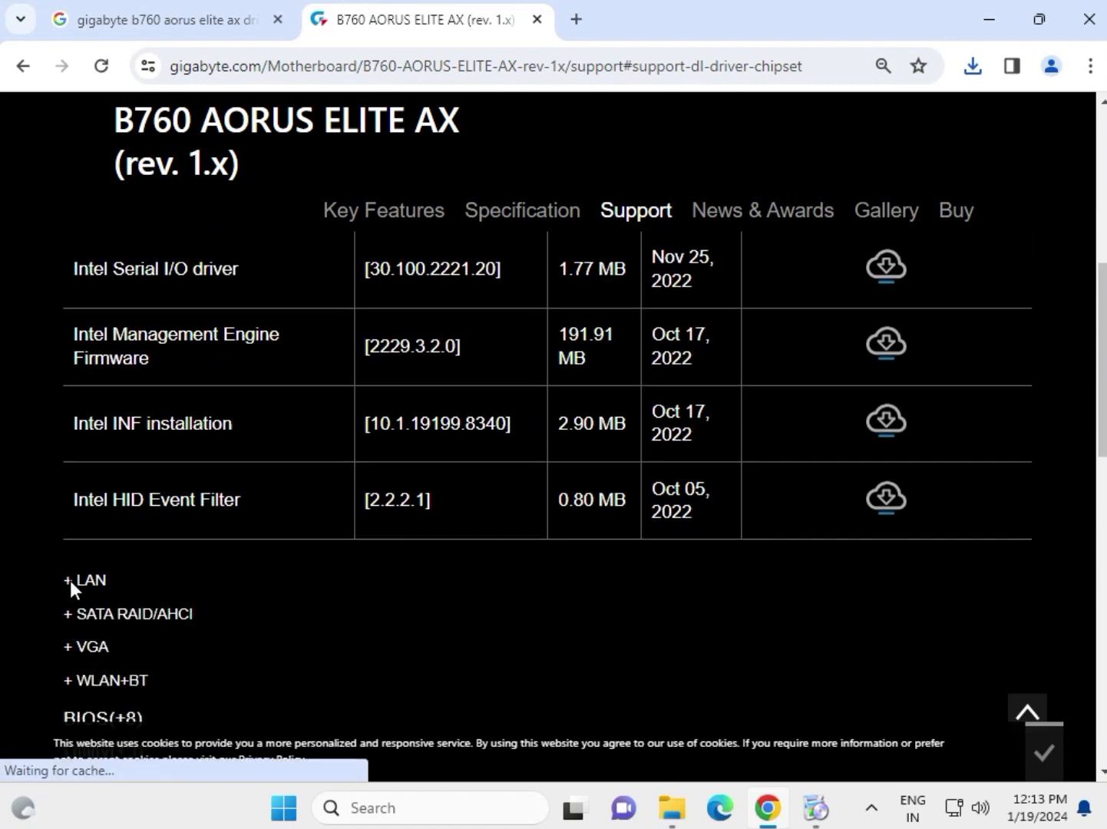
{"action": "left_click", "coordinate": [83, 581]}
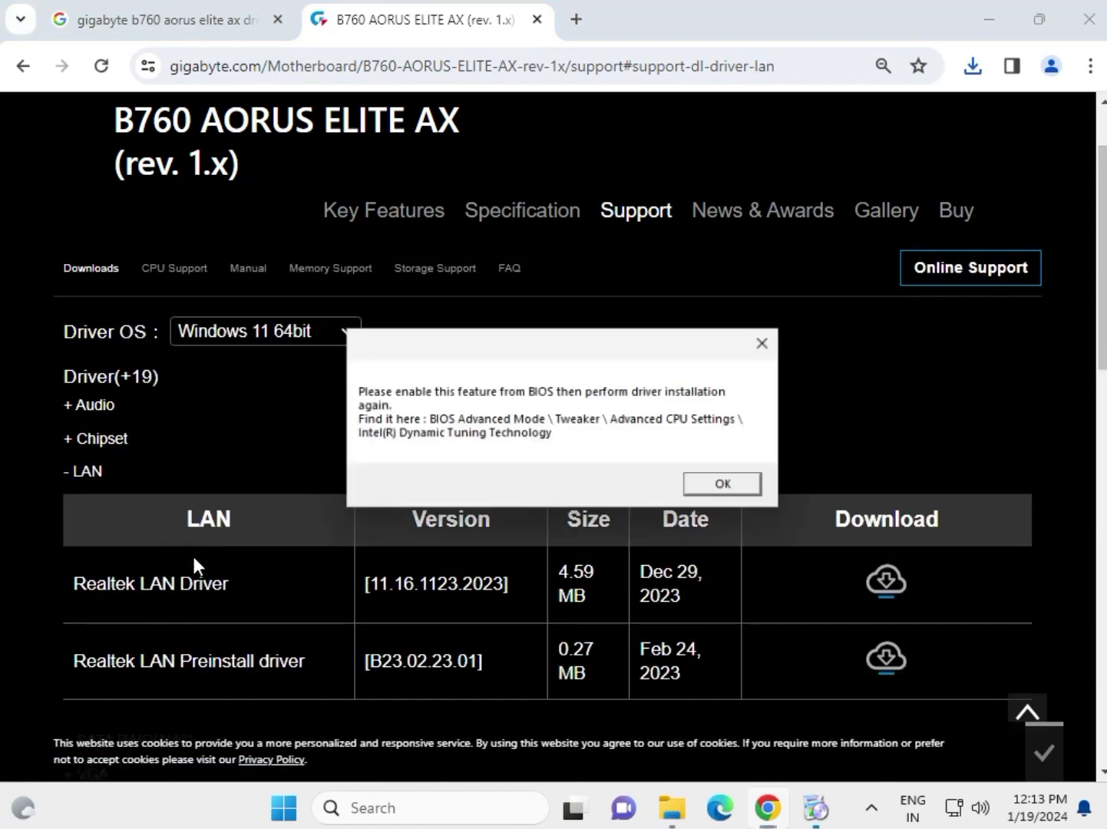
{"action": "left_click", "coordinate": [720, 483]}
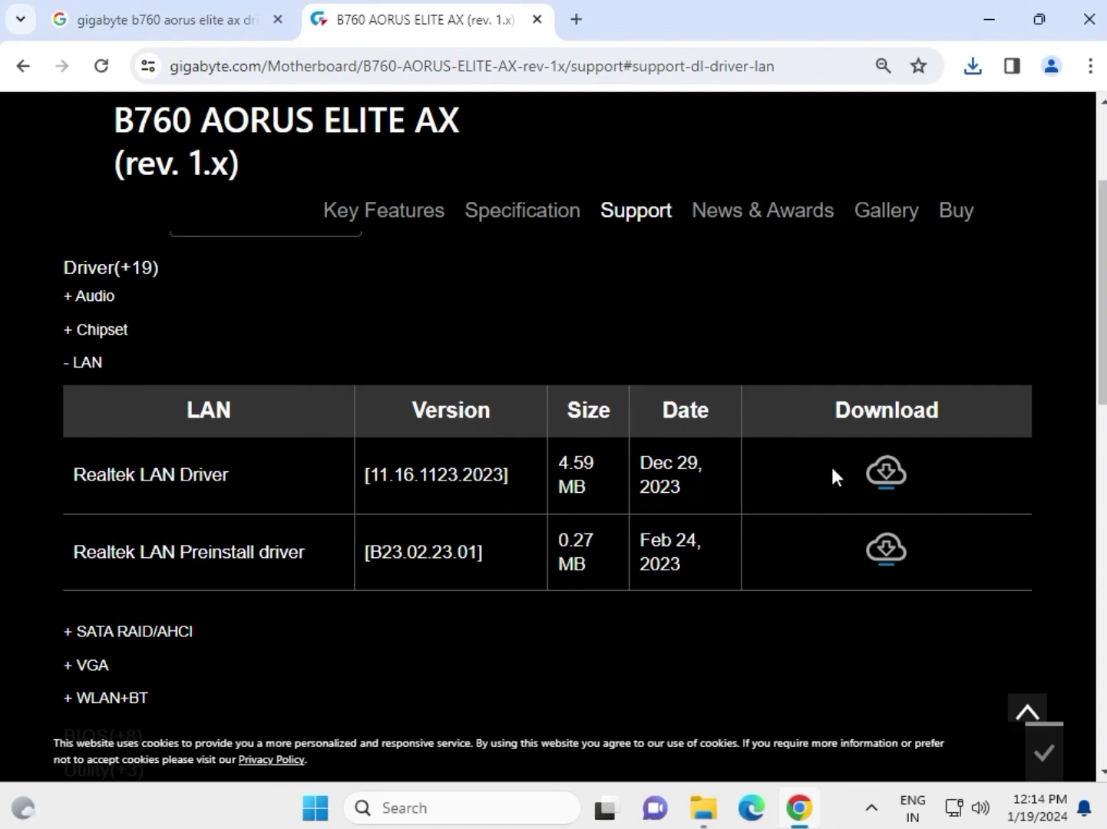
Download the Realtek LAN Driver, launch its installer from the zip, and close Explorer
{"action": "left_click", "coordinate": [885, 469]}
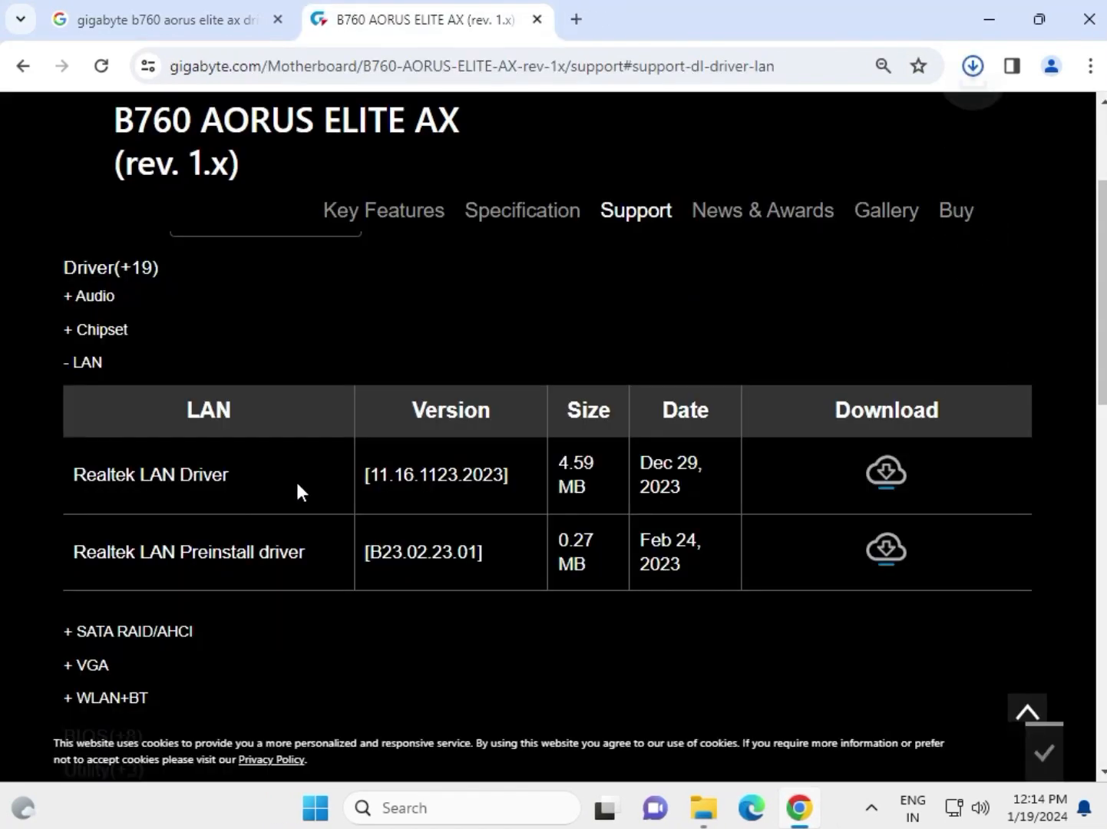
{"action": "left_click", "coordinate": [971, 65]}
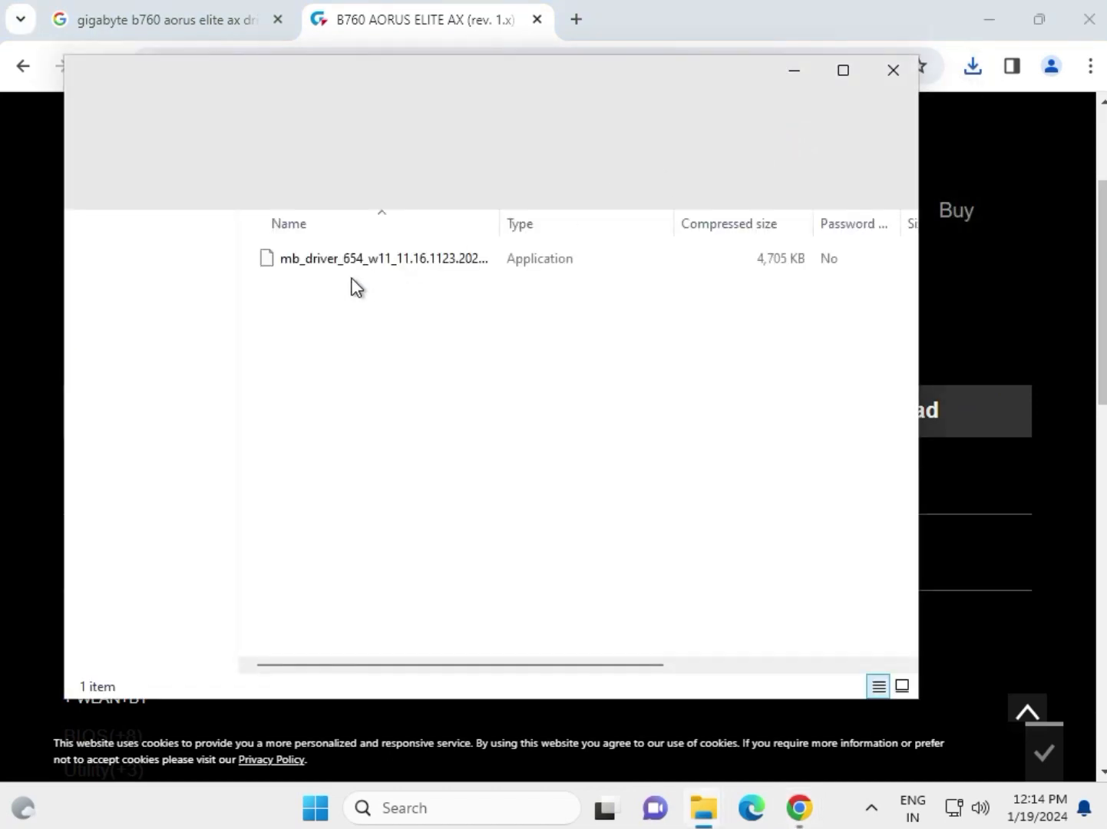
{"action": "right_click", "coordinate": [381, 258]}
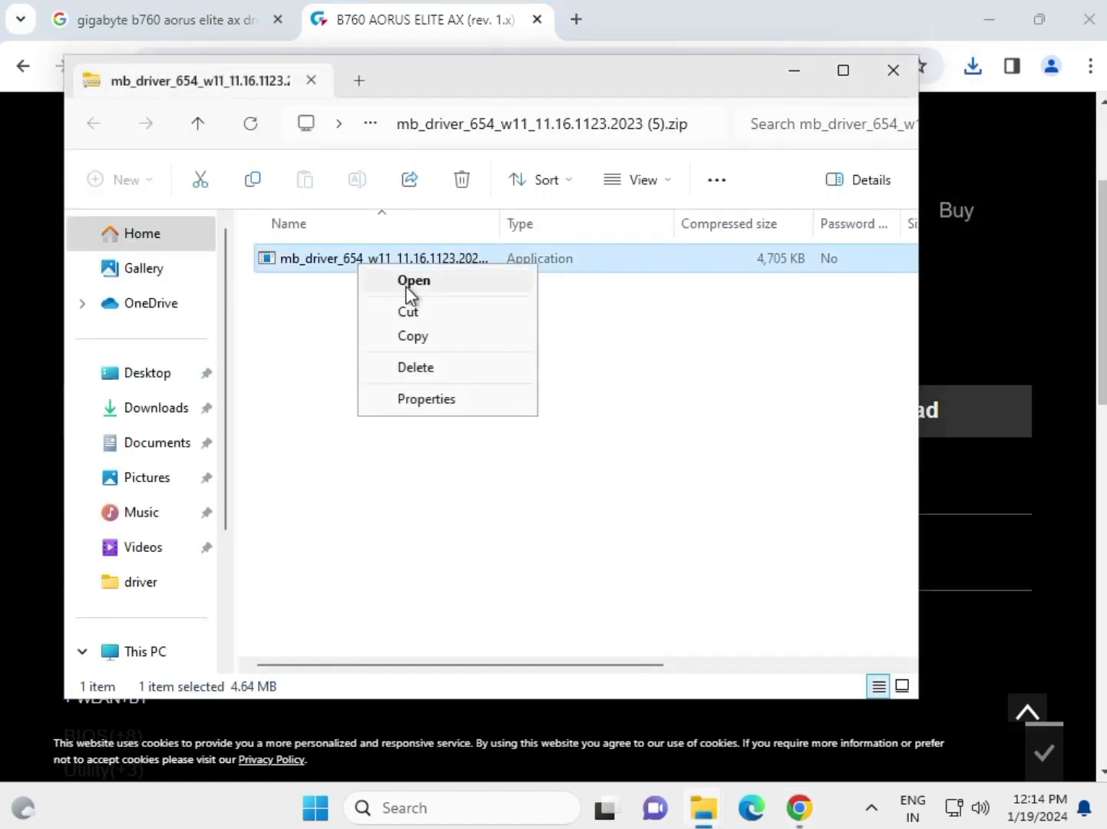
{"action": "left_click", "coordinate": [413, 280]}
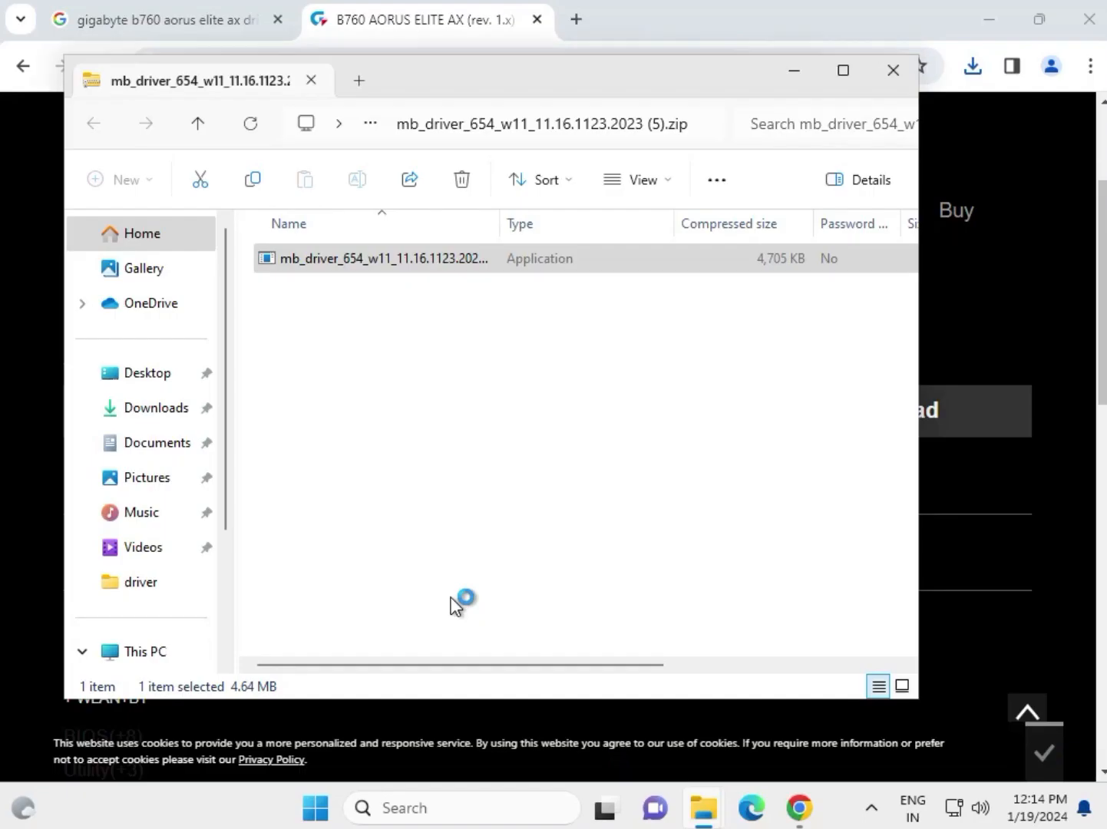
{"action": "double_click", "coordinate": [382, 258]}
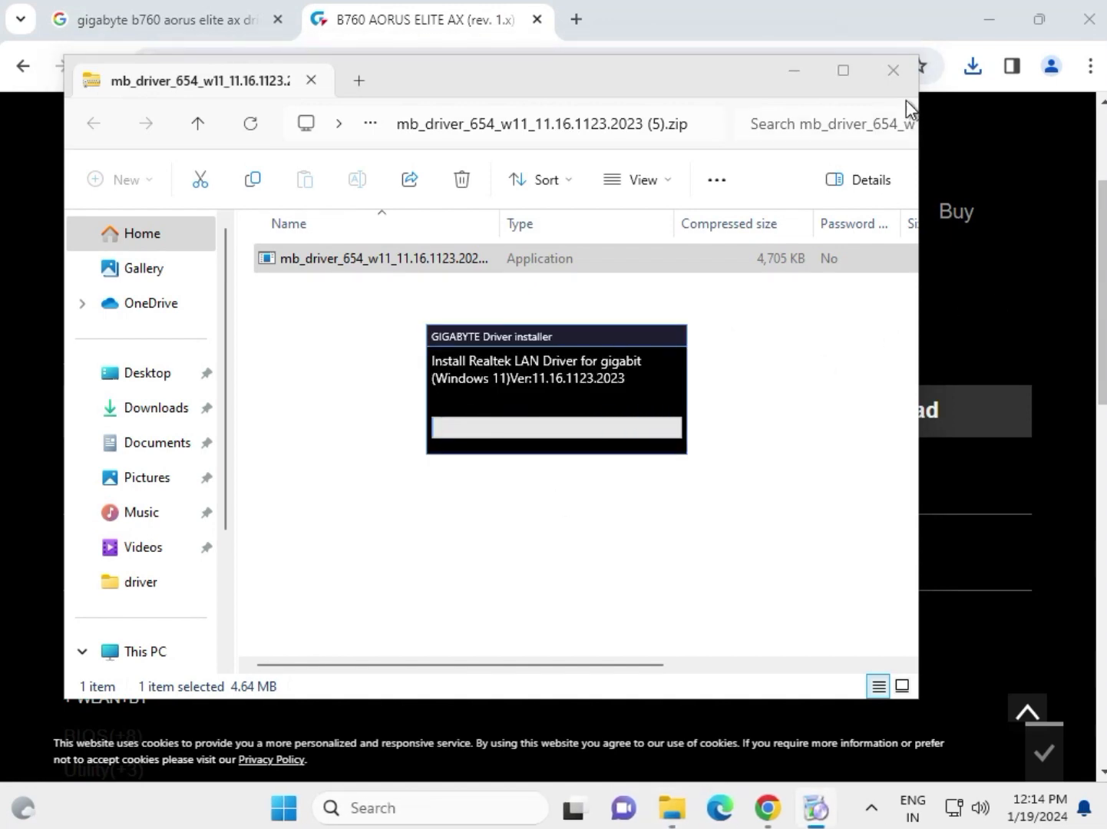
{"action": "left_click", "coordinate": [893, 70]}
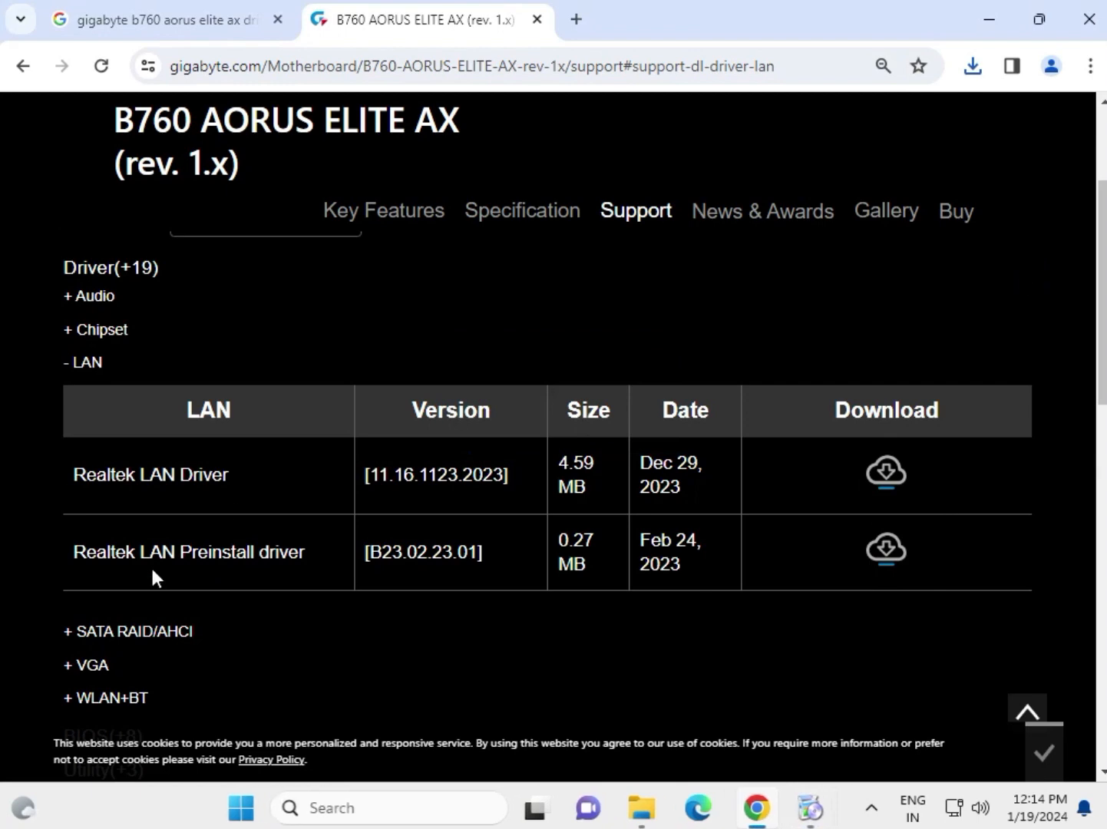
Expand the WLAN+BT table listing Intel WiFi and Bluetooth drivers, after briefly viewing VGA
{"action": "scroll", "scroll_direction": "down", "scroll_amount": 3}
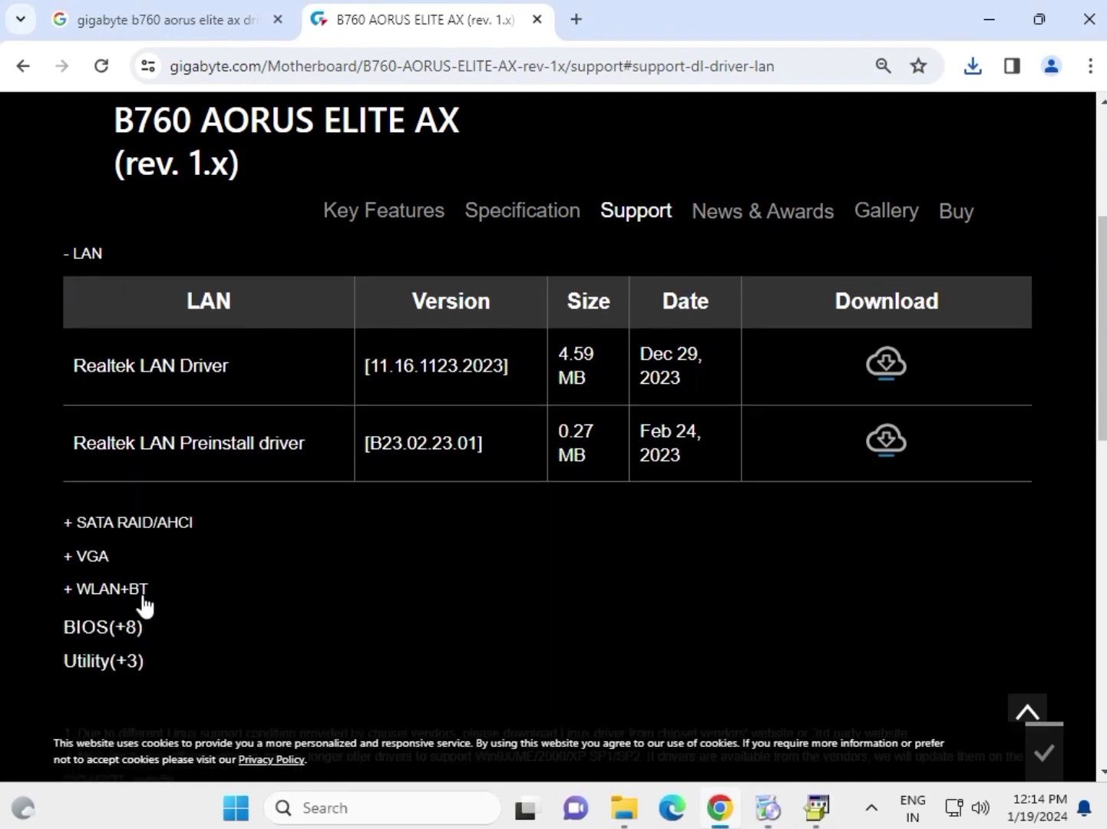
{"action": "left_click", "coordinate": [86, 556]}
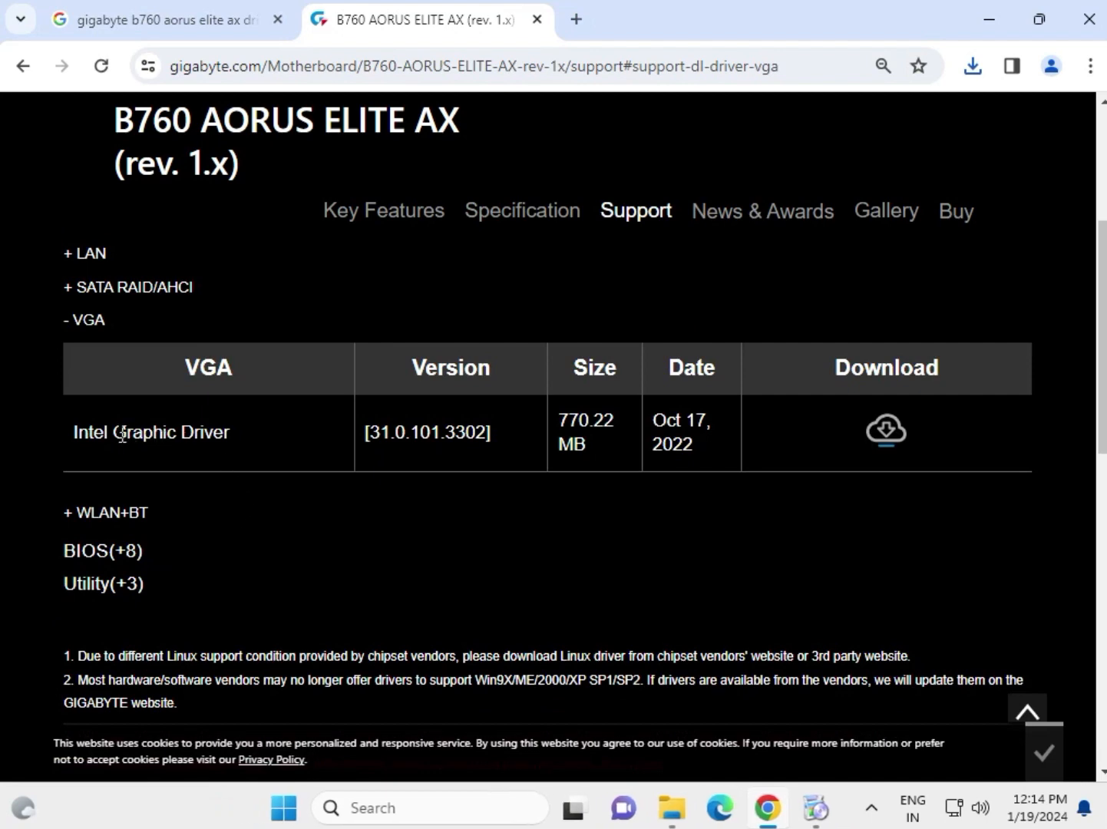
{"action": "double_click", "coordinate": [149, 432]}
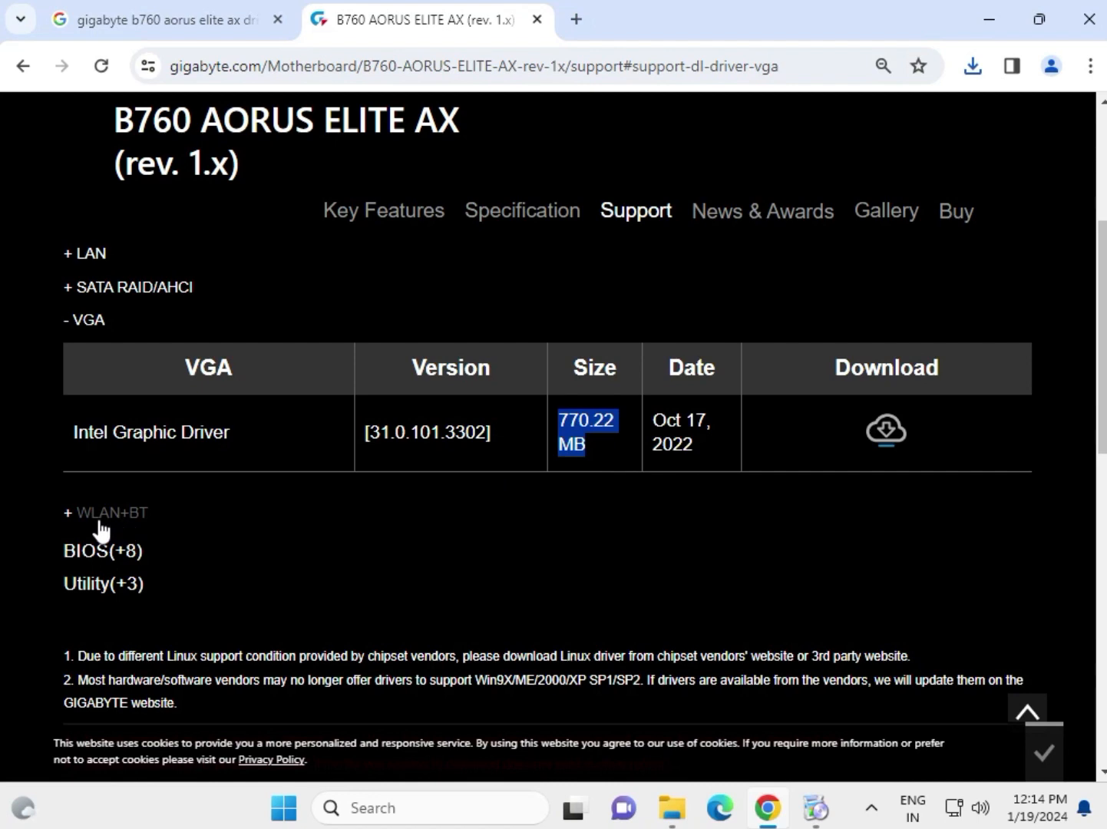
{"action": "left_click", "coordinate": [105, 512]}
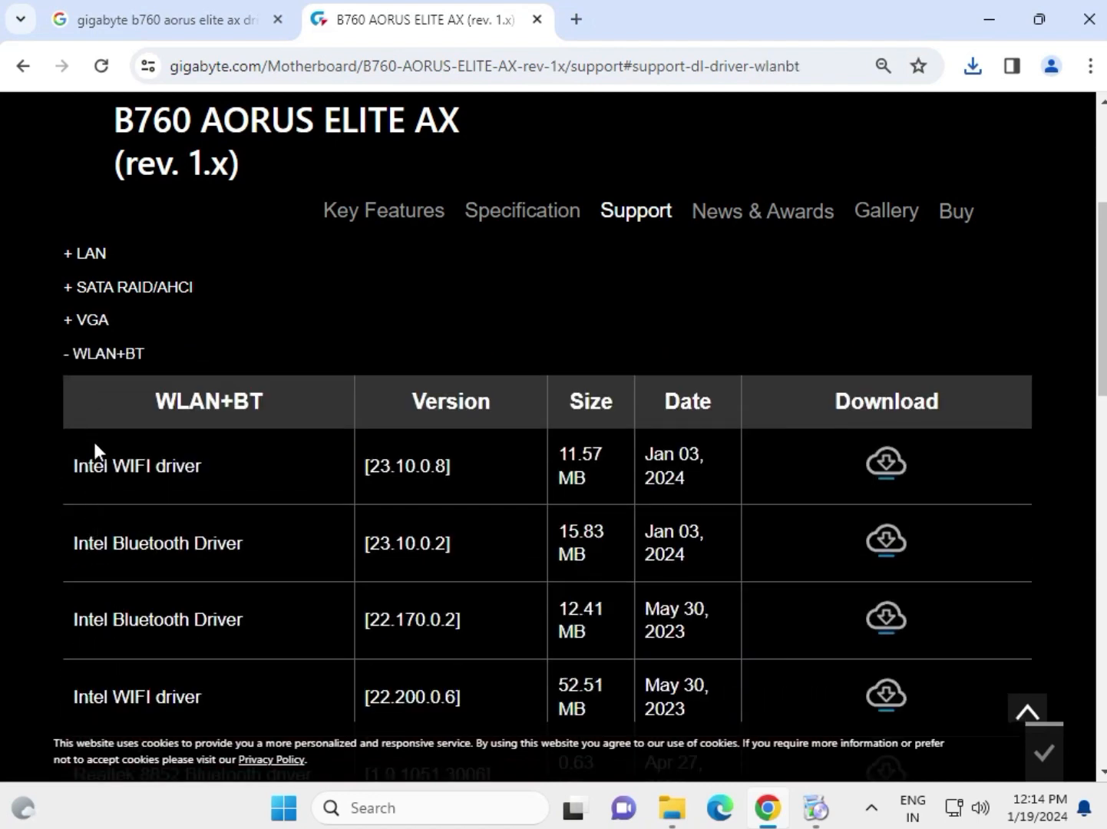
{"action": "left_click_drag", "start_coordinate": [110, 466], "coordinate": [196, 466]}
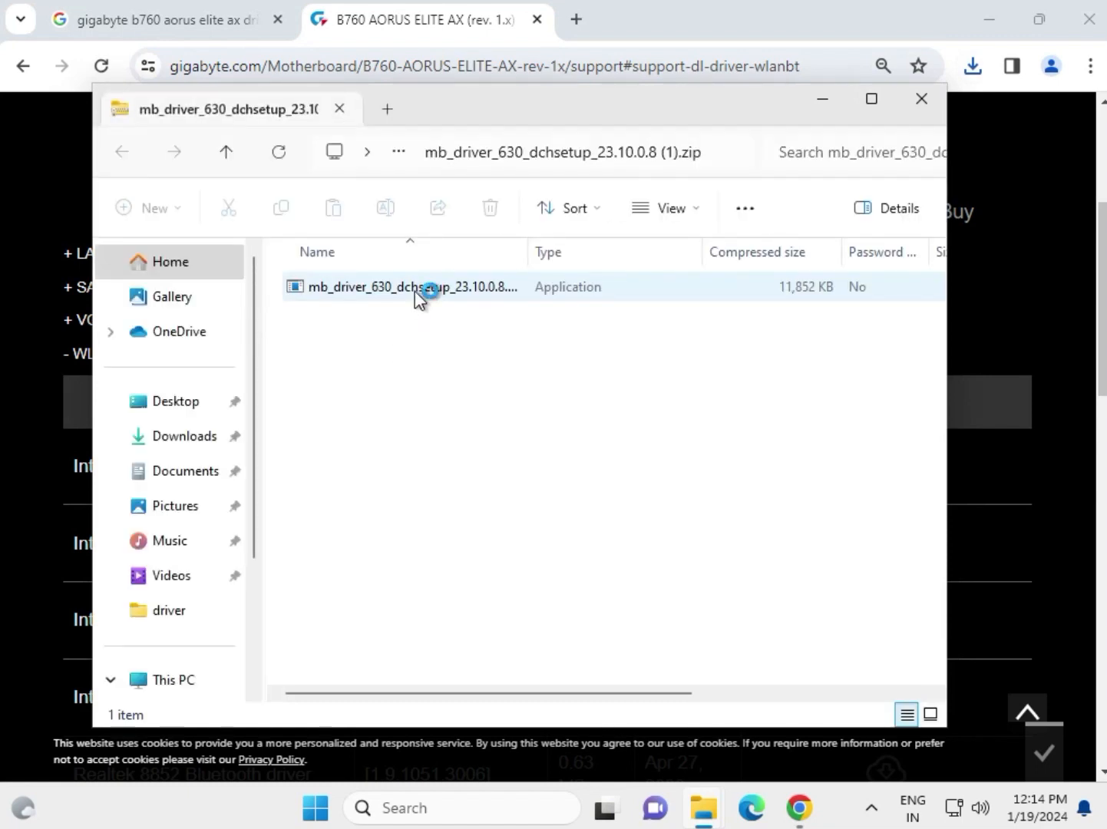
{"action": "left_click", "coordinate": [403, 287]}
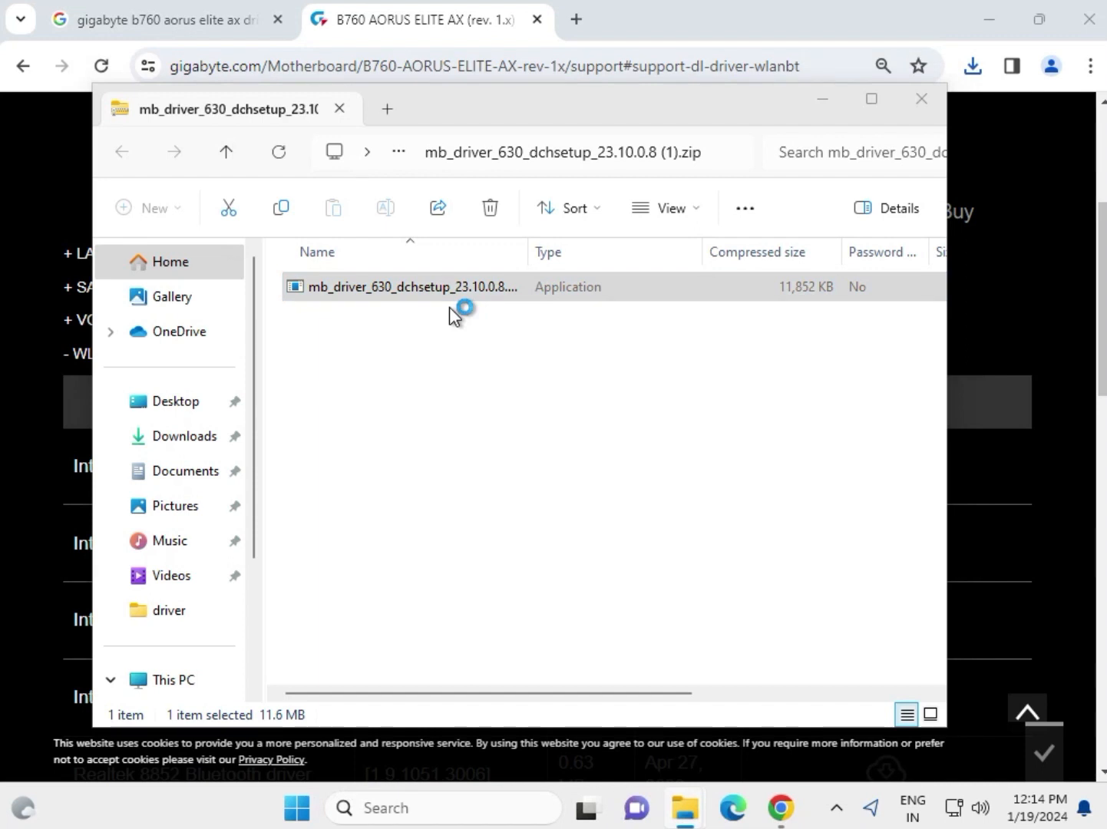
{"action": "left_click", "coordinate": [409, 286]}
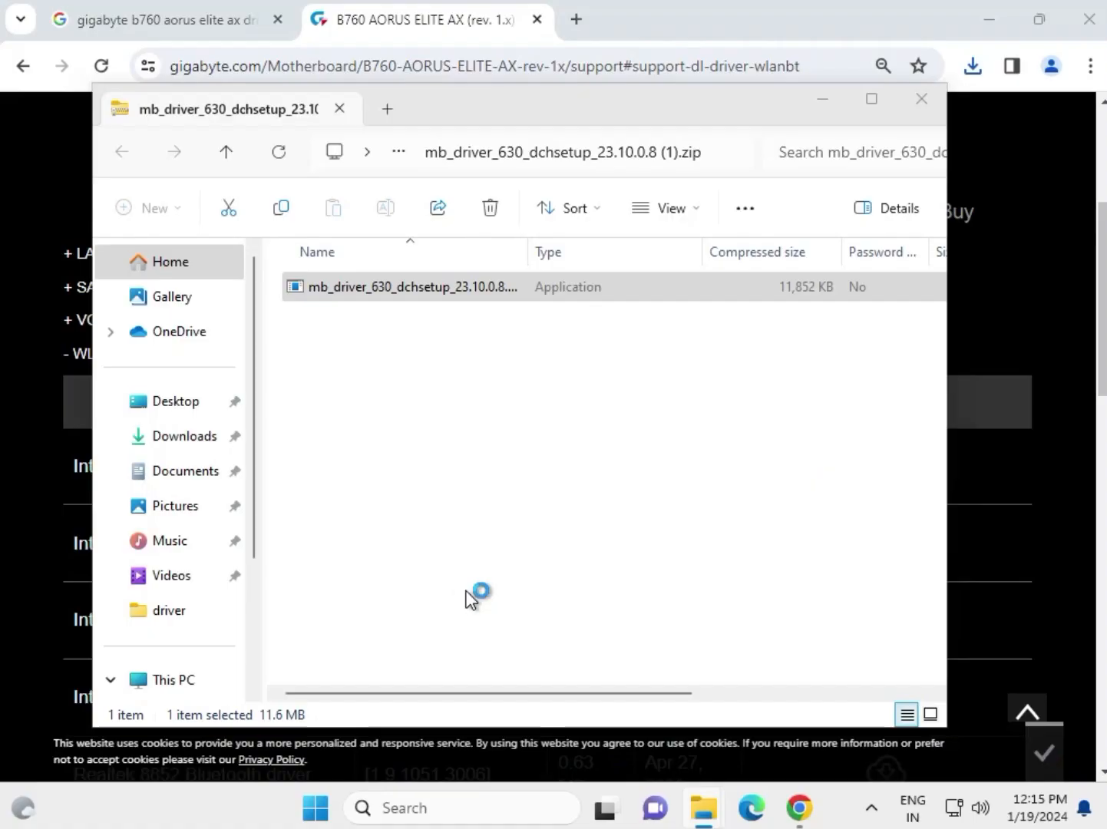
{"action": "double_click", "coordinate": [412, 286]}
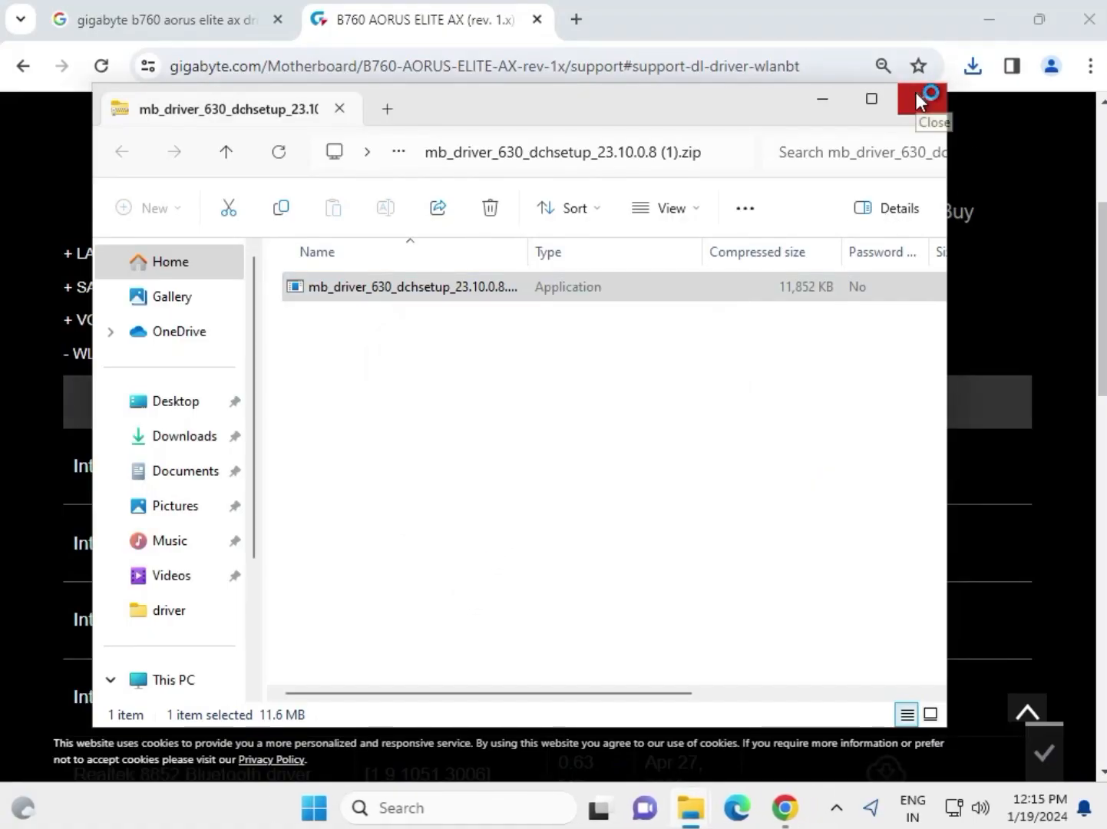
{"action": "left_click", "coordinate": [922, 99]}
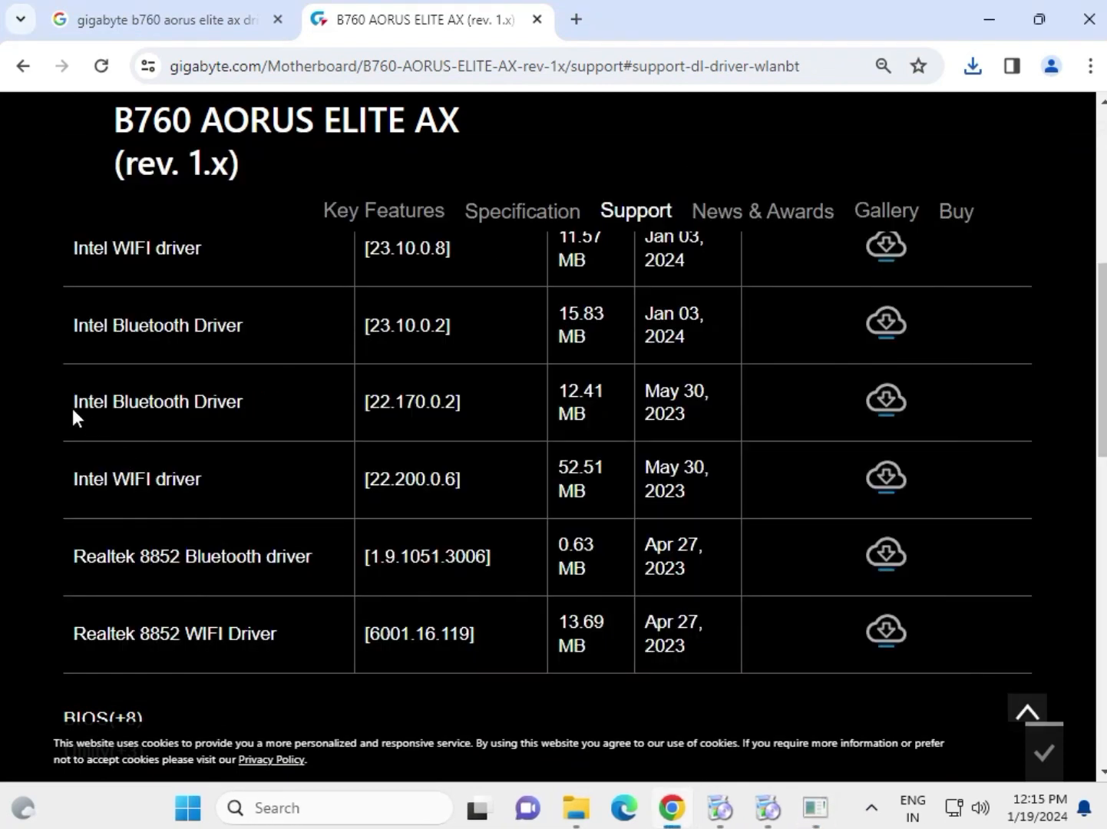
Download Intel Bluetooth Driver 23.10.0.2 and open its setup application from the zip
{"action": "double_click", "coordinate": [157, 401]}
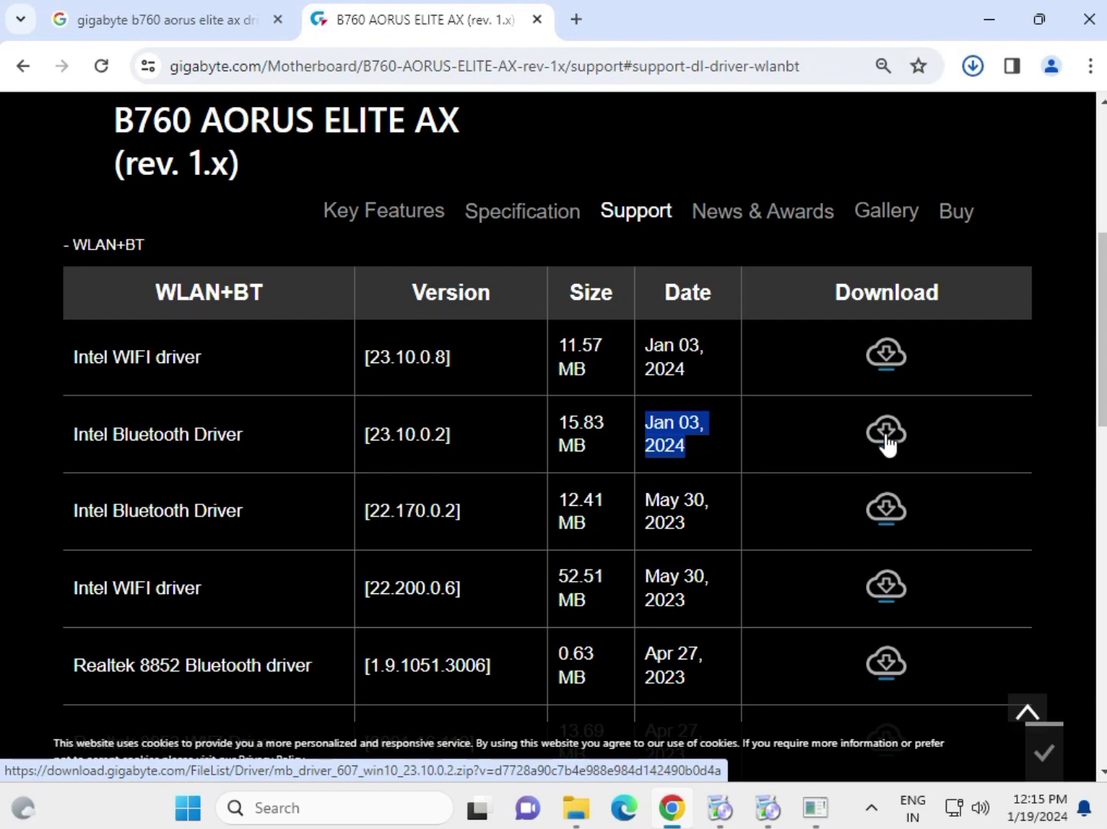
{"action": "left_click", "coordinate": [884, 433]}
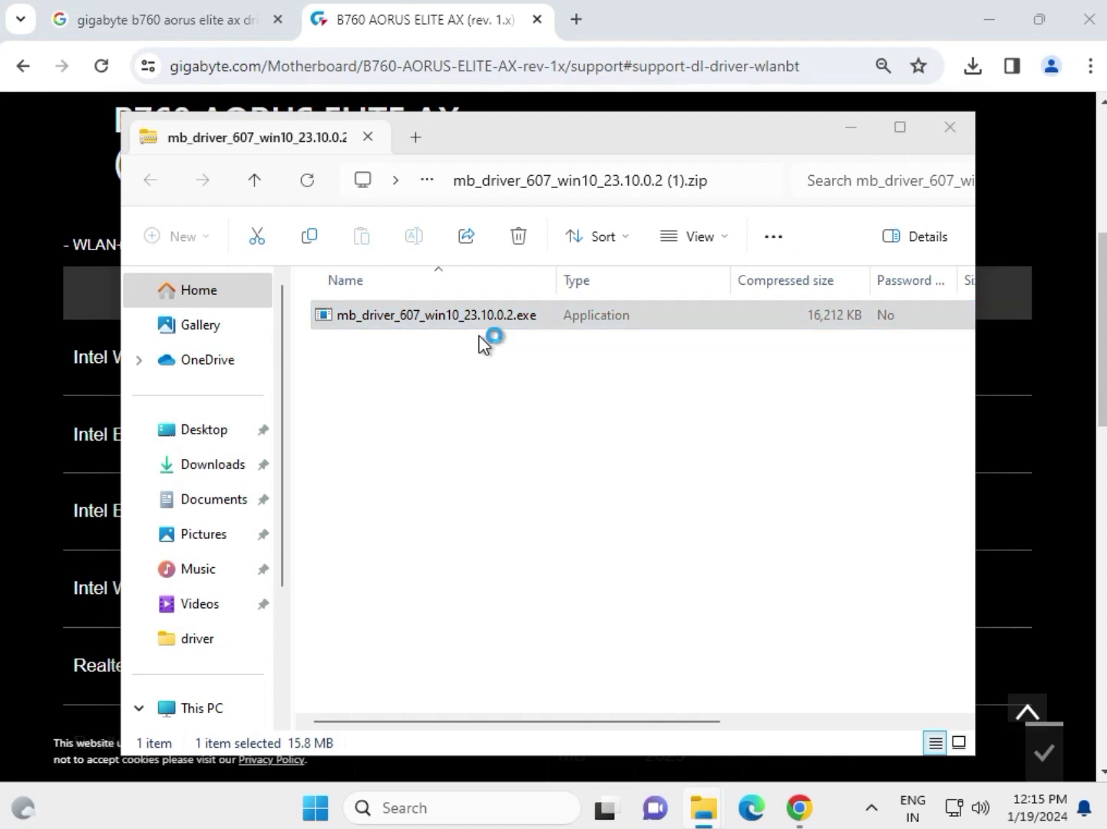
{"action": "left_click", "coordinate": [430, 315]}
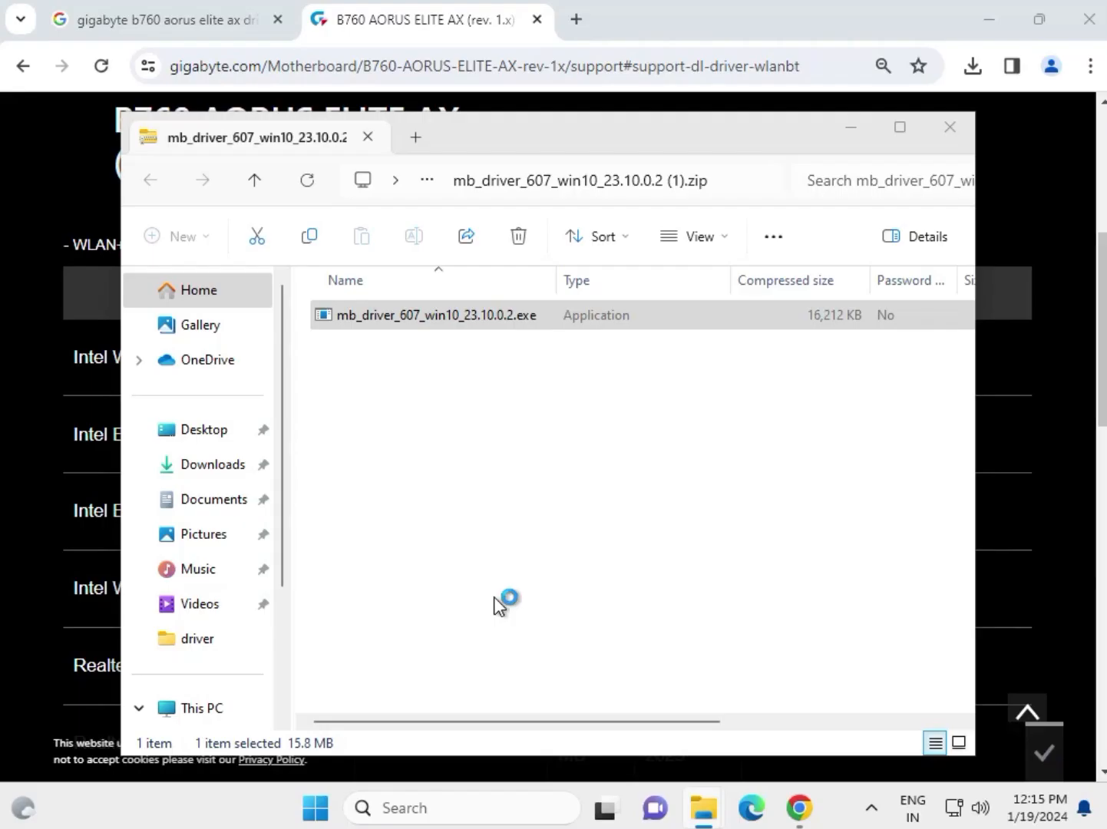
{"action": "double_click", "coordinate": [436, 314]}
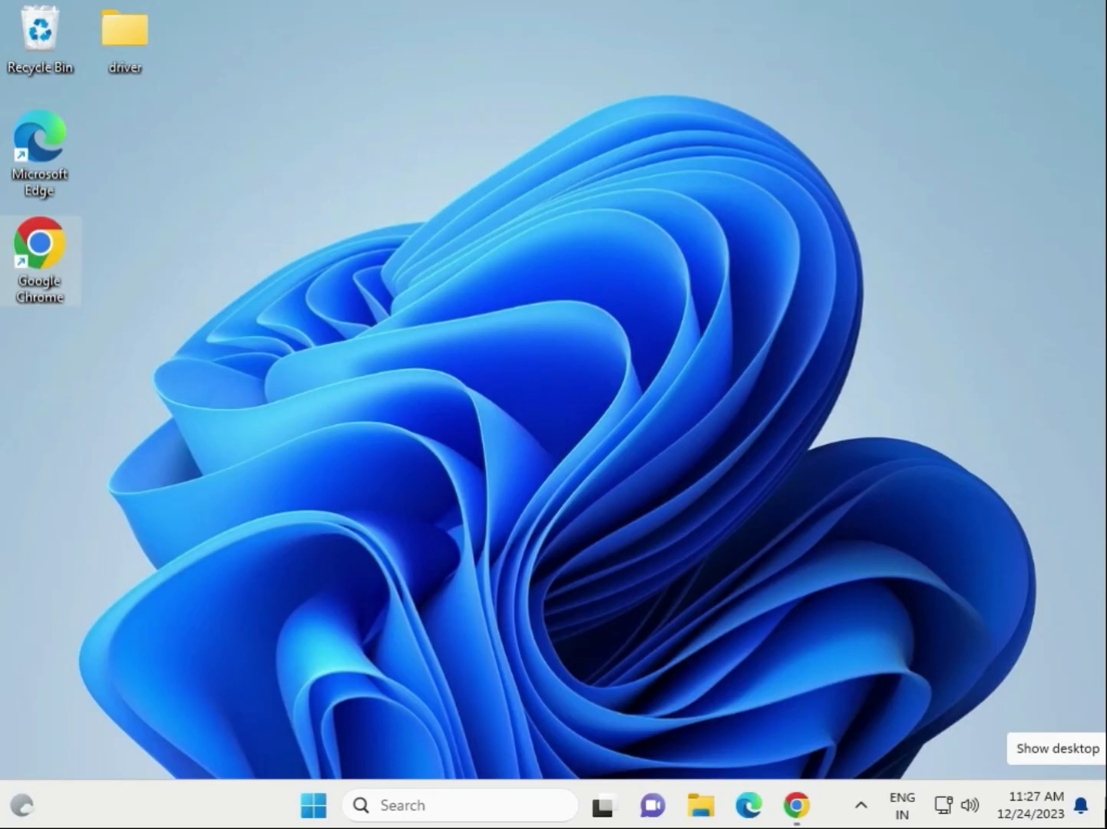
{"action": "mouse_move", "coordinate": [748, 805]}
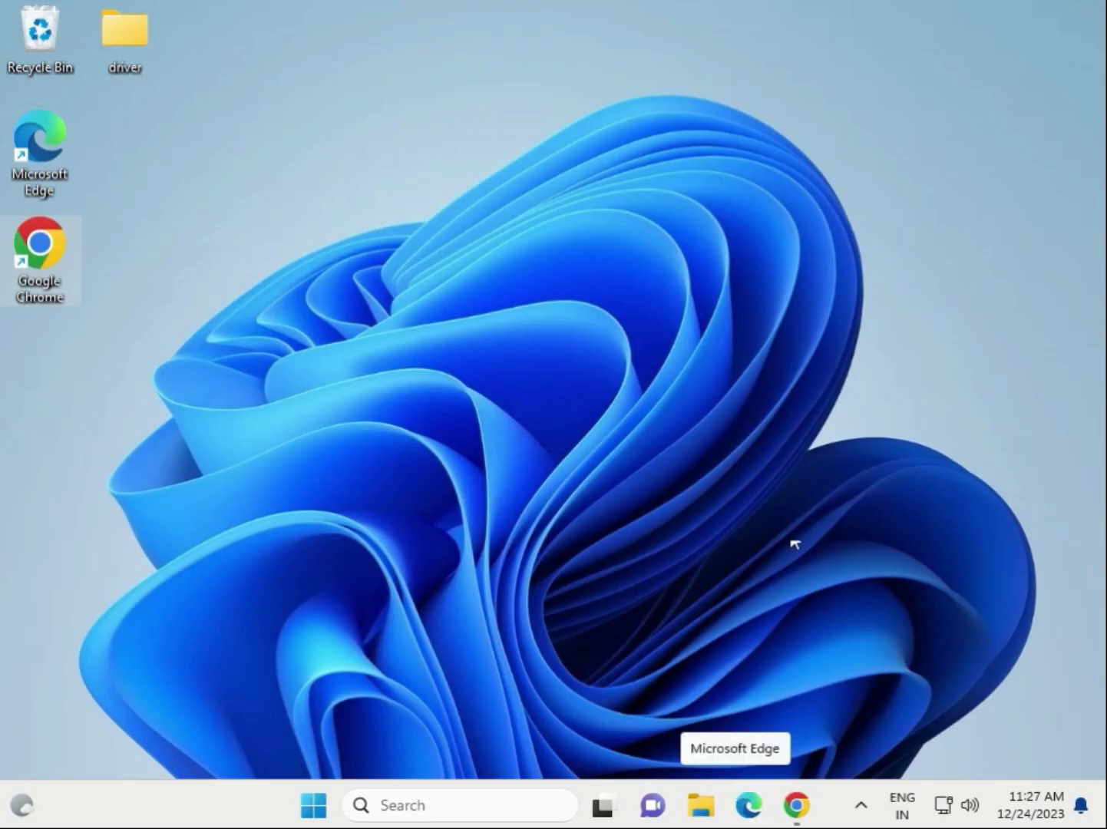
{"action": "mouse_move", "coordinate": [793, 528]}
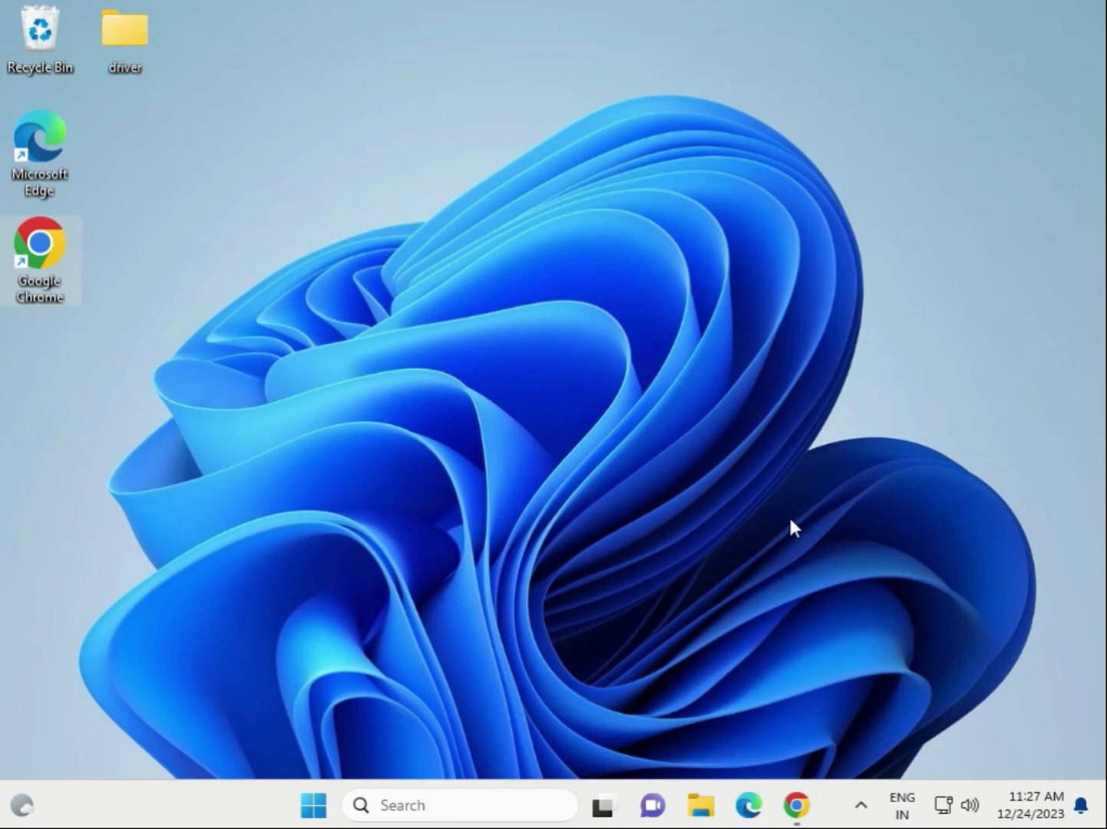
{"action": "mouse_move", "coordinate": [808, 537]}
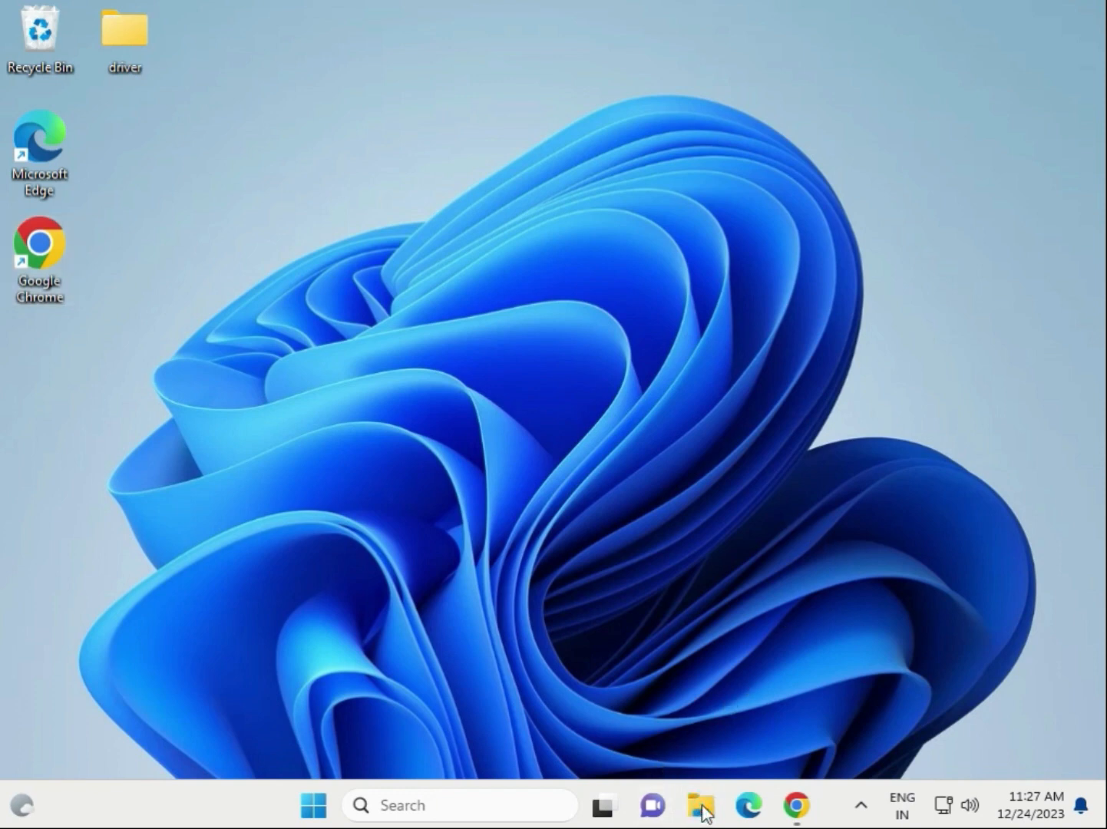
Open a new File Explorer window from the taskbar
{"action": "left_click", "coordinate": [700, 804]}
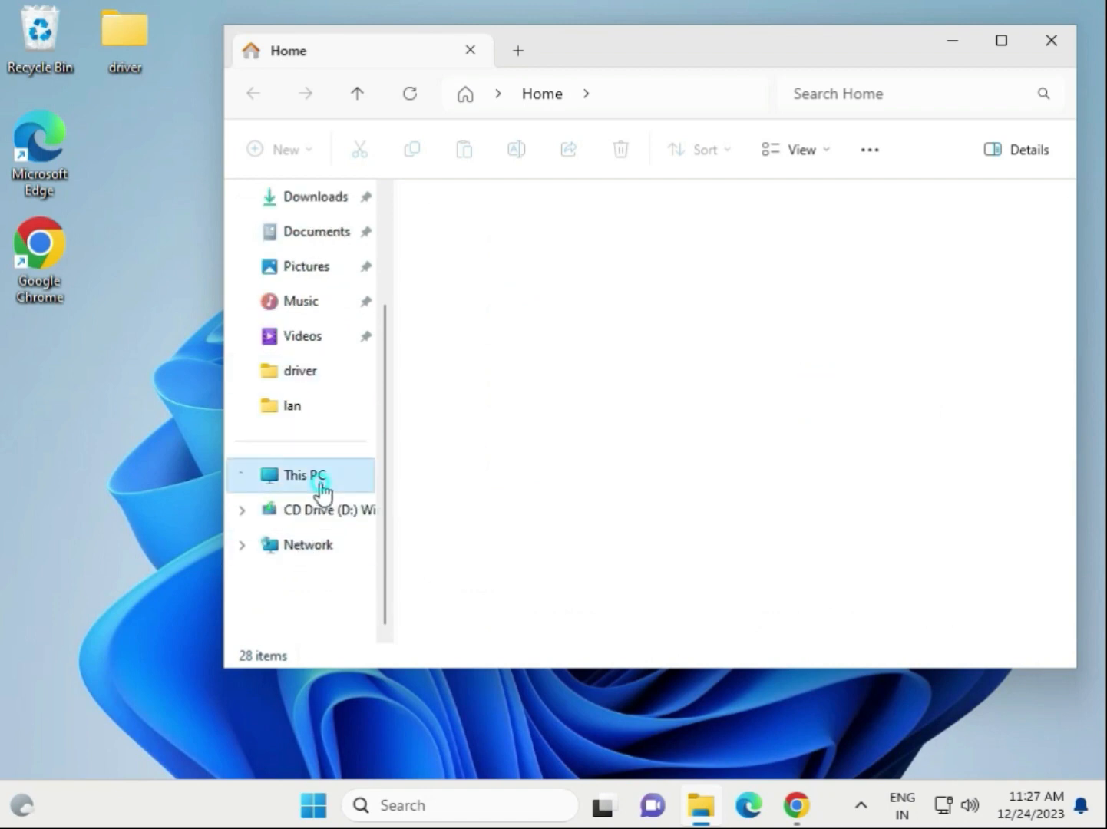
Select today's eight downloaded driver zips in the Downloads folder
{"action": "left_click", "coordinate": [303, 474]}
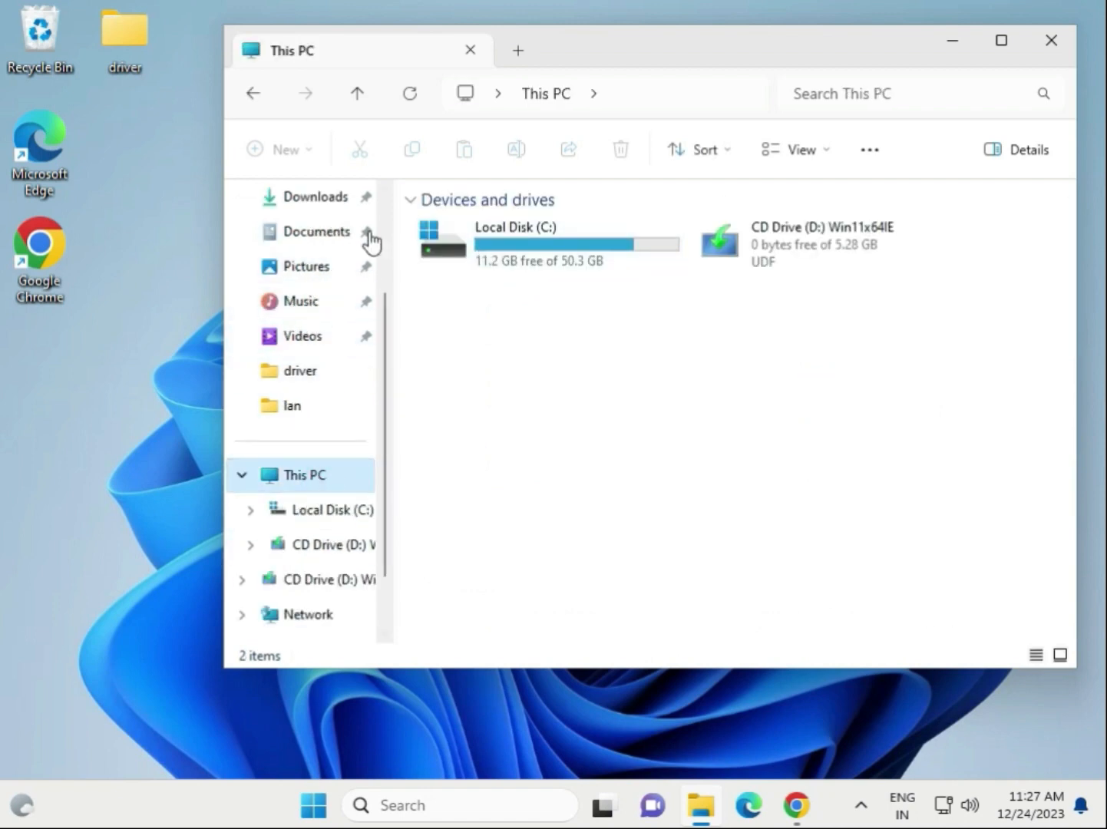
{"action": "left_click", "coordinate": [315, 196]}
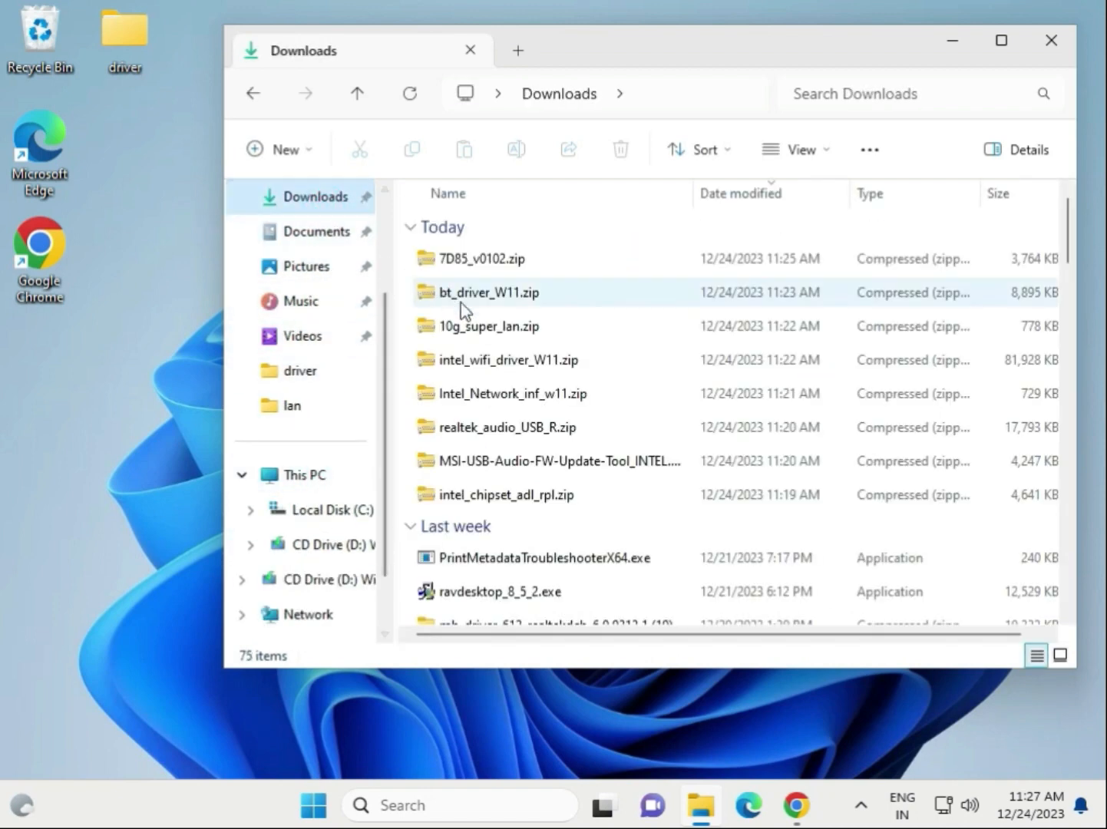
{"action": "left_click", "coordinate": [505, 495]}
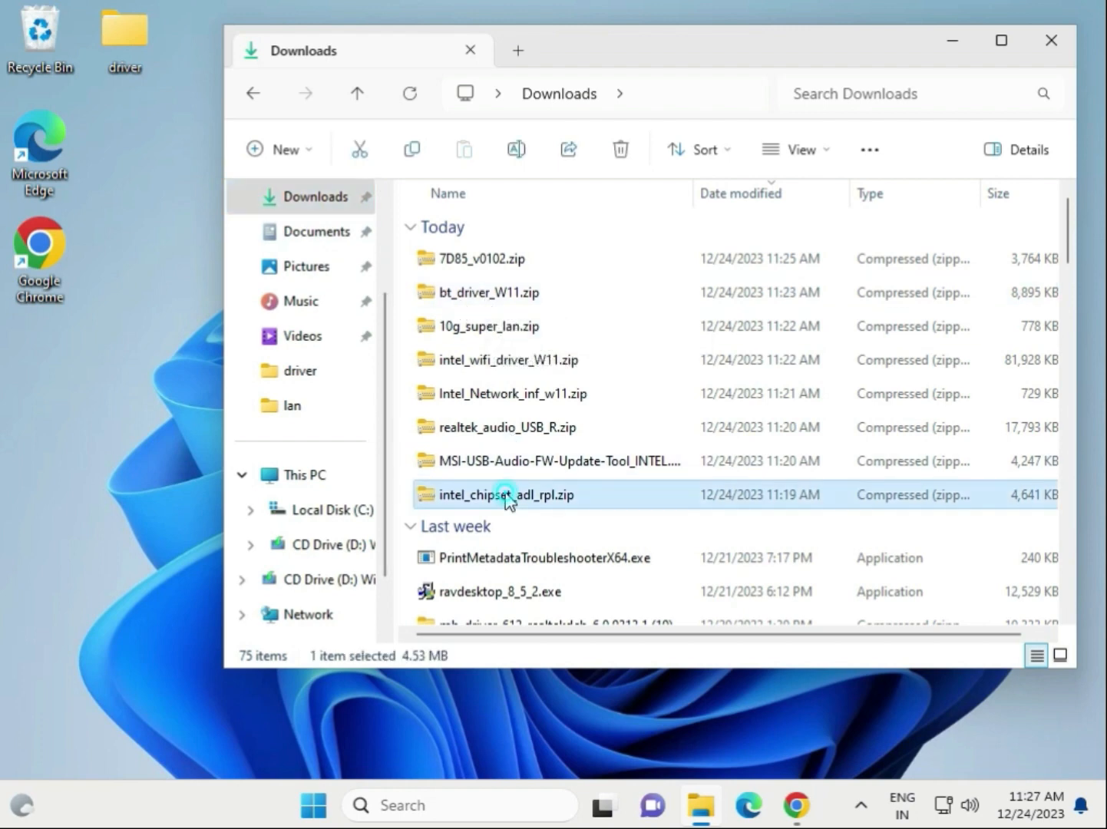
{"action": "left_click", "coordinate": [479, 259]}
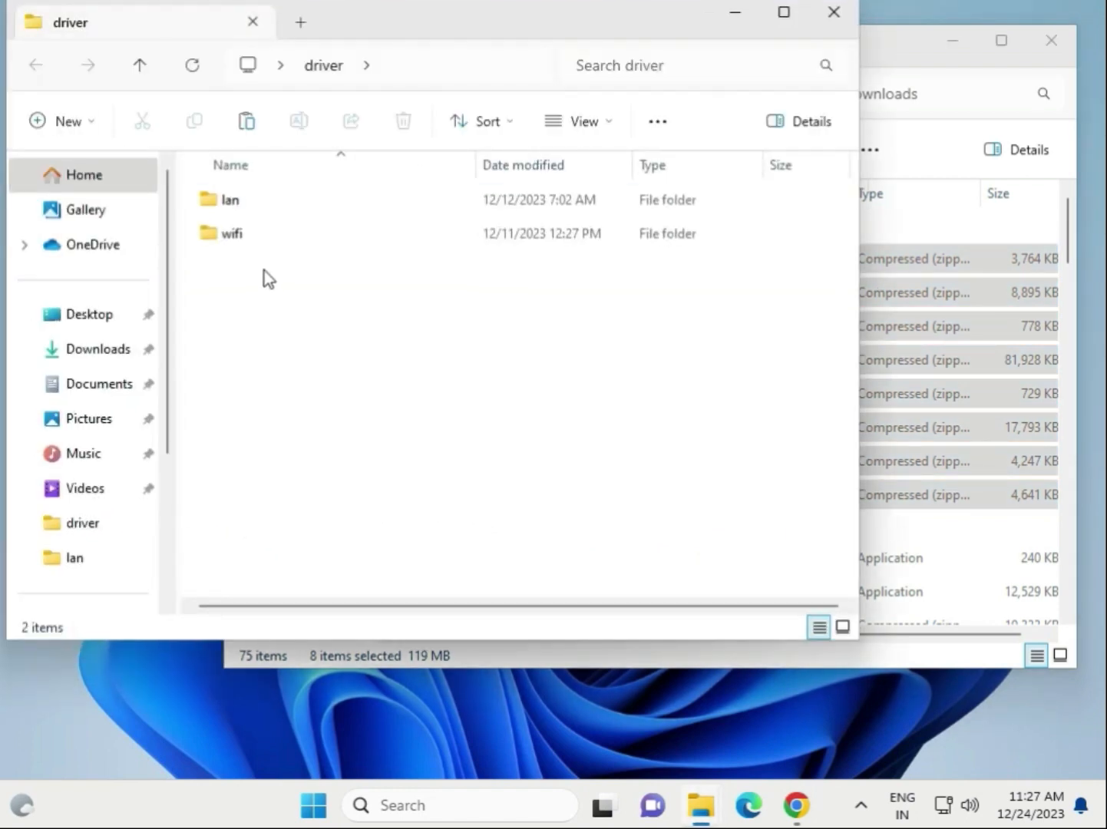
Delete the old lan and wifi folders in Desktop\driver and paste the zips there
{"action": "key", "text": "ctrl+a"}
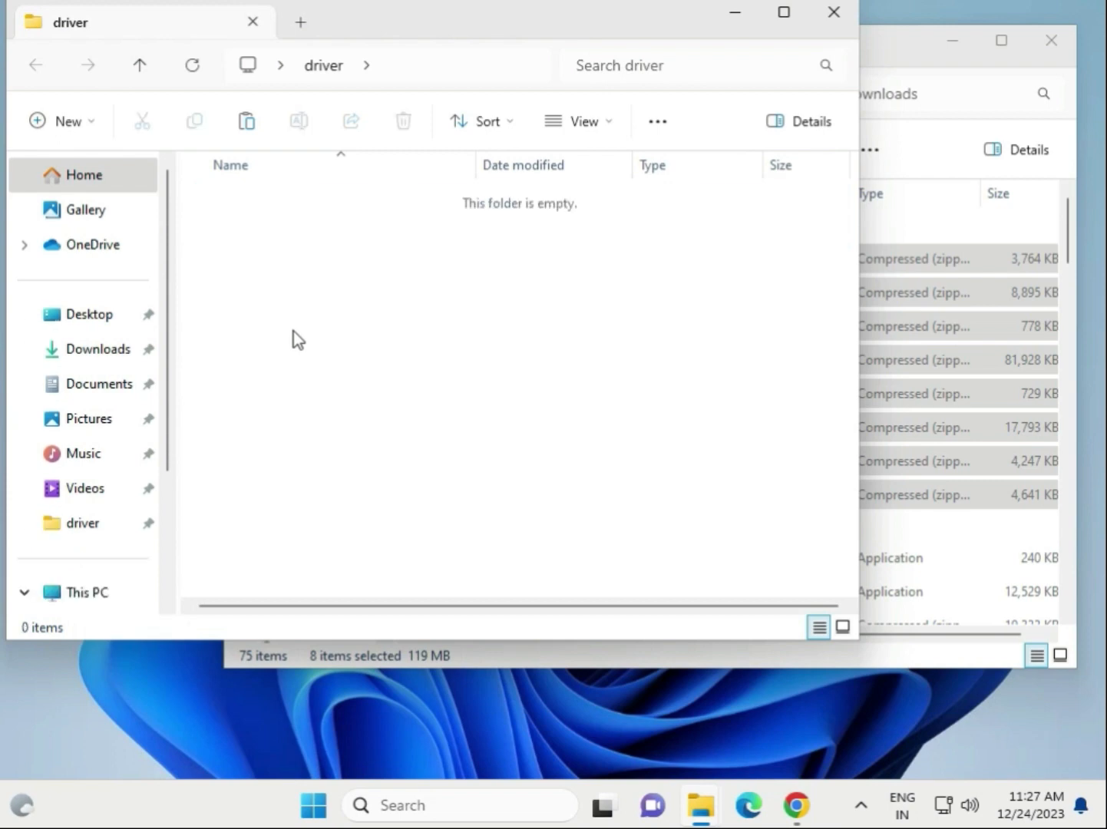
{"action": "right_click", "coordinate": [298, 339]}
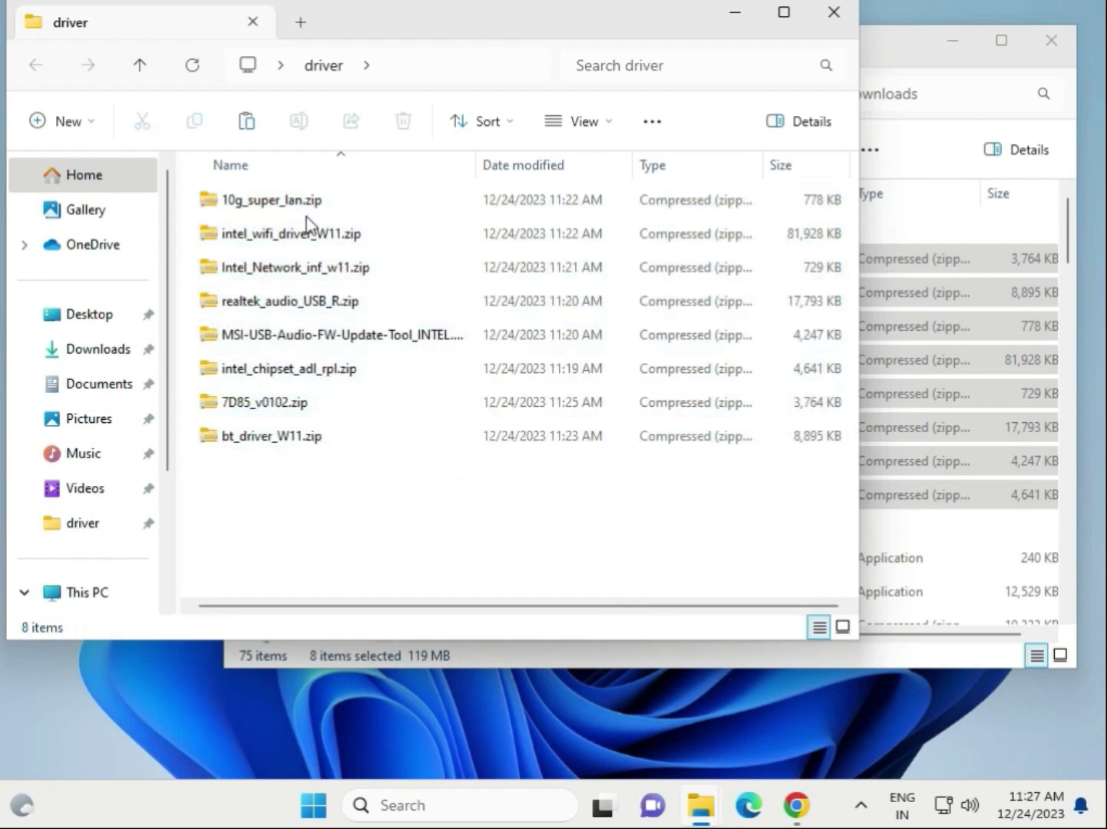
{"action": "right_click", "coordinate": [269, 200]}
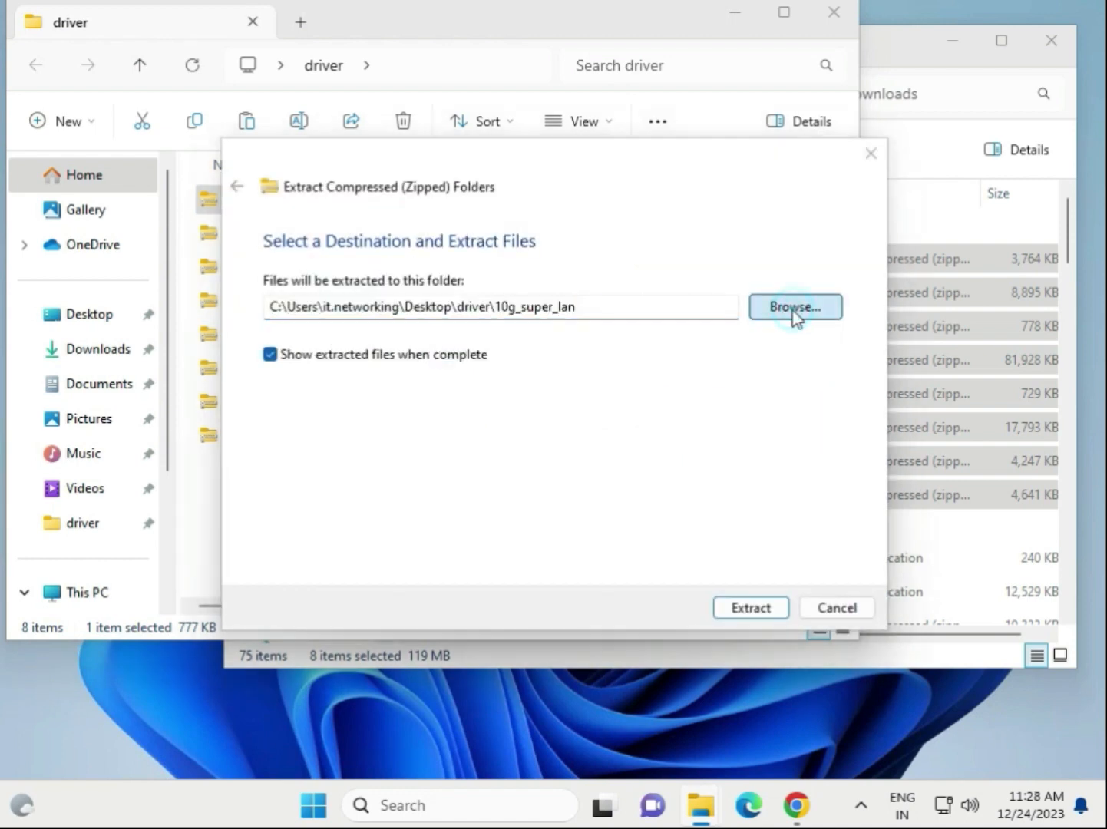
Extract 10g_super_lan.zip into Desktop\driver, producing the '10G SUPER LAN Drivers' folder
{"action": "left_click", "coordinate": [795, 306]}
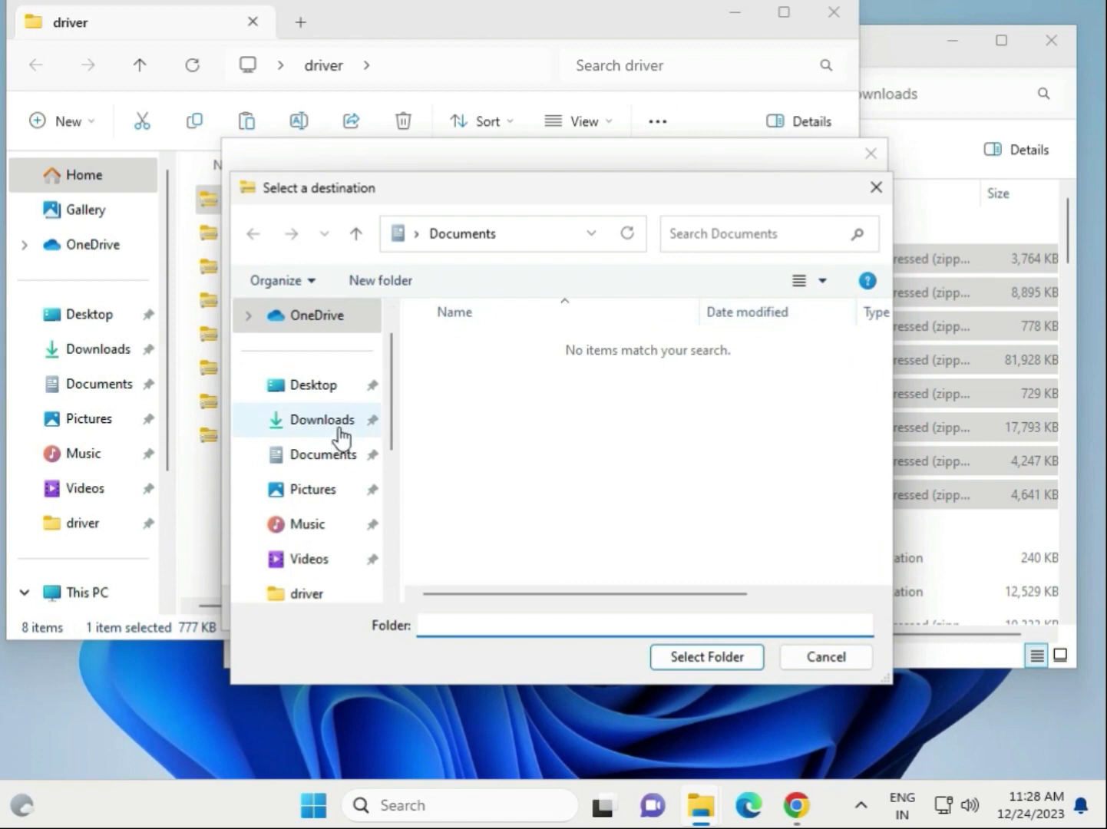
{"action": "left_click", "coordinate": [311, 384]}
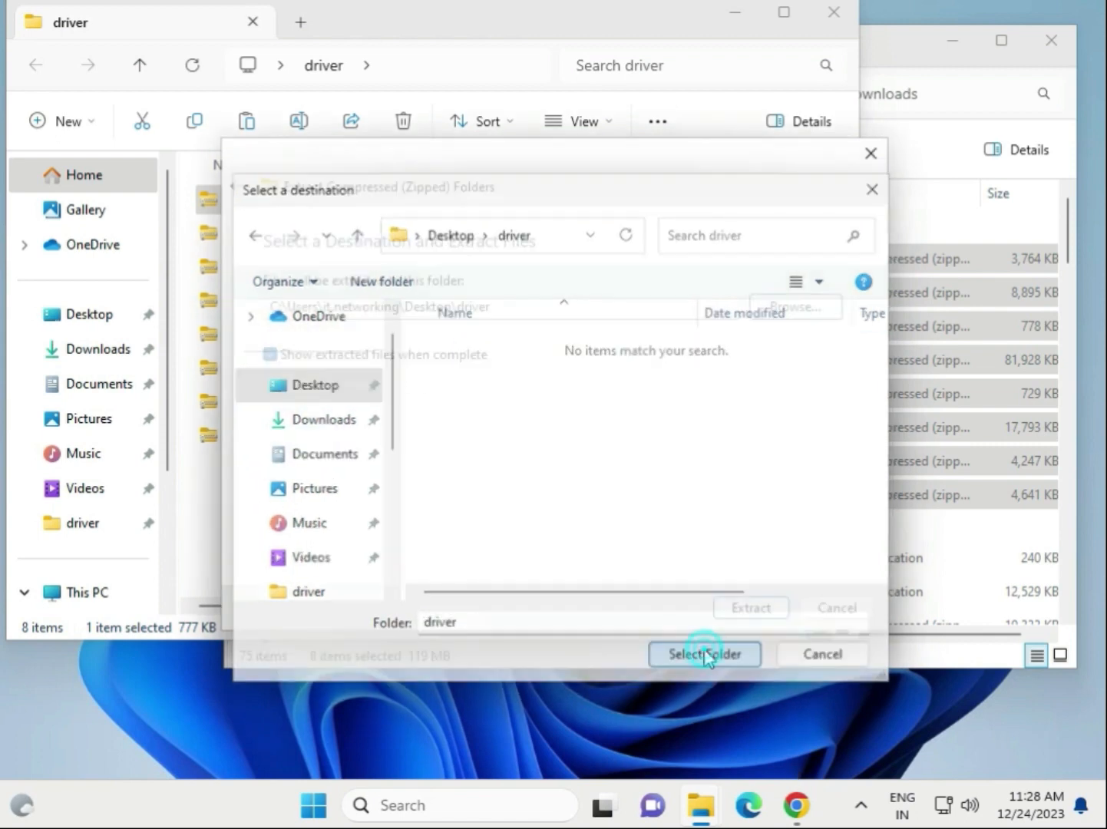
{"action": "left_click", "coordinate": [704, 654]}
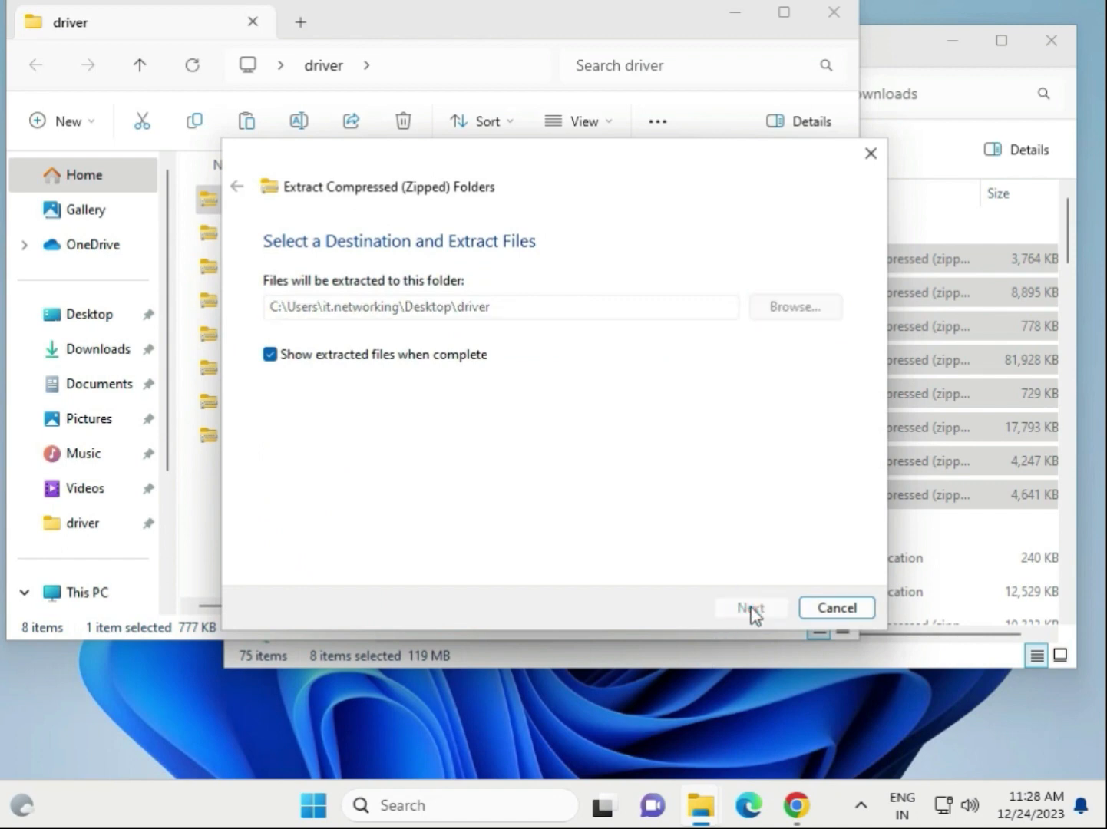
{"action": "left_click", "coordinate": [749, 607]}
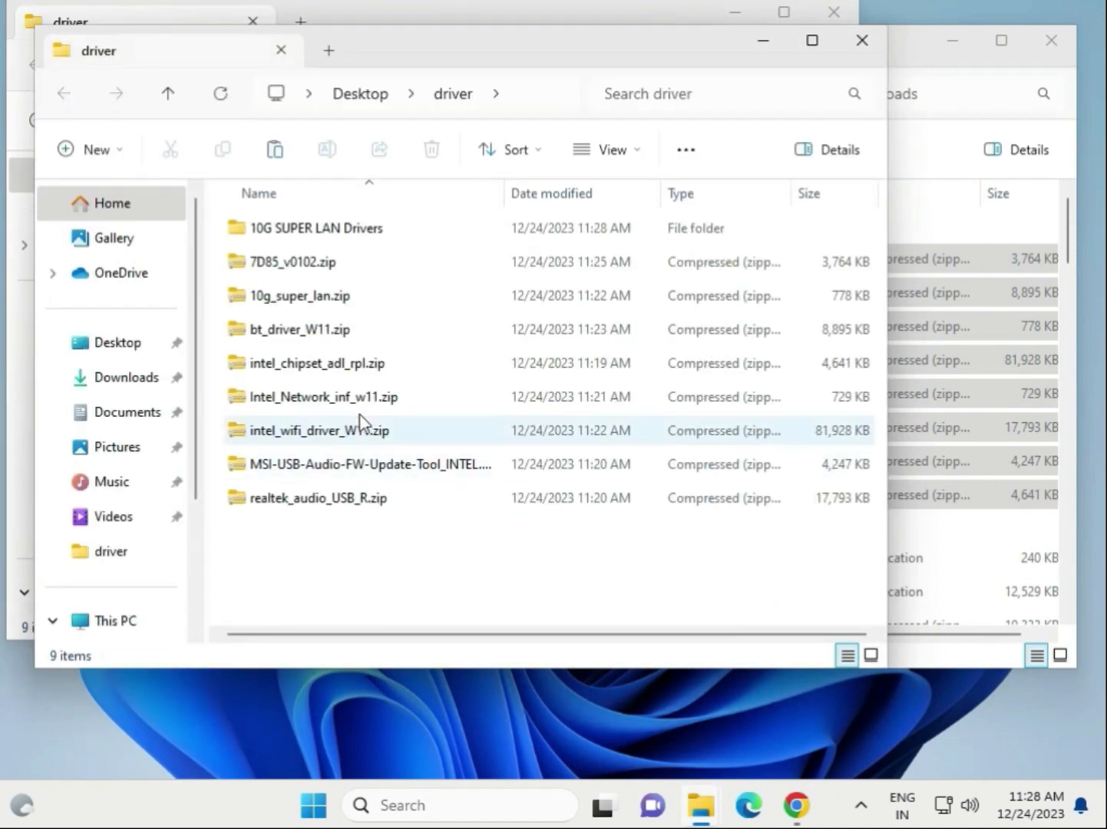
{"action": "left_click", "coordinate": [291, 262]}
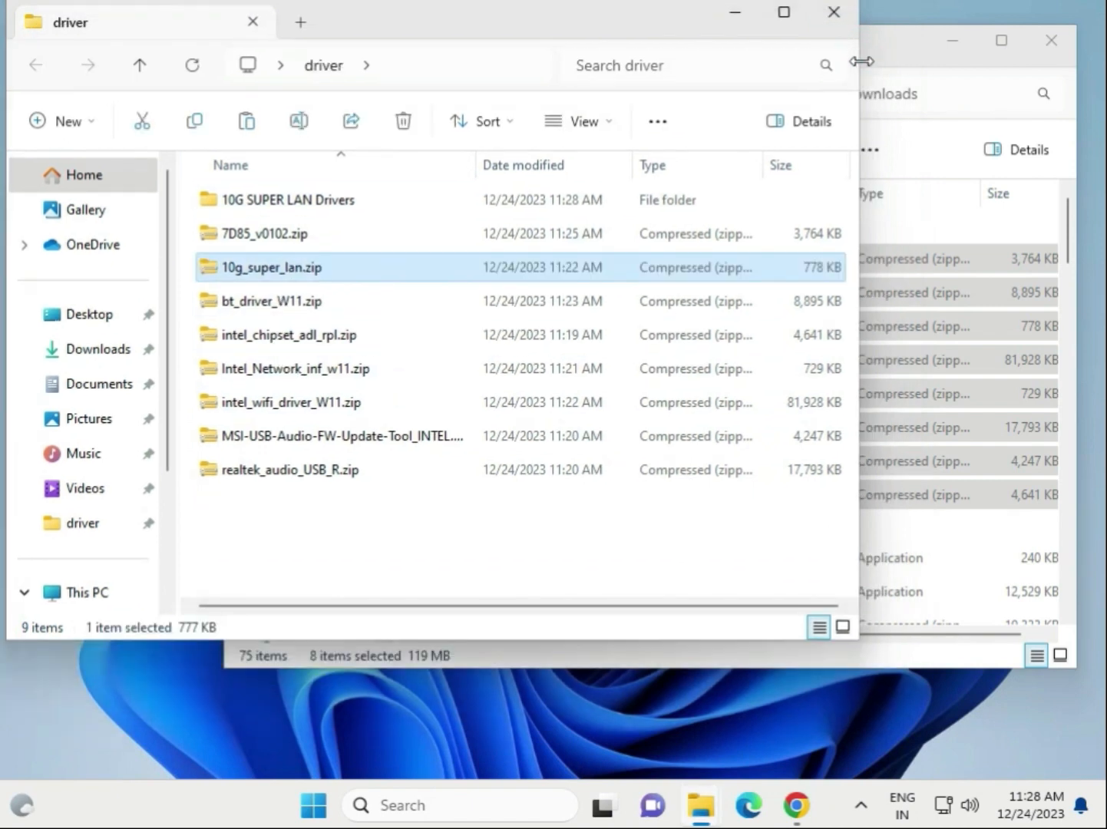
{"action": "mouse_move", "coordinate": [283, 250]}
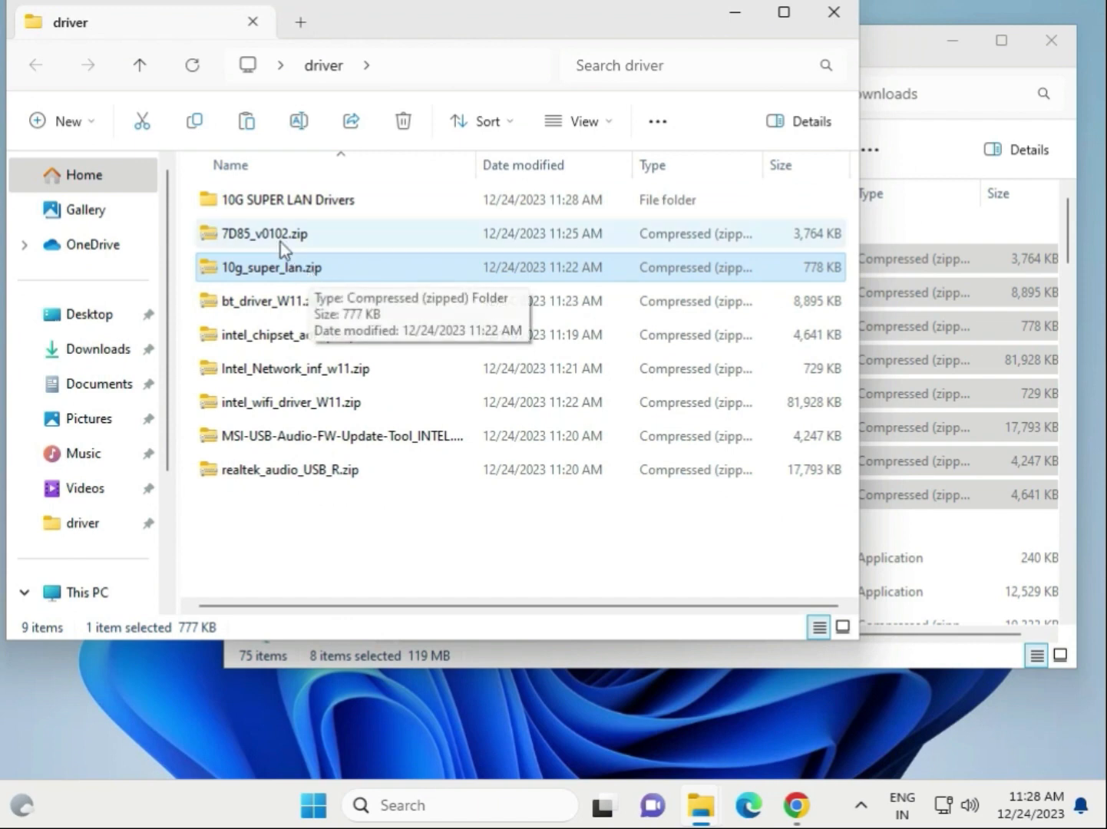
Extract 7D85_v0102.zip with the Desktop driver folder as the destination
{"action": "right_click", "coordinate": [261, 234]}
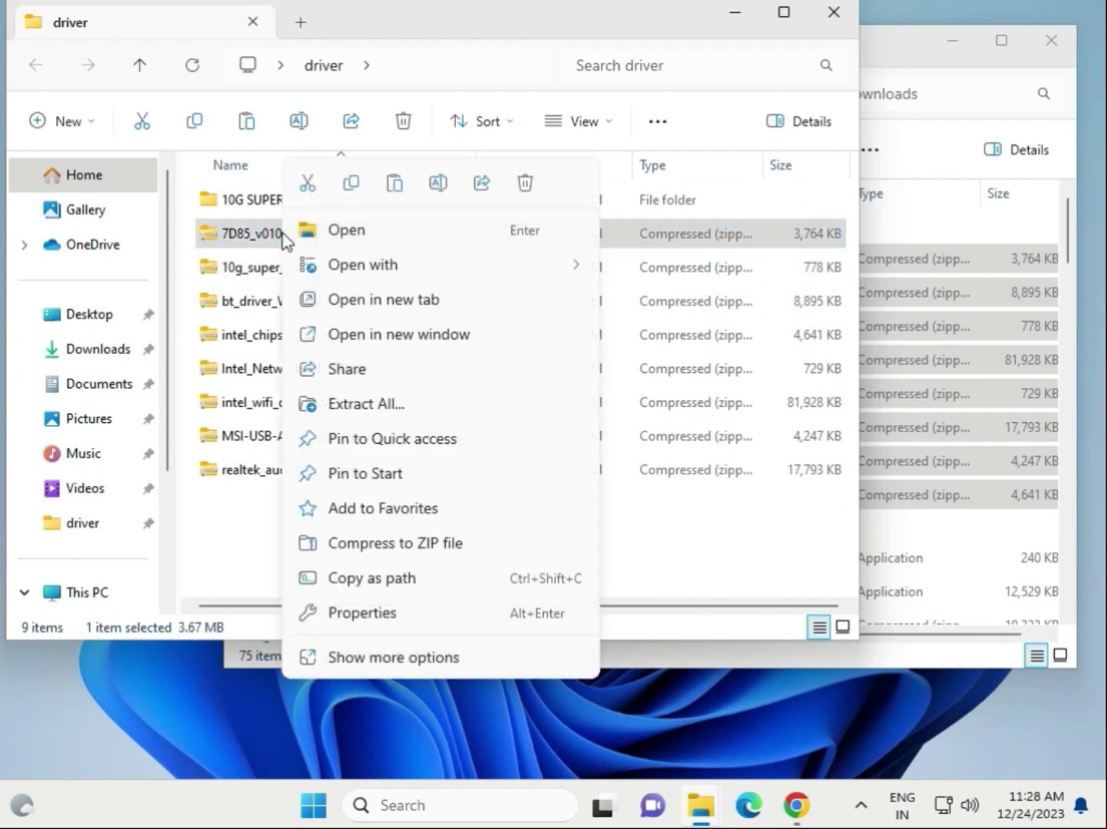
{"action": "left_click", "coordinate": [393, 657]}
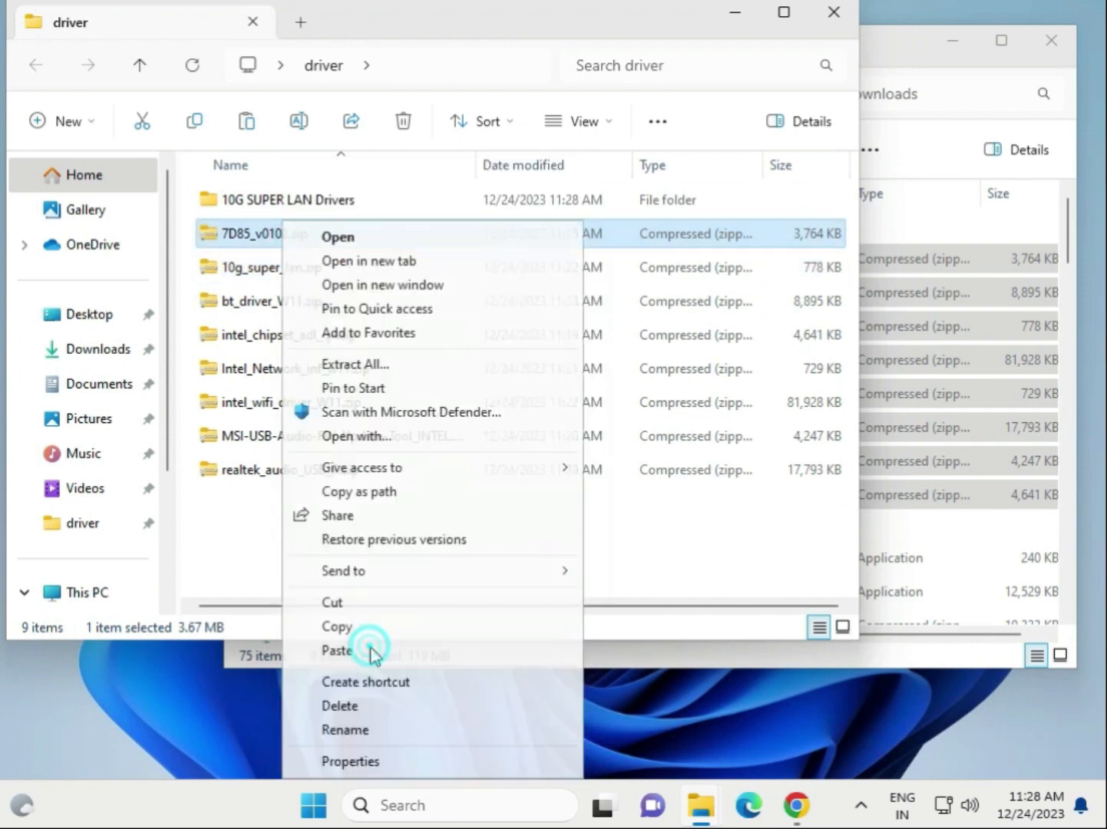
{"action": "mouse_move", "coordinate": [407, 364]}
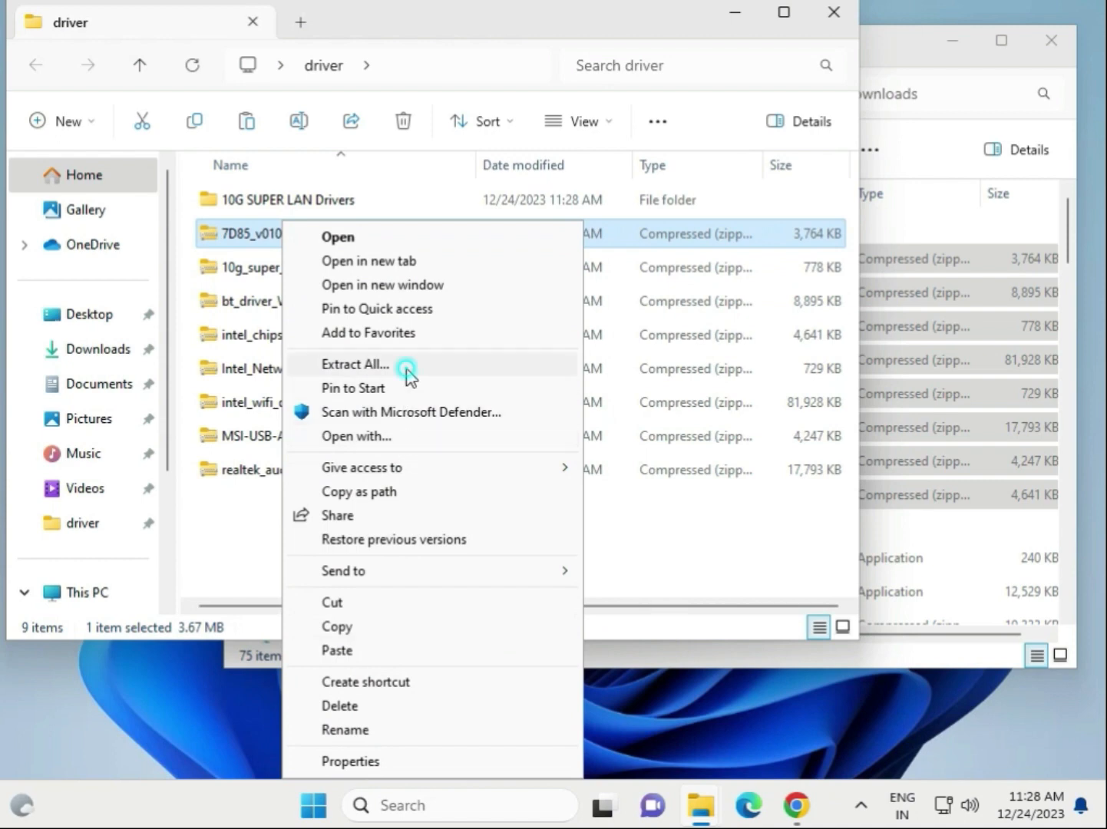
{"action": "left_click", "coordinate": [356, 364]}
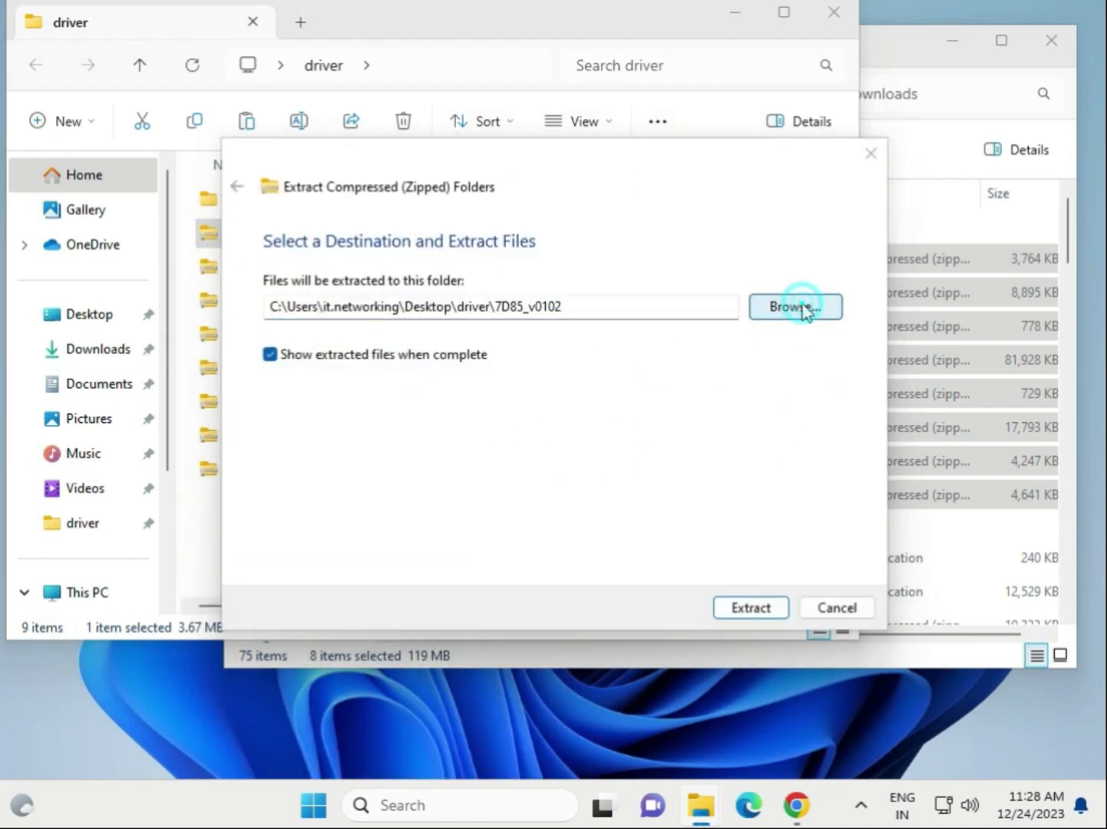
{"action": "left_click", "coordinate": [795, 306]}
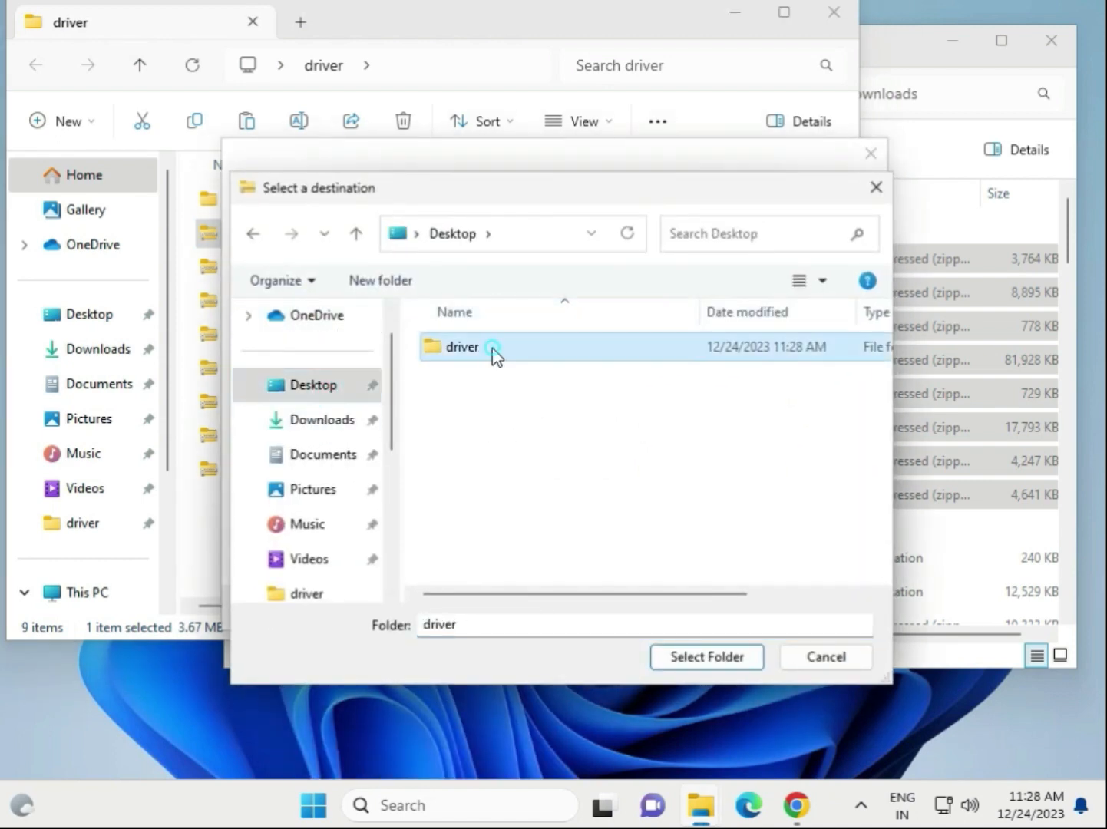
{"action": "double_click", "coordinate": [461, 346]}
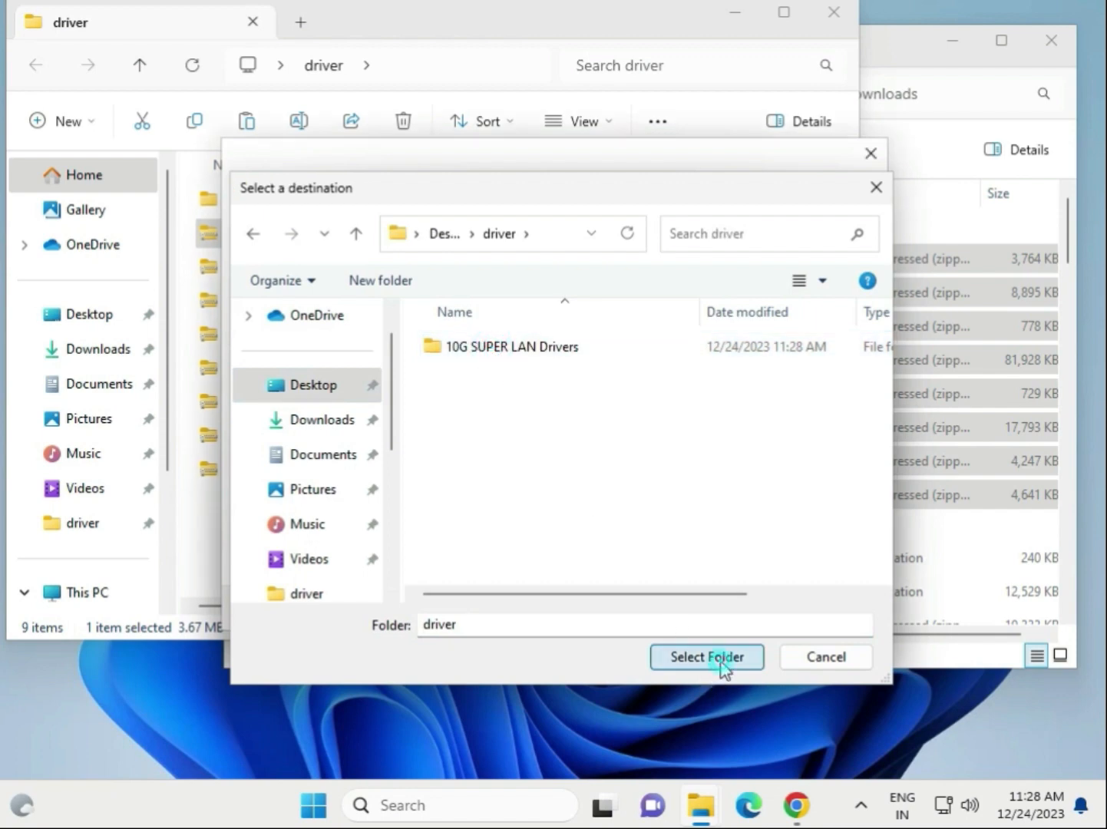
{"action": "left_click", "coordinate": [705, 656]}
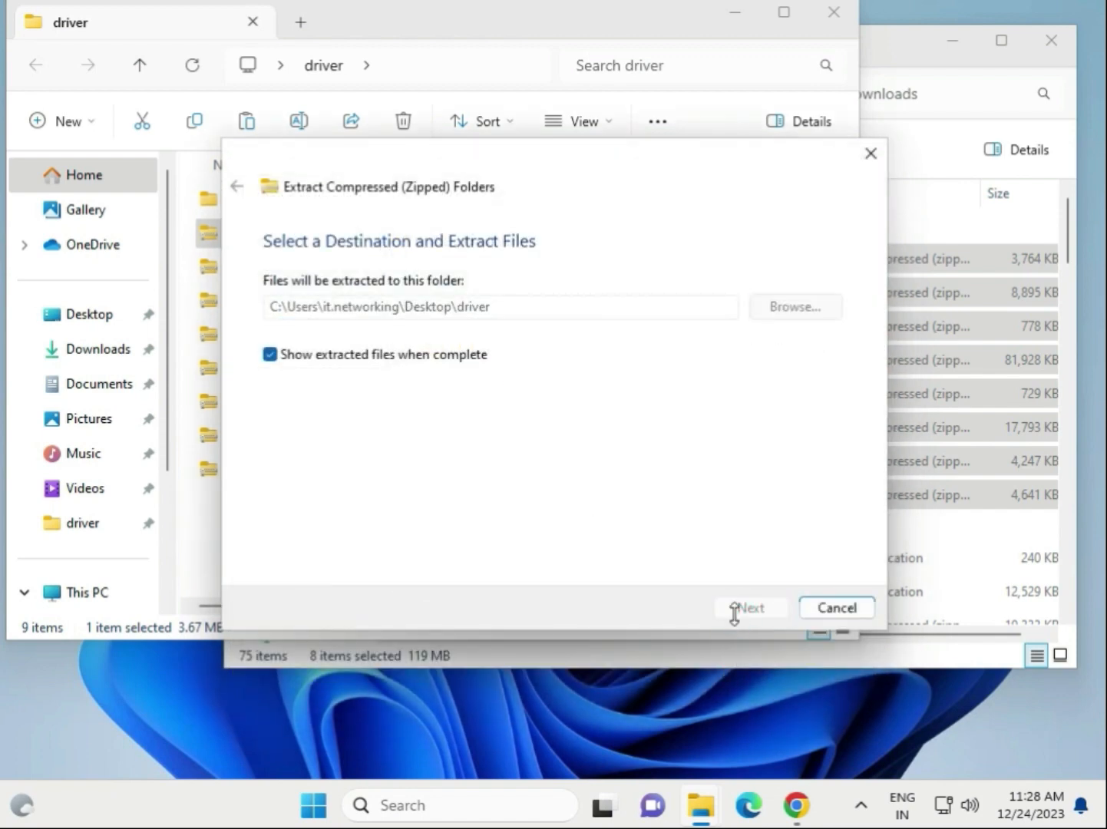
{"action": "left_click", "coordinate": [749, 607]}
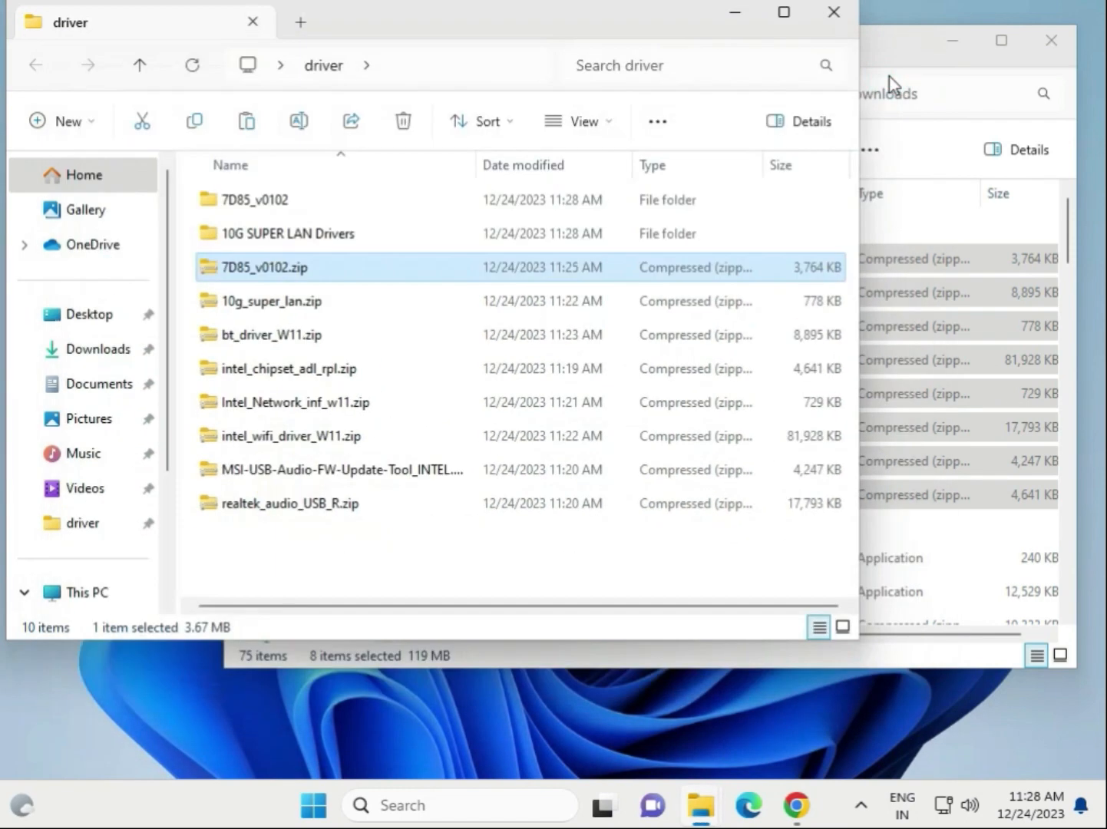
{"action": "mouse_move", "coordinate": [288, 233]}
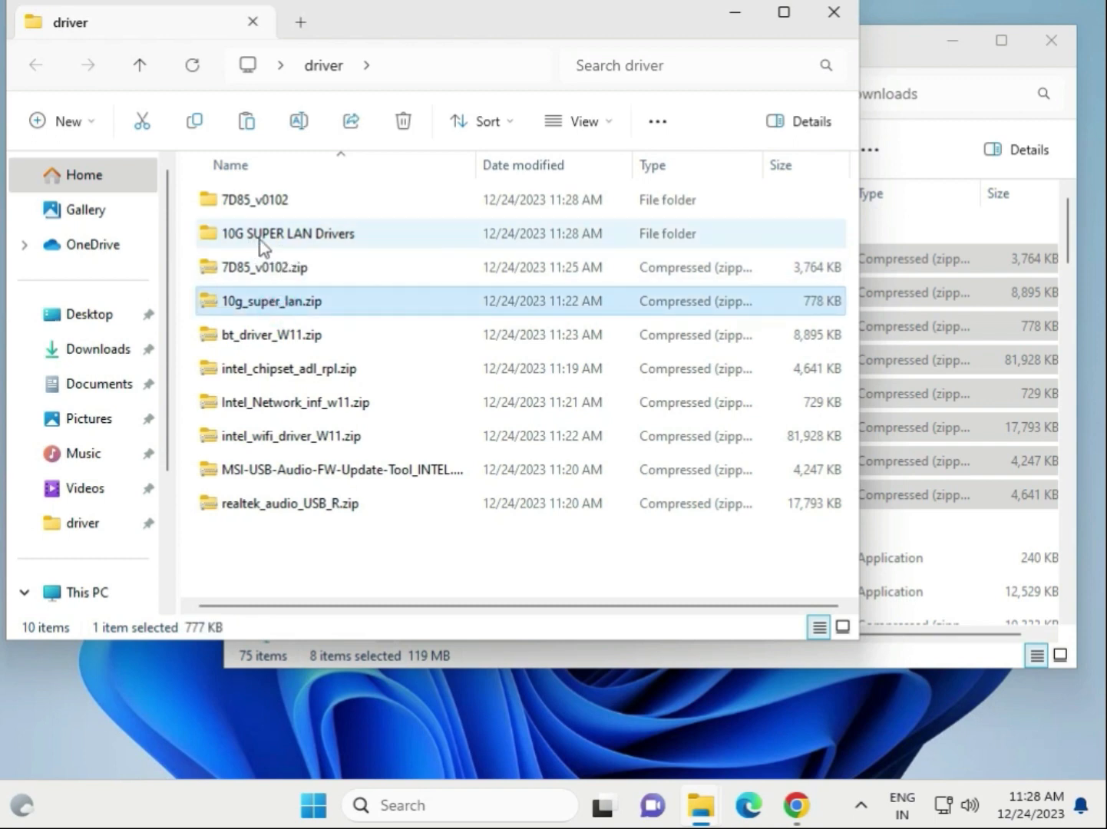
{"action": "mouse_move", "coordinate": [236, 355]}
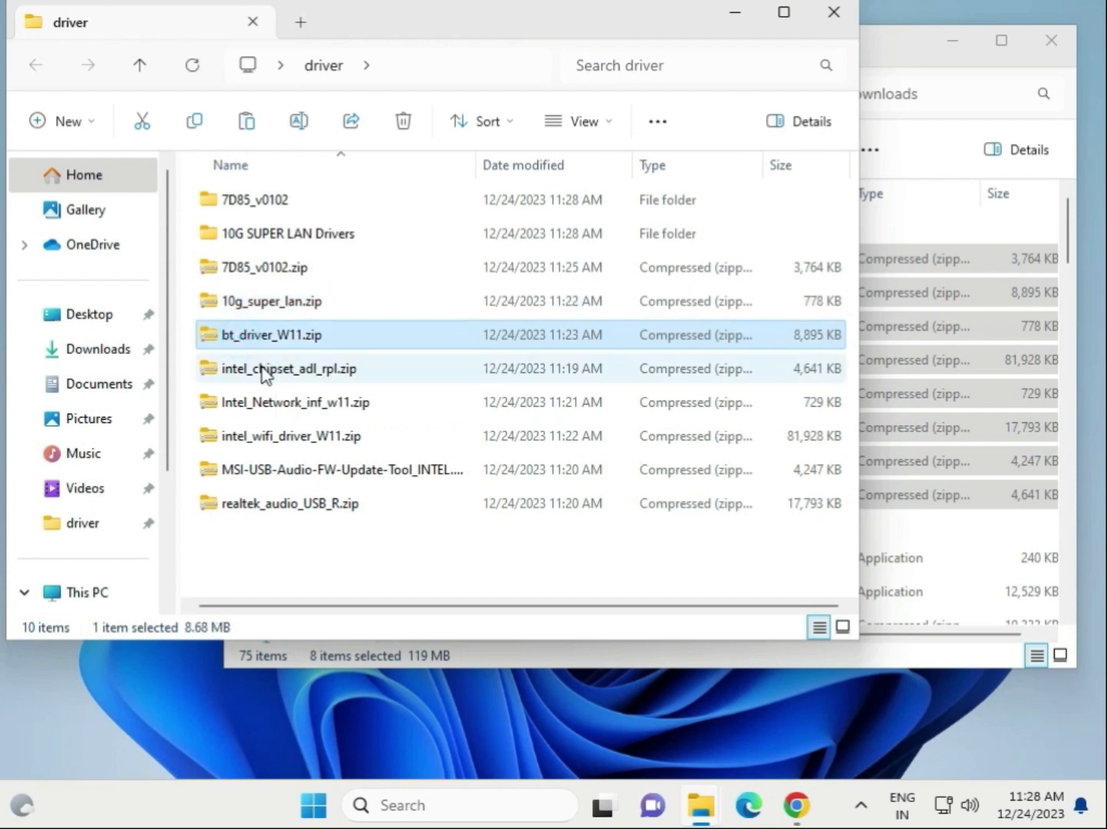
Delete the MSI-USB-Audio-FW-Update-Tool zip, leaving nine items in the driver folder
{"action": "left_click", "coordinate": [294, 401]}
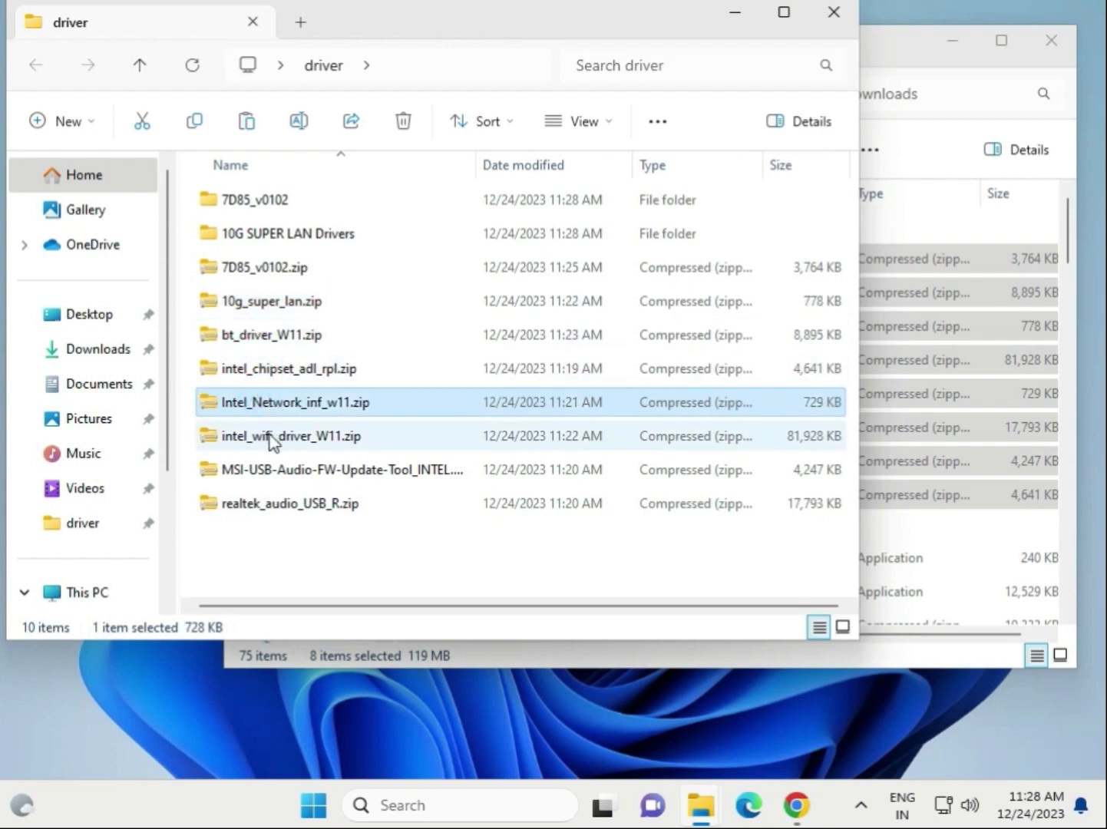
{"action": "left_click", "coordinate": [338, 469]}
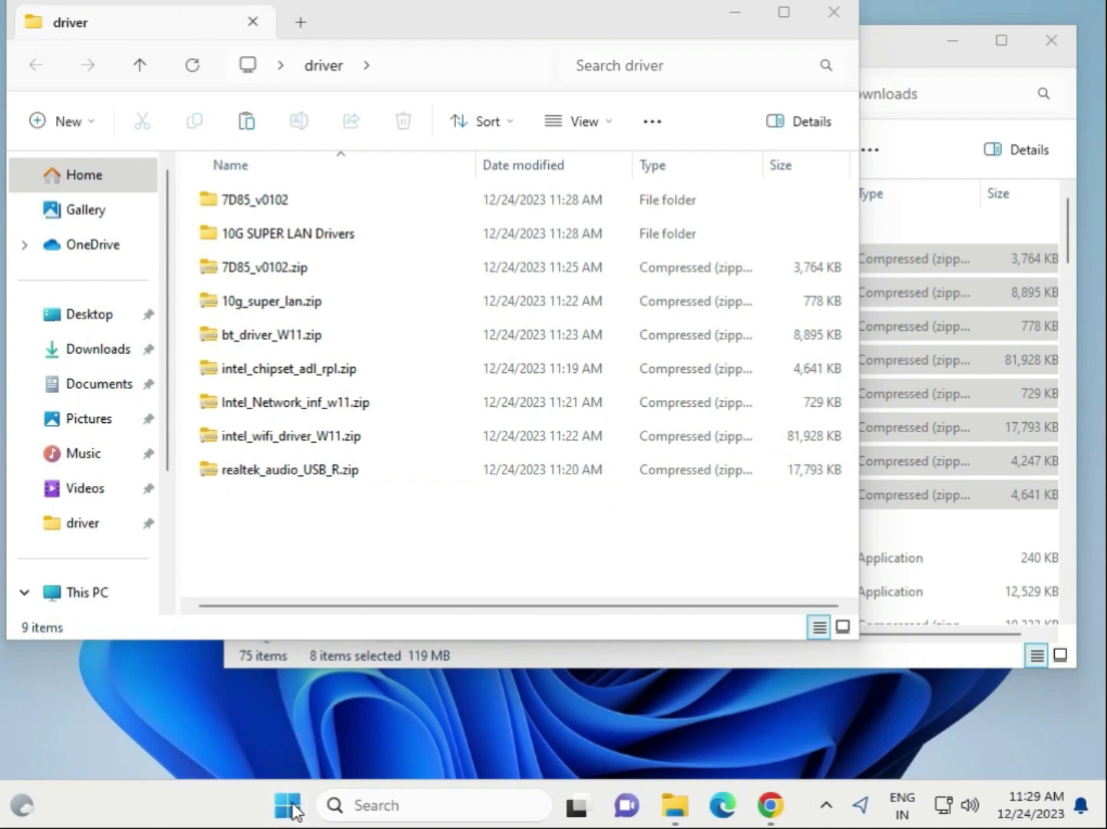
Open Device Manager and start Update driver for the Intel PRO/1000 MT Desktop Adapter
{"action": "right_click", "coordinate": [285, 804]}
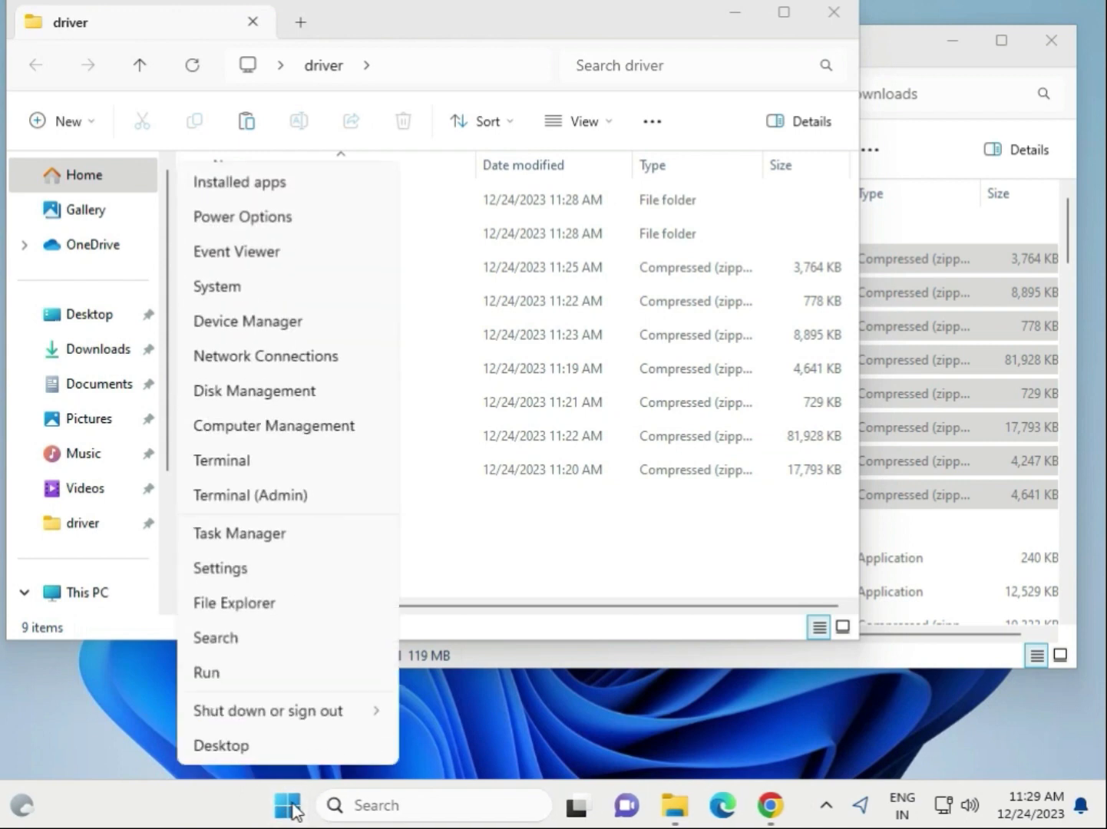
{"action": "mouse_move", "coordinate": [248, 321]}
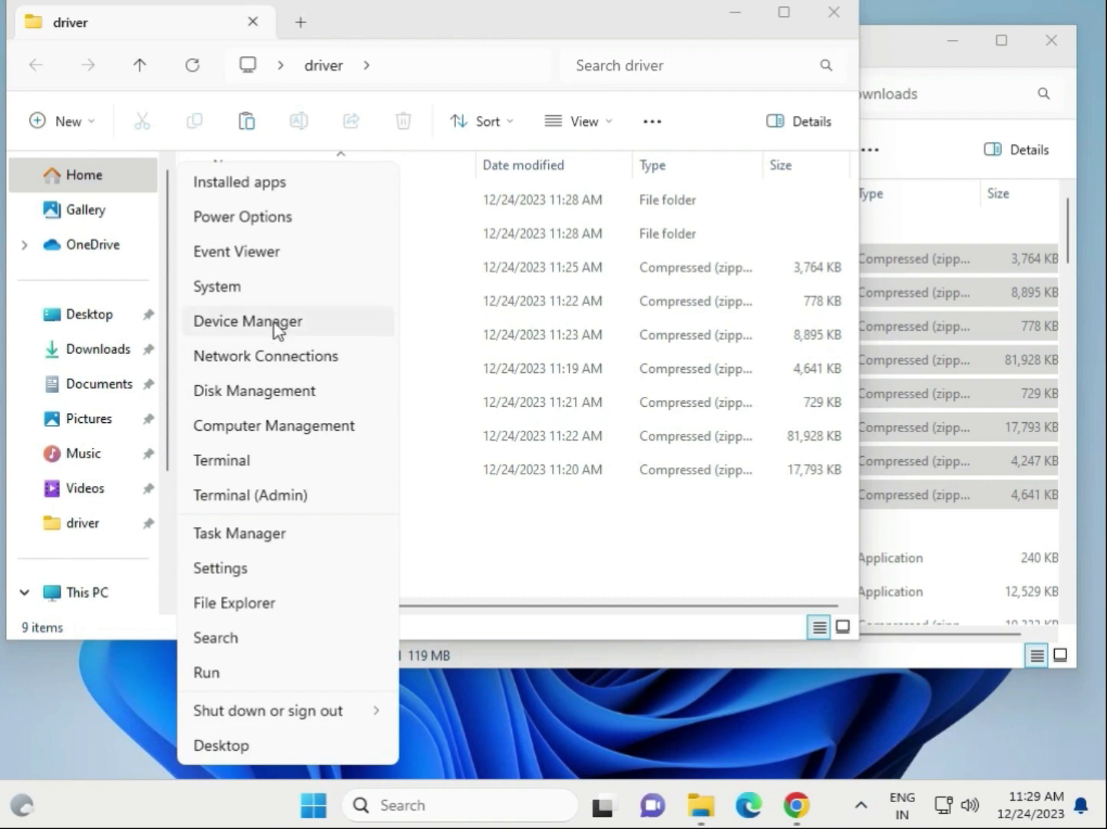
{"action": "left_click", "coordinate": [247, 320]}
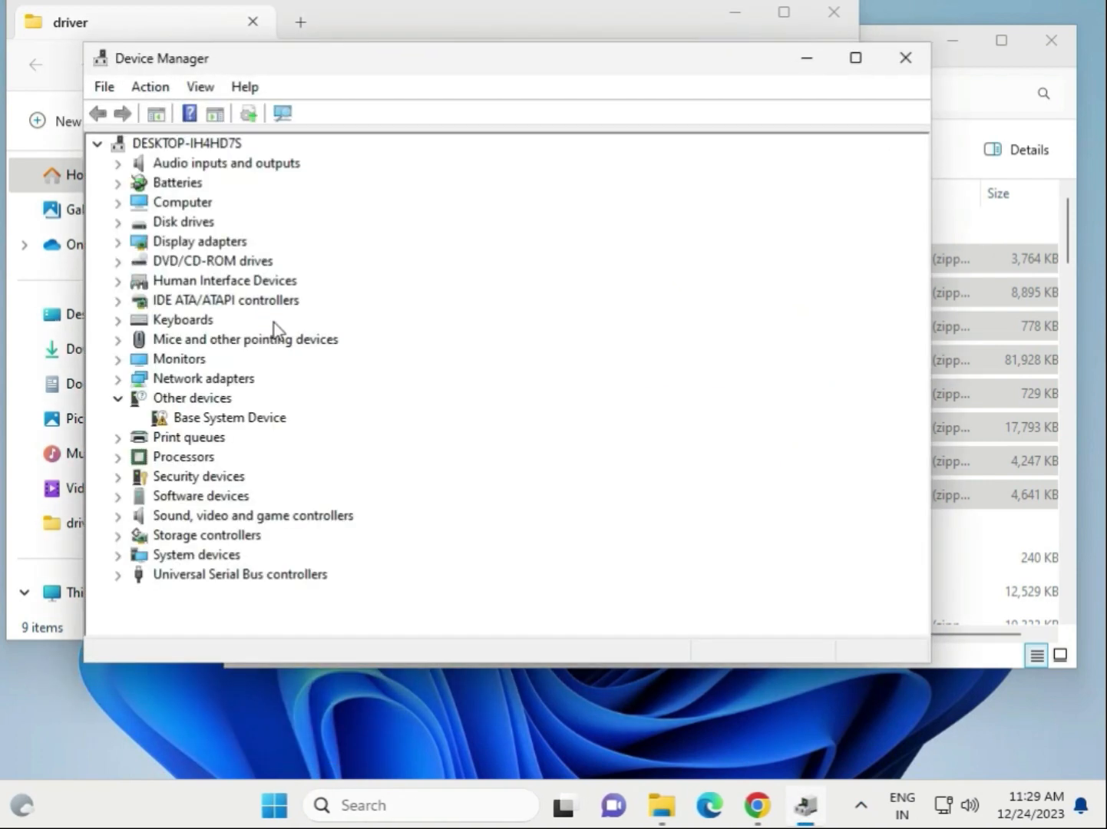
{"action": "mouse_move", "coordinate": [258, 363]}
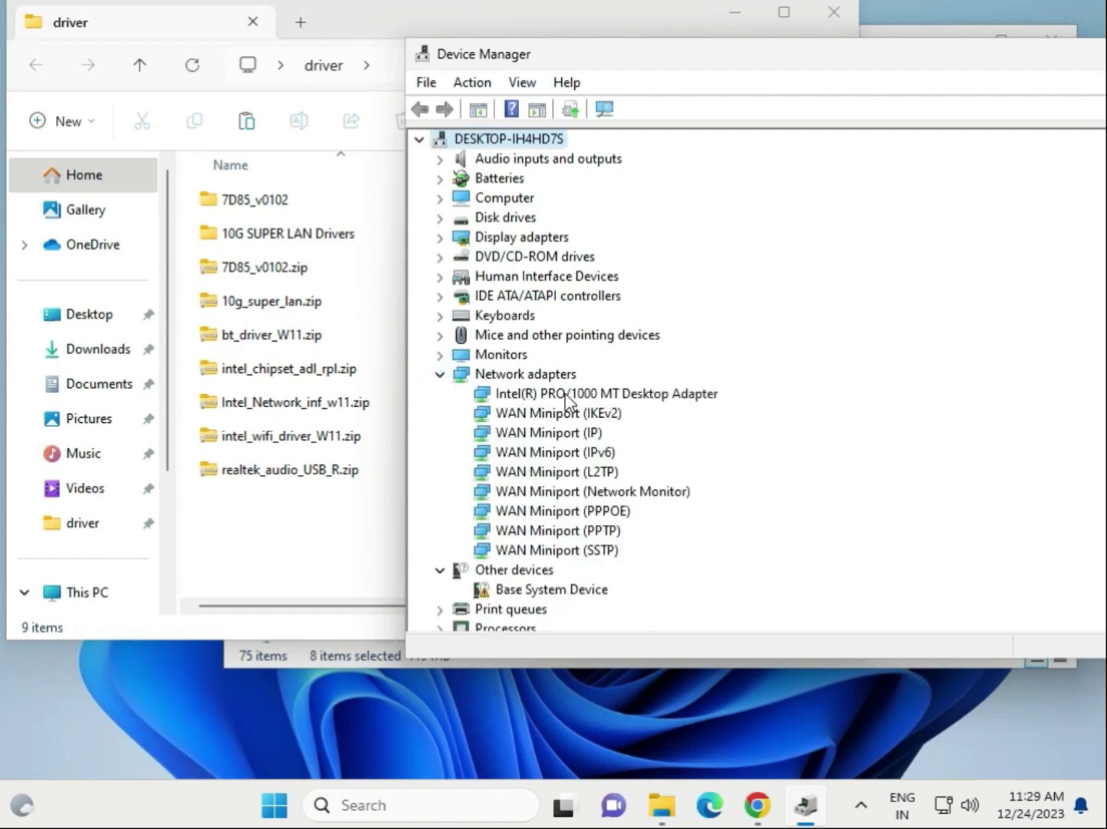
{"action": "left_click", "coordinate": [614, 393]}
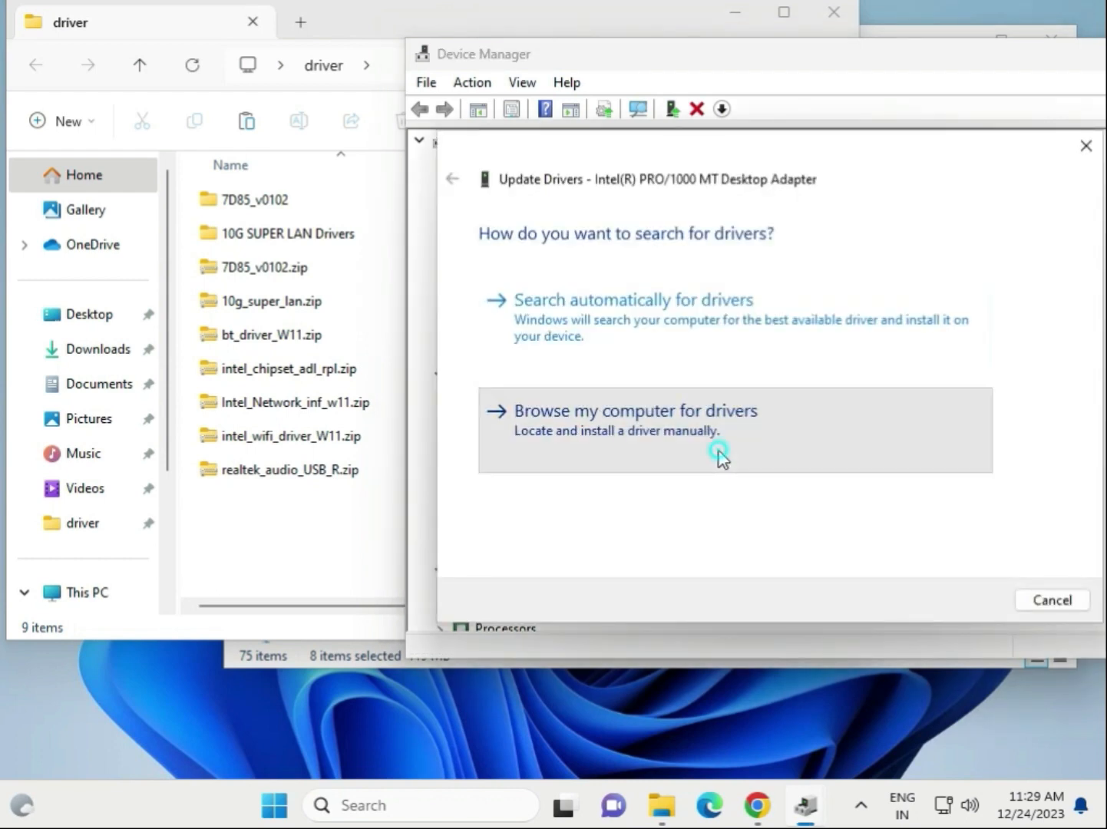
Search Desktop\driver for the adapter driver and close the already-installed result
{"action": "left_click", "coordinate": [620, 410]}
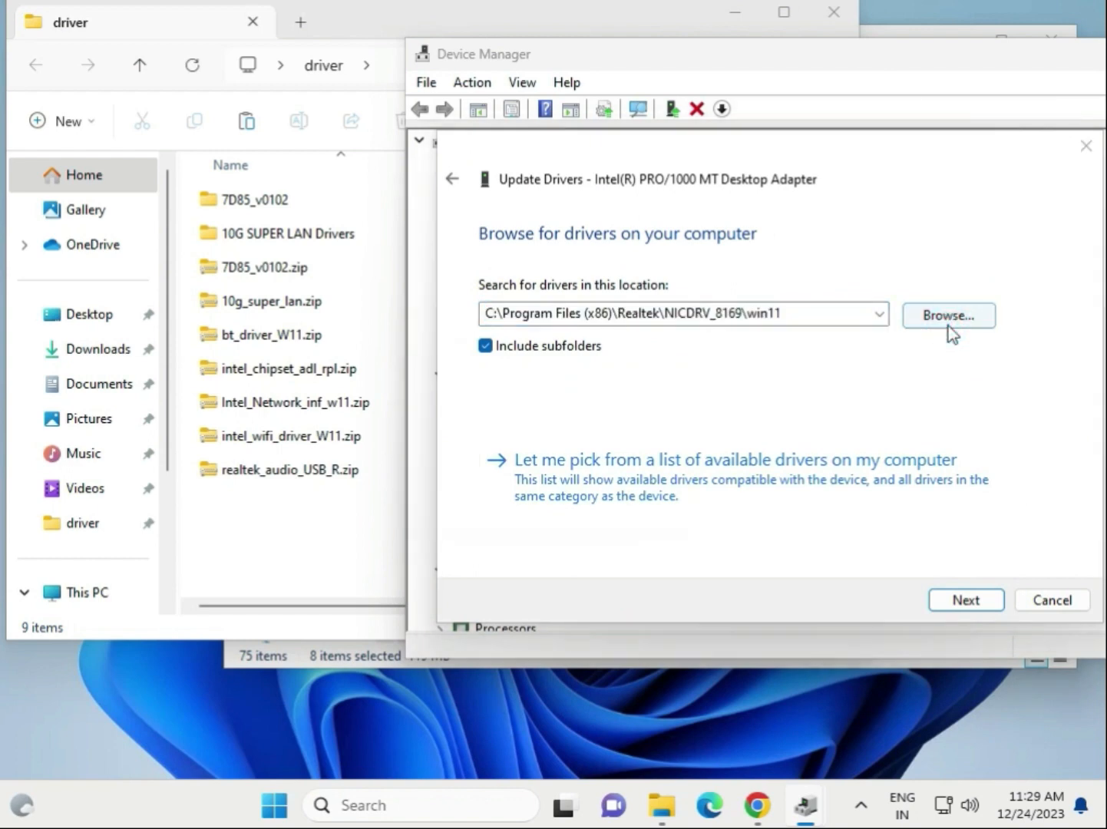
{"action": "left_click", "coordinate": [948, 314]}
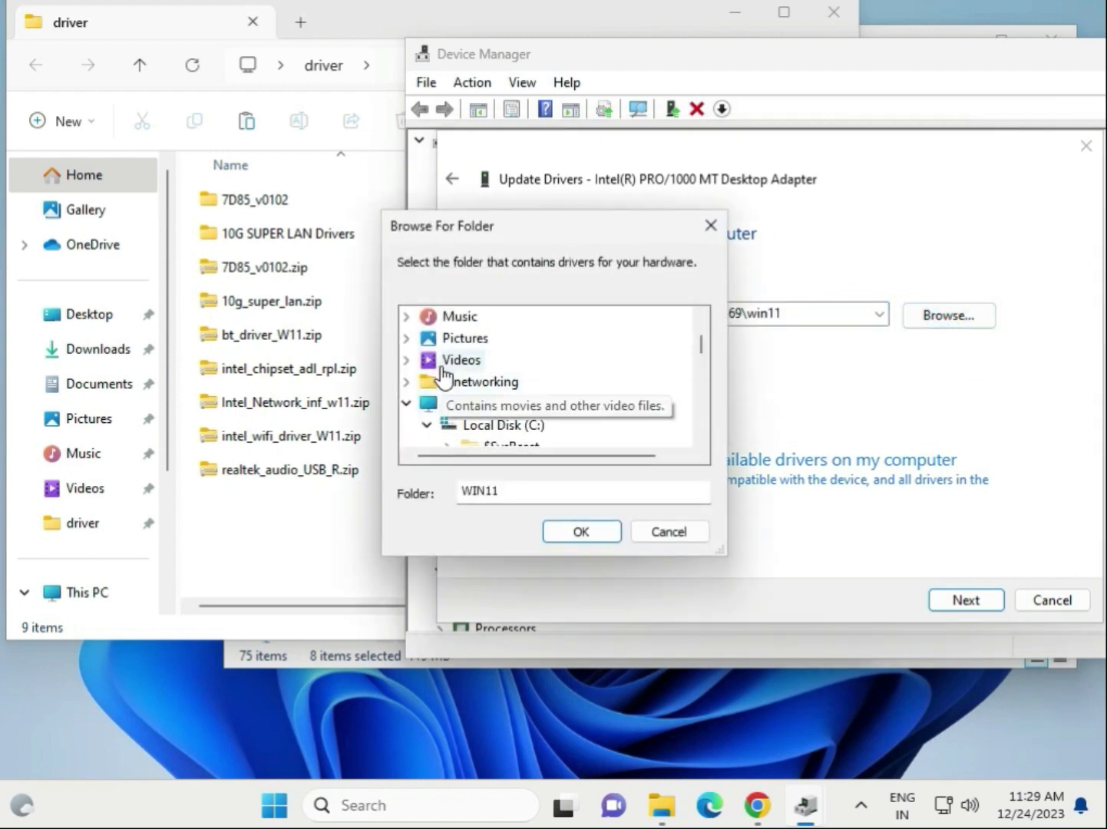
{"action": "scroll", "scroll_direction": "down", "scroll_amount": 3}
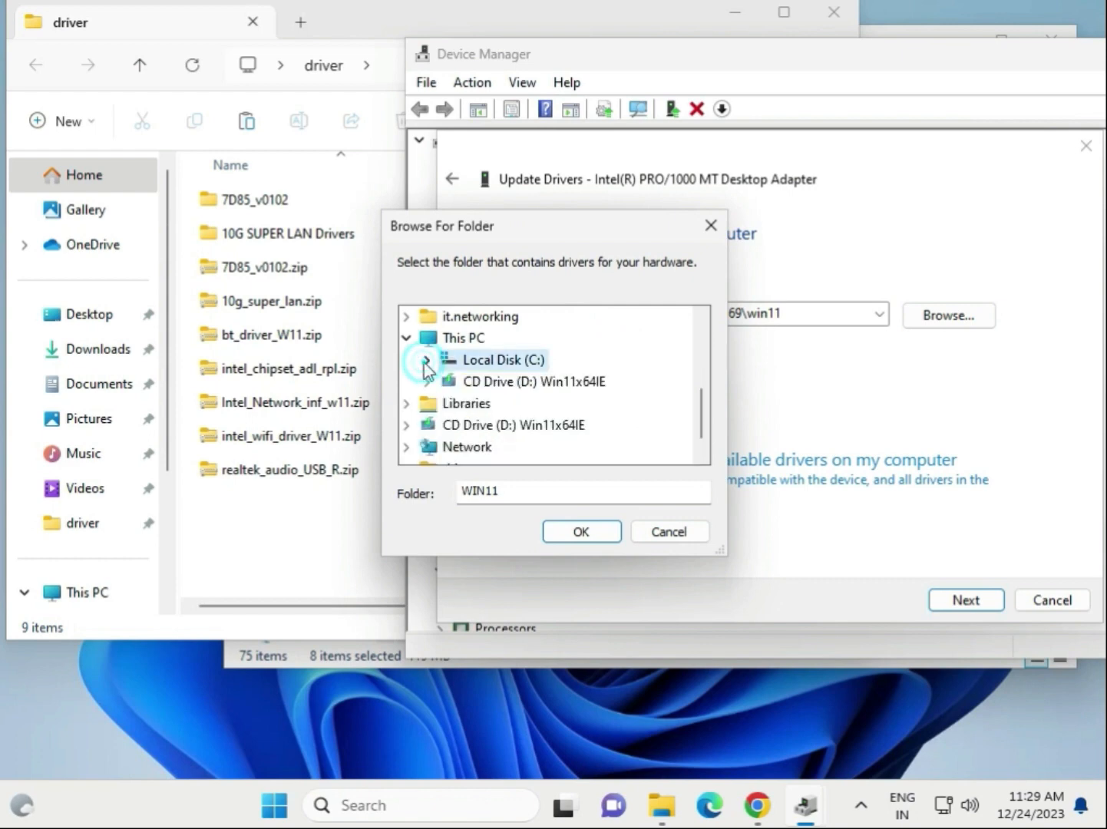
{"action": "left_click", "coordinate": [507, 360]}
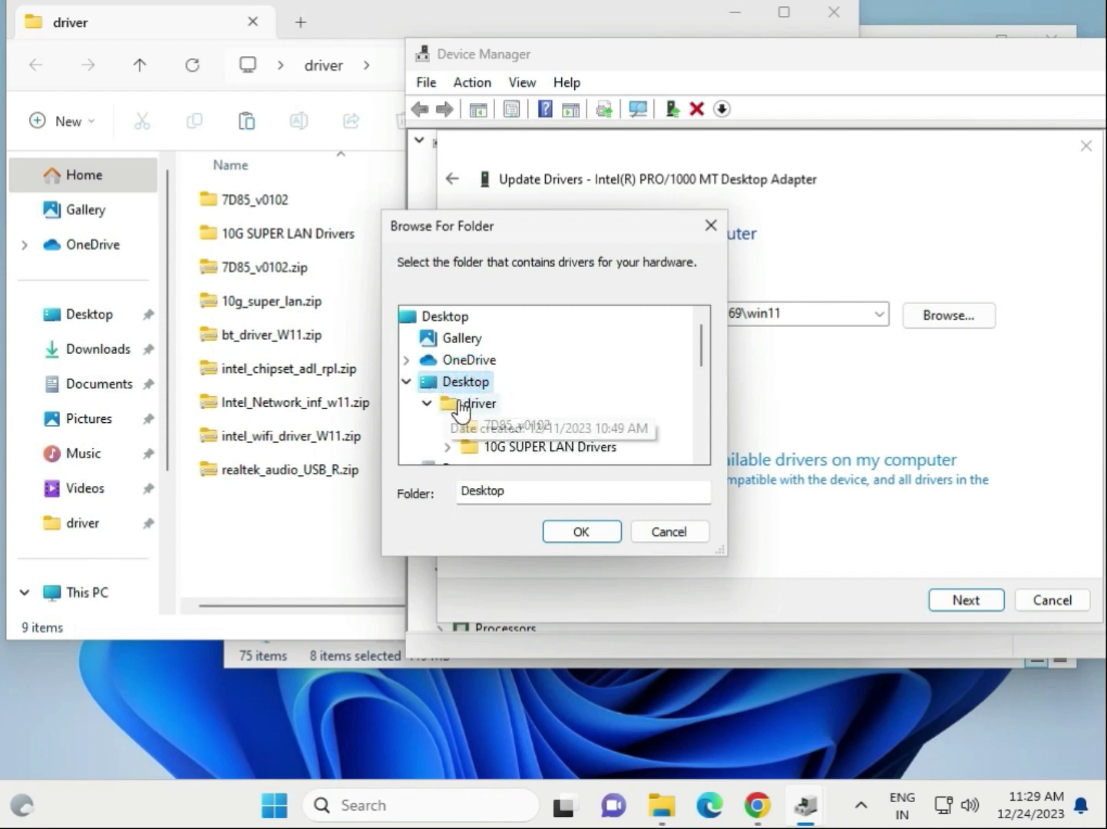
{"action": "left_click", "coordinate": [478, 403]}
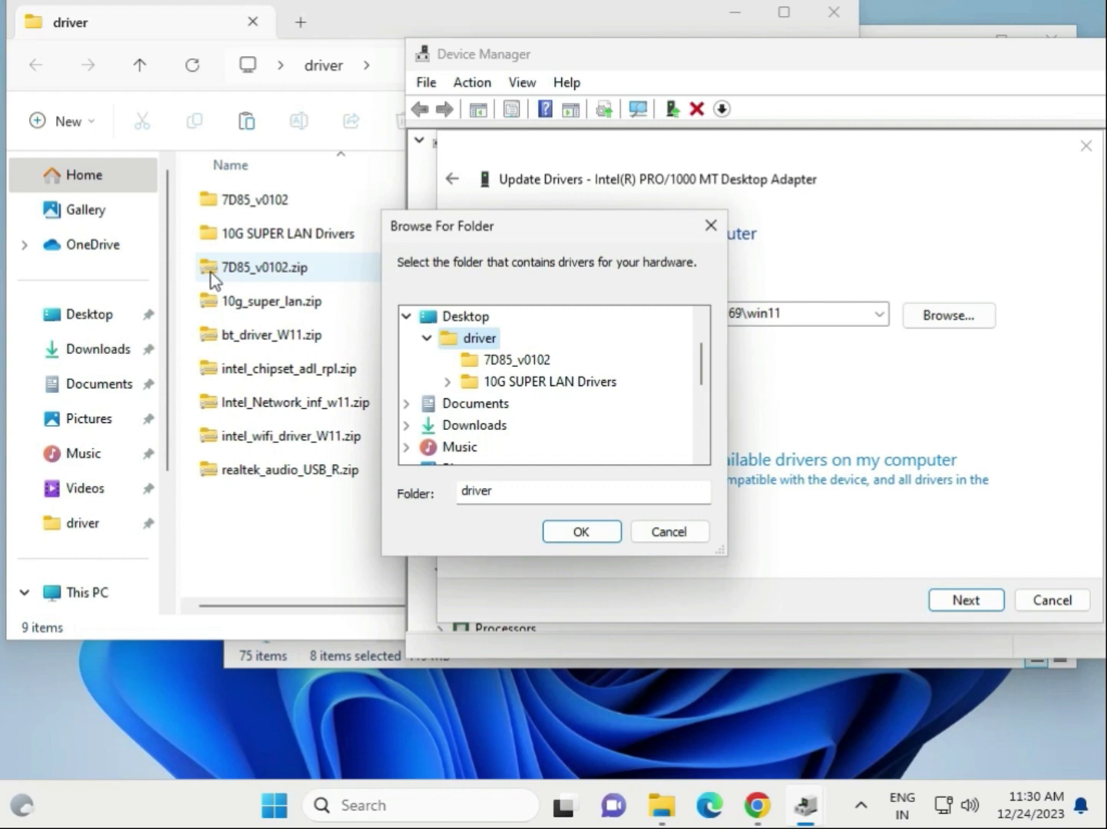
{"action": "mouse_move", "coordinate": [248, 284]}
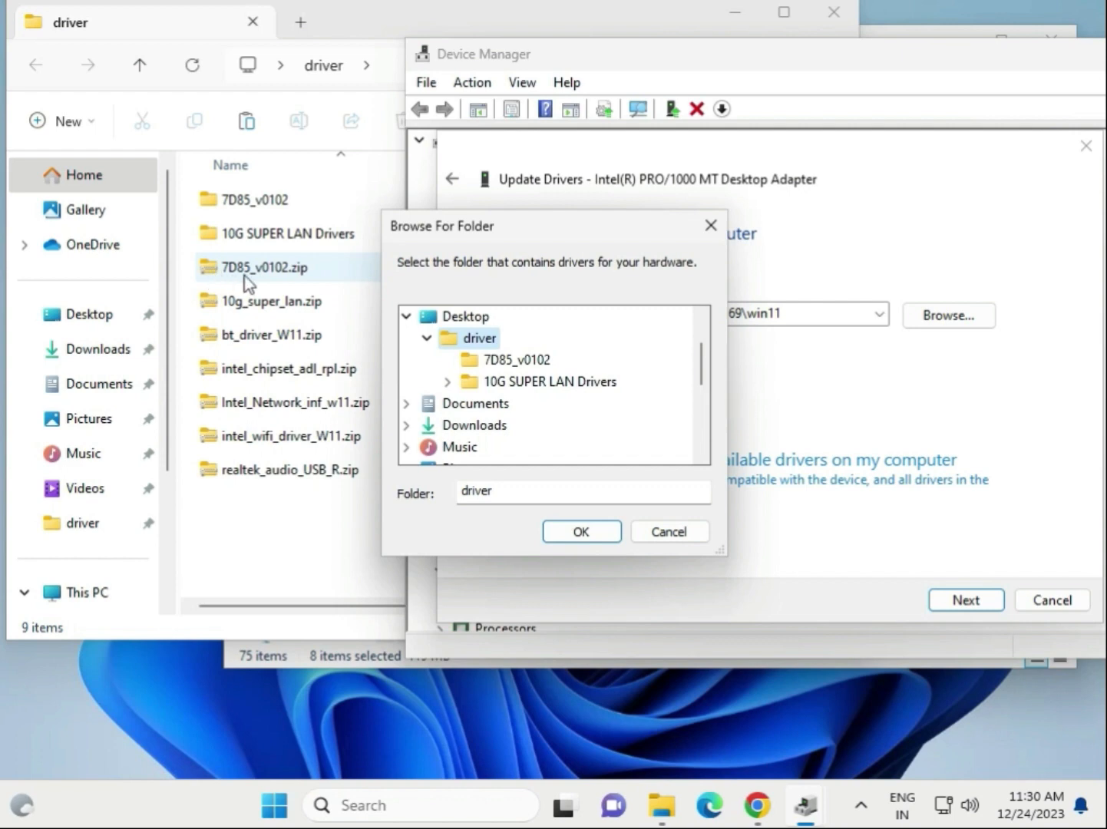
{"action": "mouse_move", "coordinate": [213, 282]}
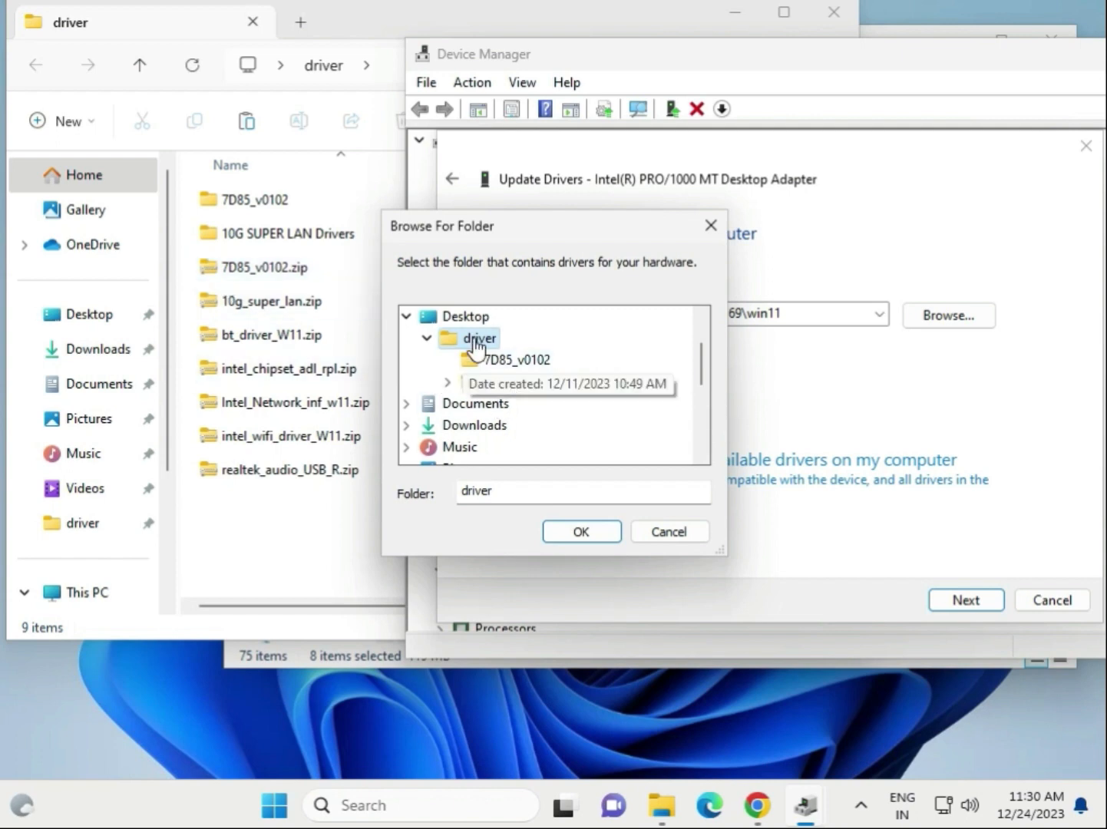
{"action": "left_click", "coordinate": [580, 531]}
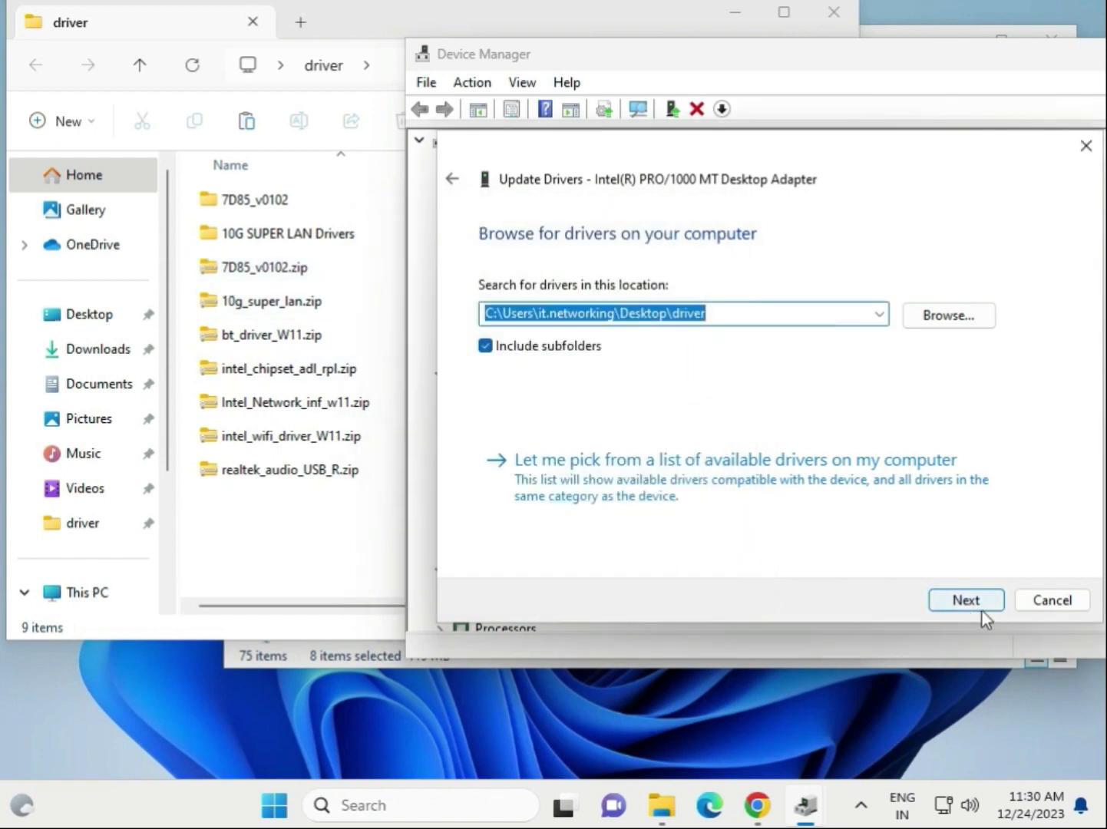
{"action": "left_click", "coordinate": [965, 599]}
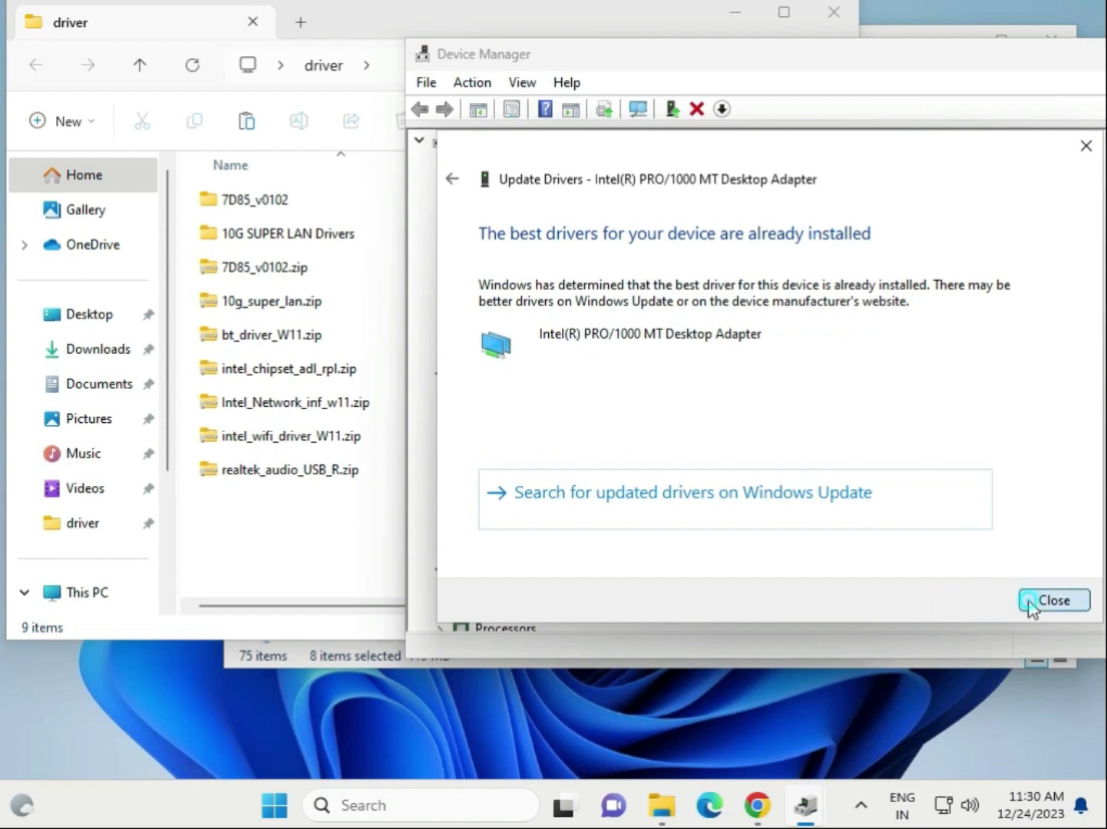
{"action": "left_click", "coordinate": [1053, 599]}
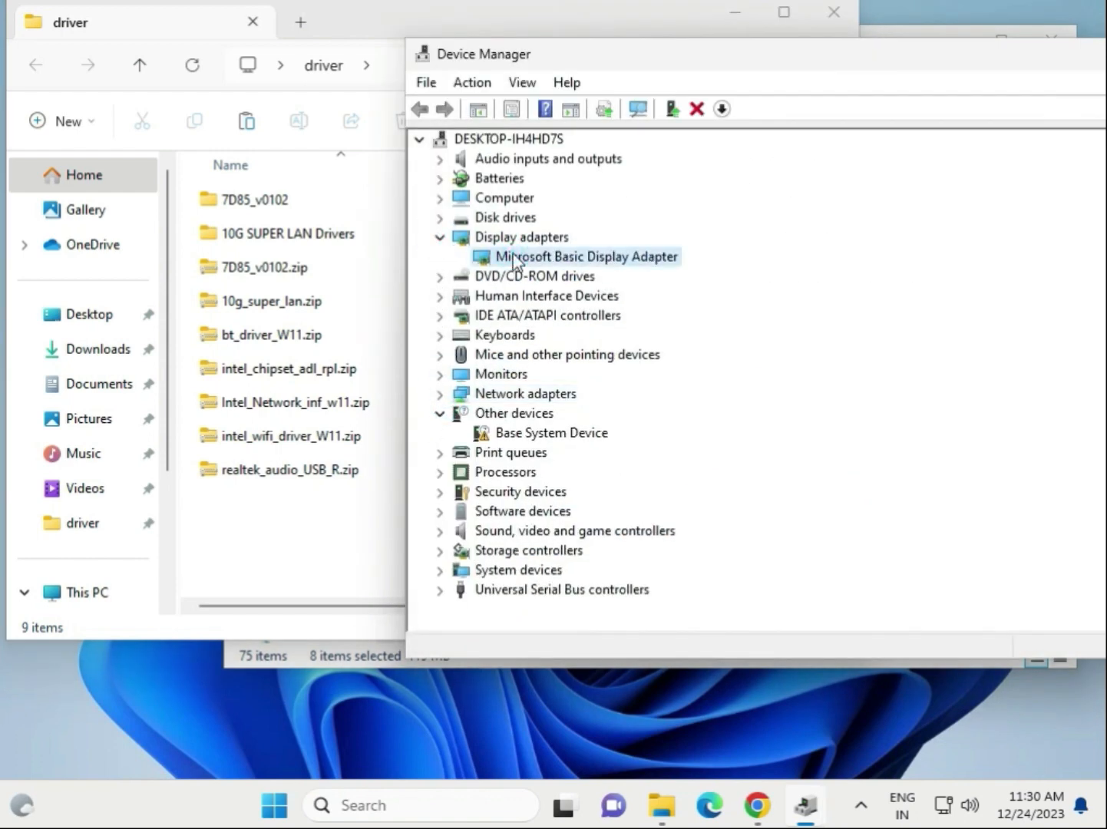
Collapse Display adapters; expand Network adapters, Processors, and Sound, video and game controllers
{"action": "left_click", "coordinate": [440, 236]}
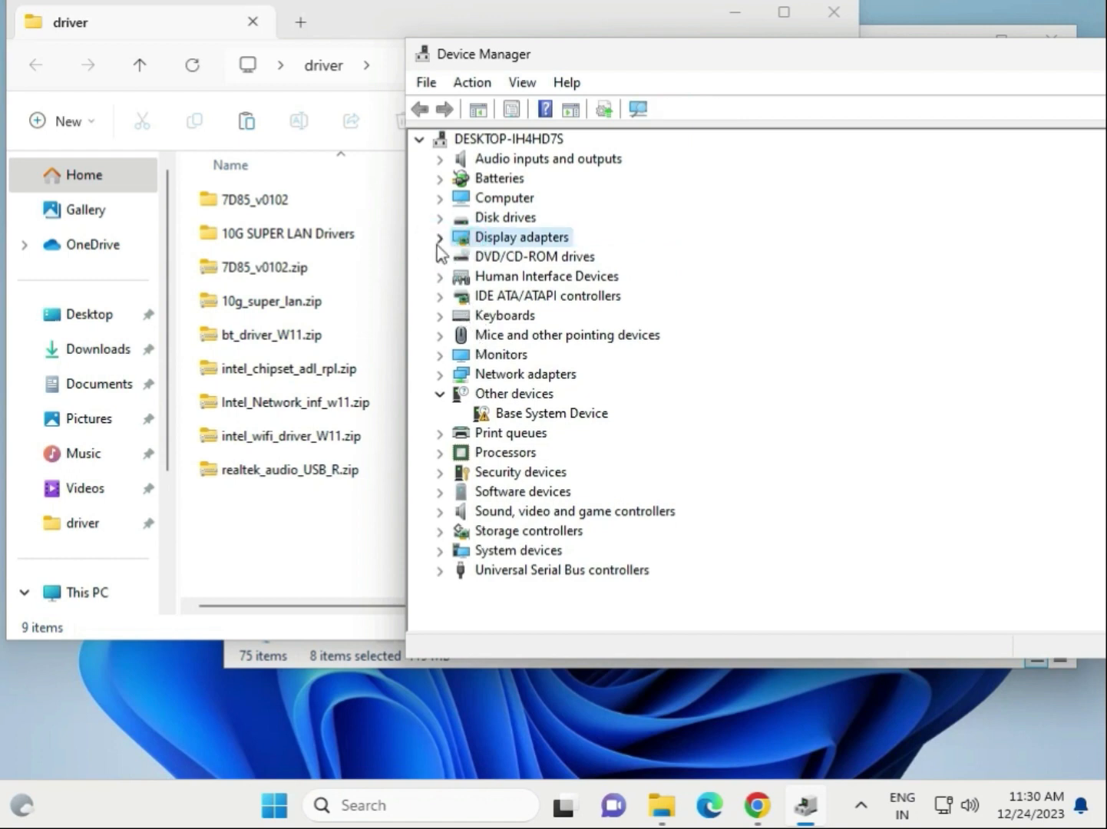
{"action": "mouse_move", "coordinate": [449, 372]}
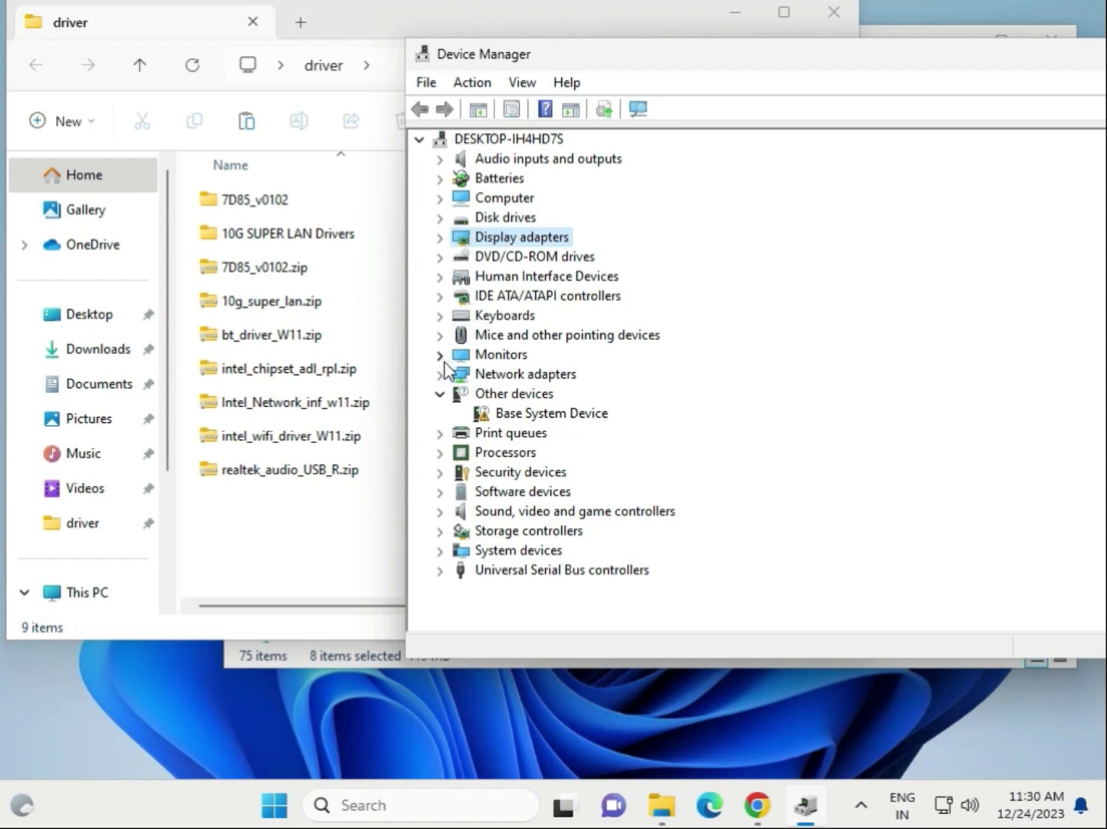
{"action": "left_click", "coordinate": [440, 374]}
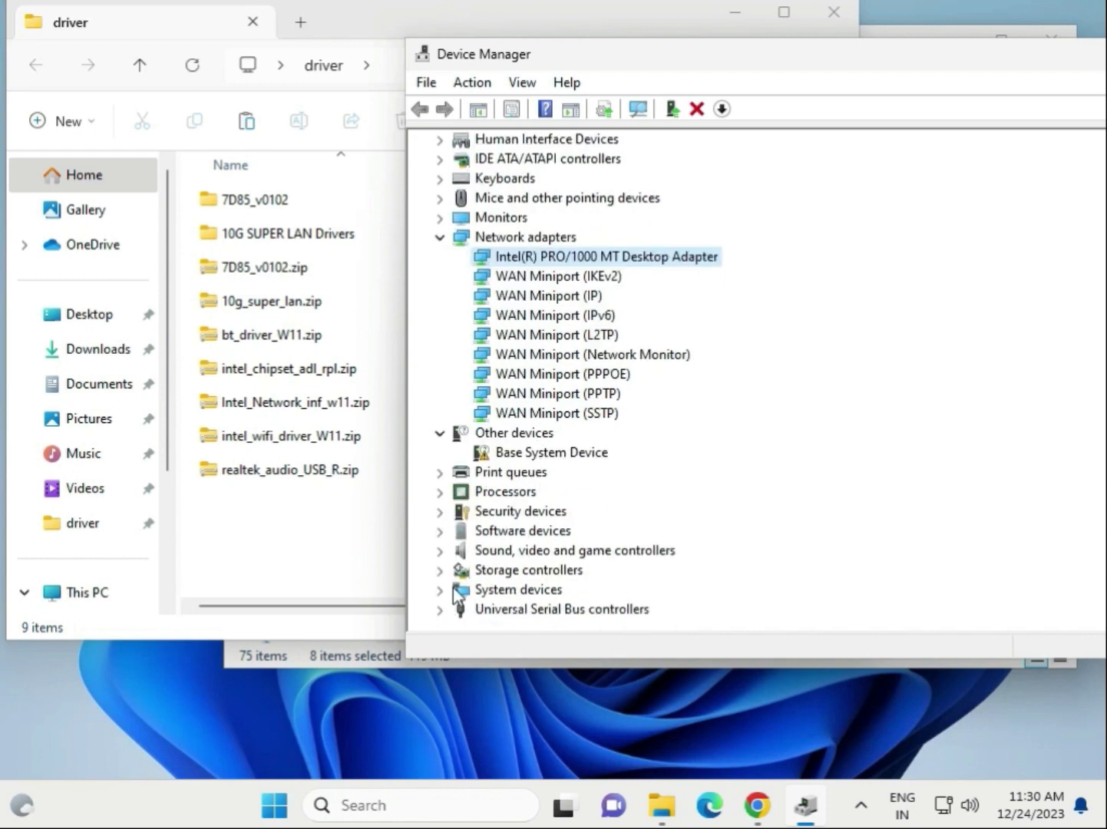
{"action": "mouse_move", "coordinate": [448, 499]}
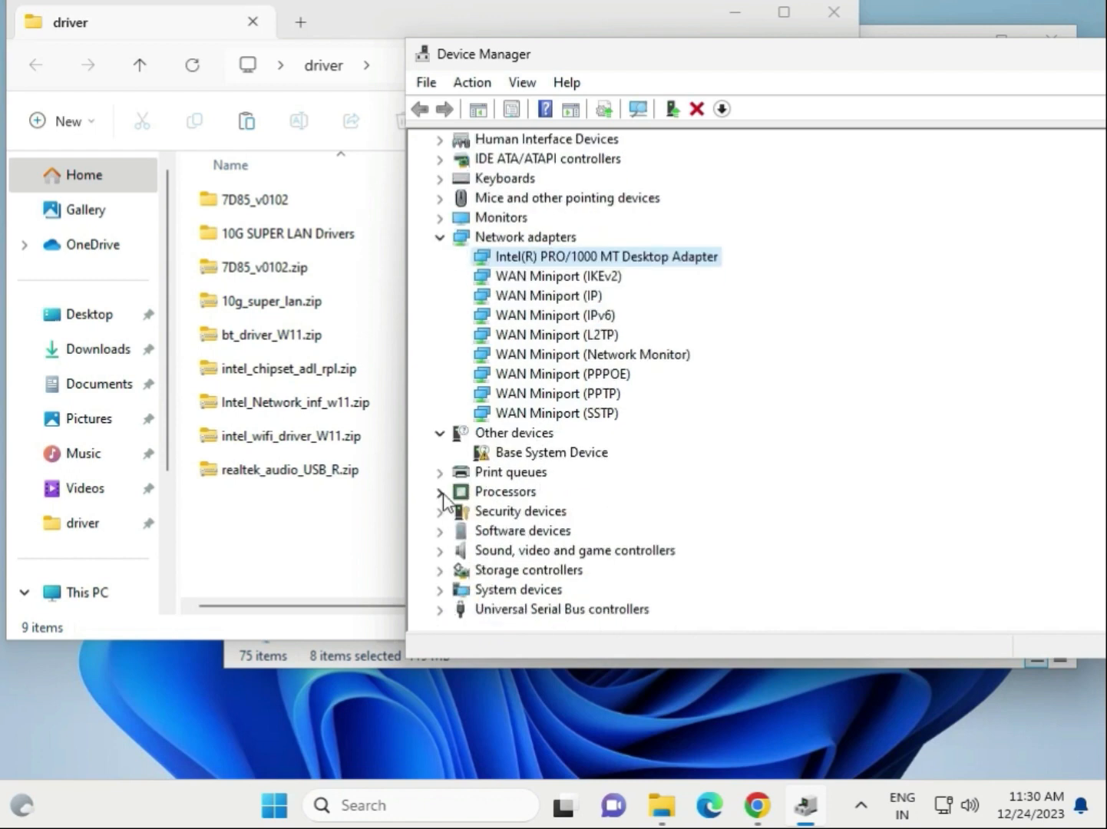
{"action": "left_click", "coordinate": [439, 491]}
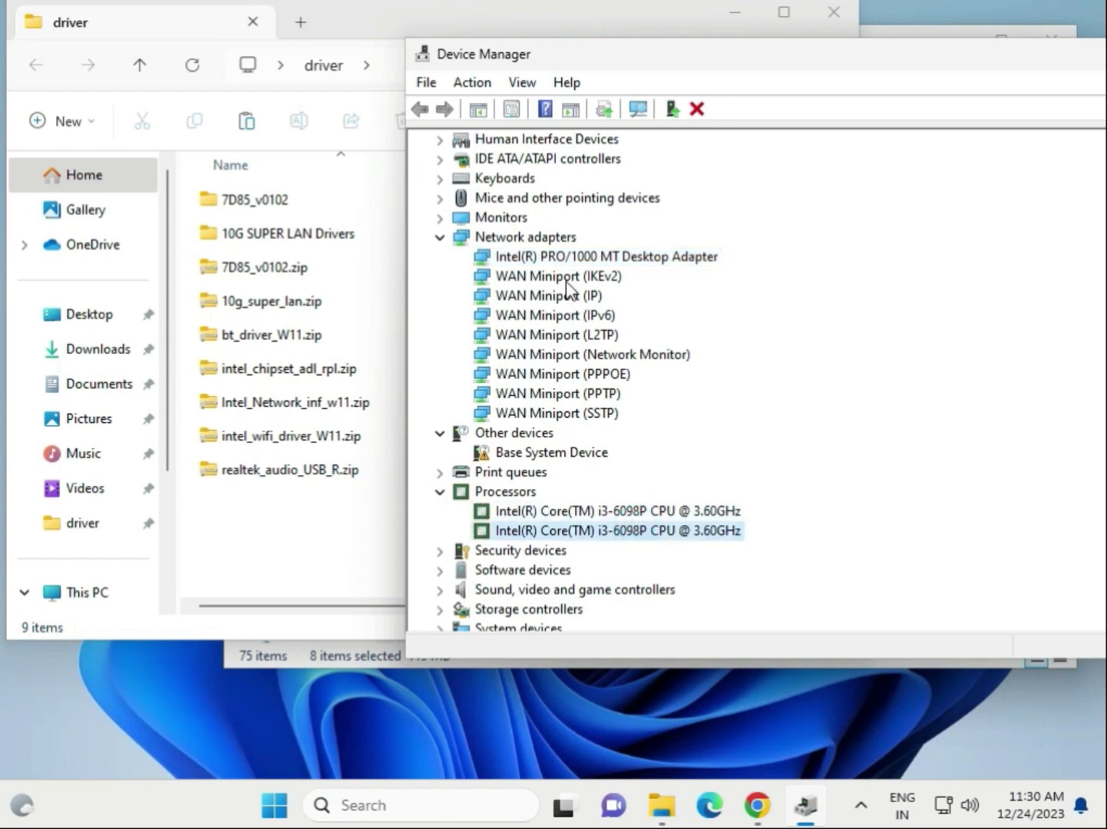
{"action": "mouse_move", "coordinate": [517, 340]}
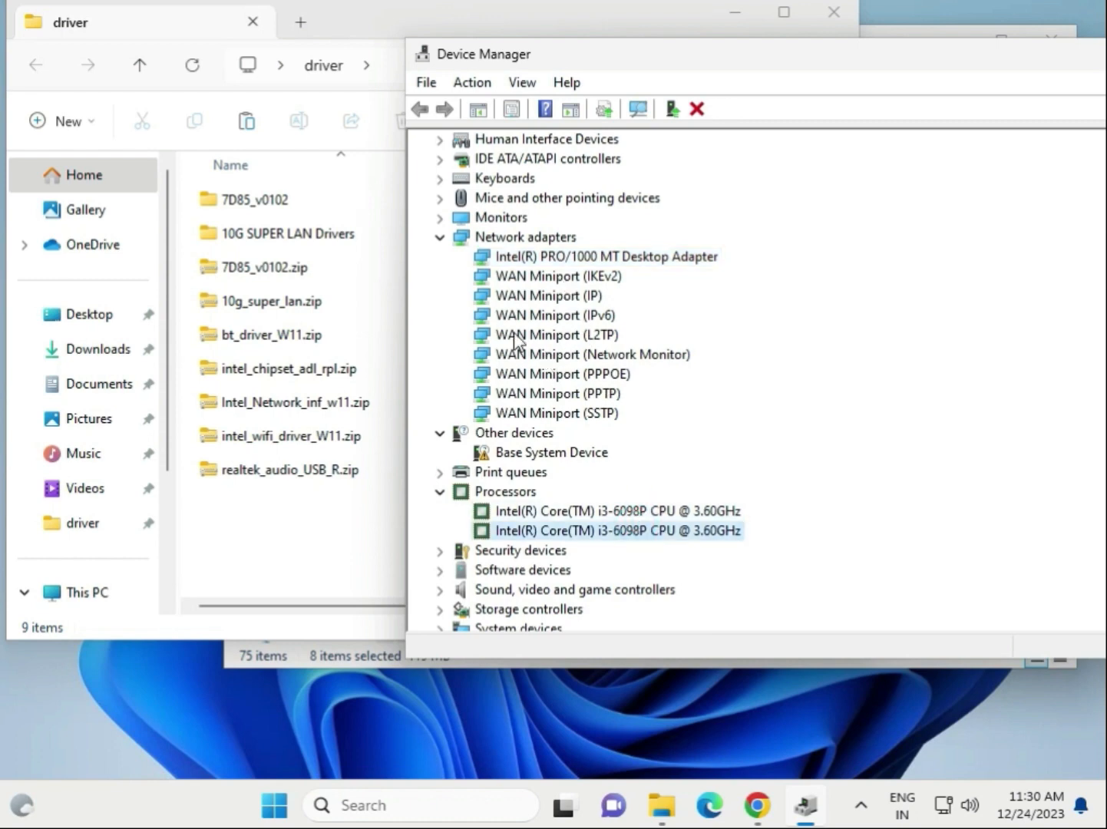
{"action": "left_click", "coordinate": [442, 589]}
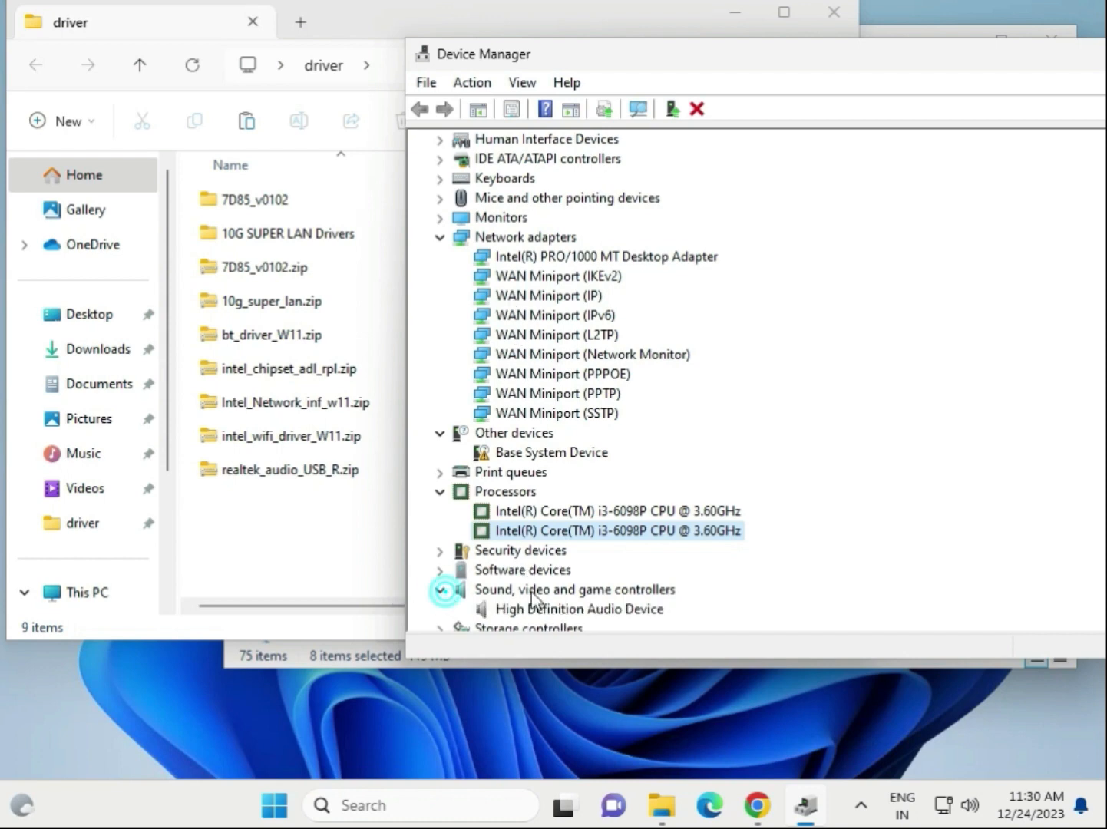